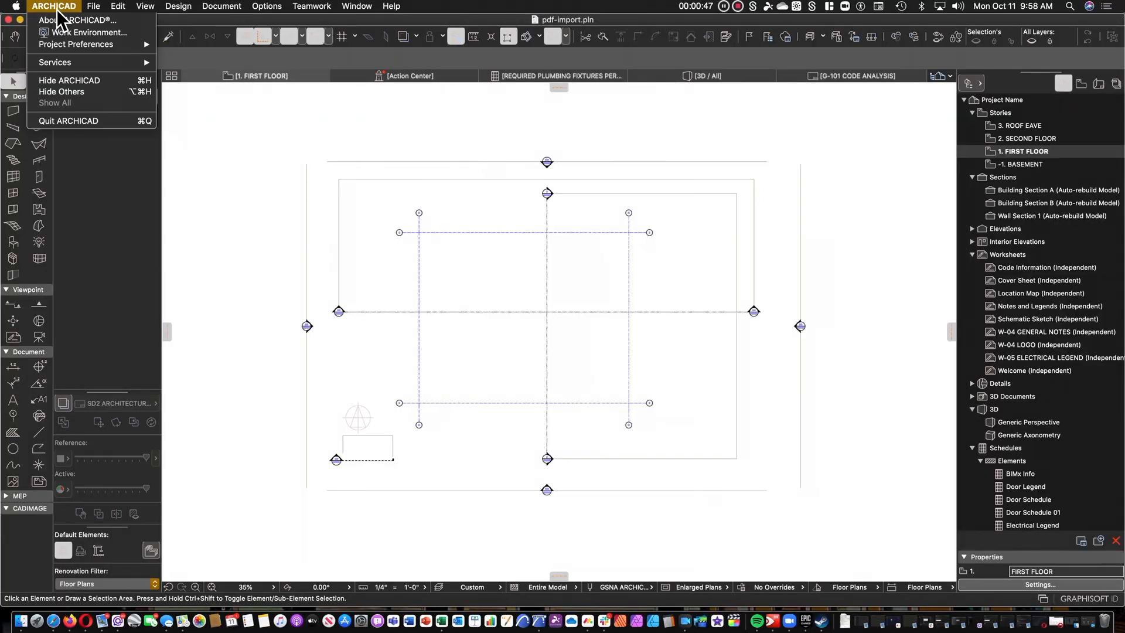
# Open the Place Hotlink dialog from the File > External Content menu
pyautogui.click(92, 5)
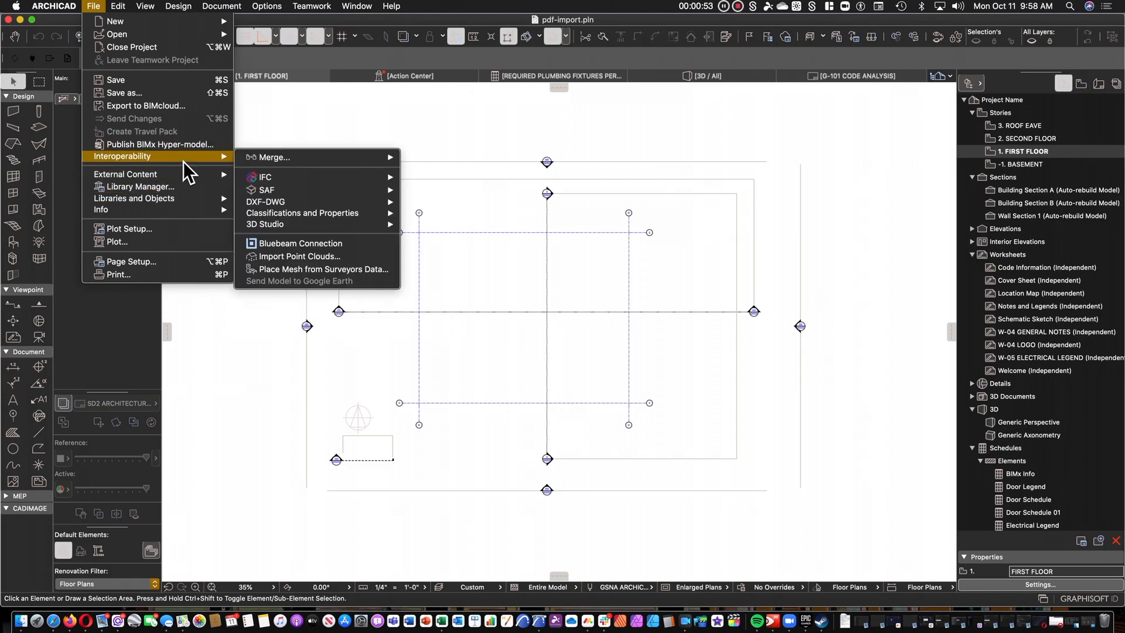
pyautogui.moveTo(302, 213)
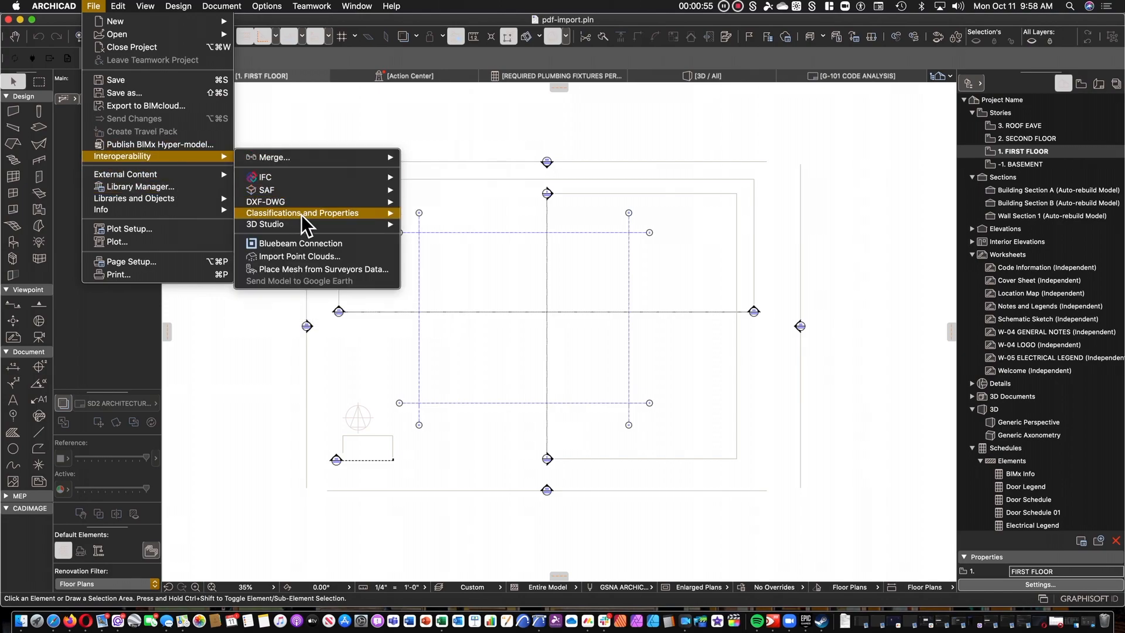
pyautogui.moveTo(300, 243)
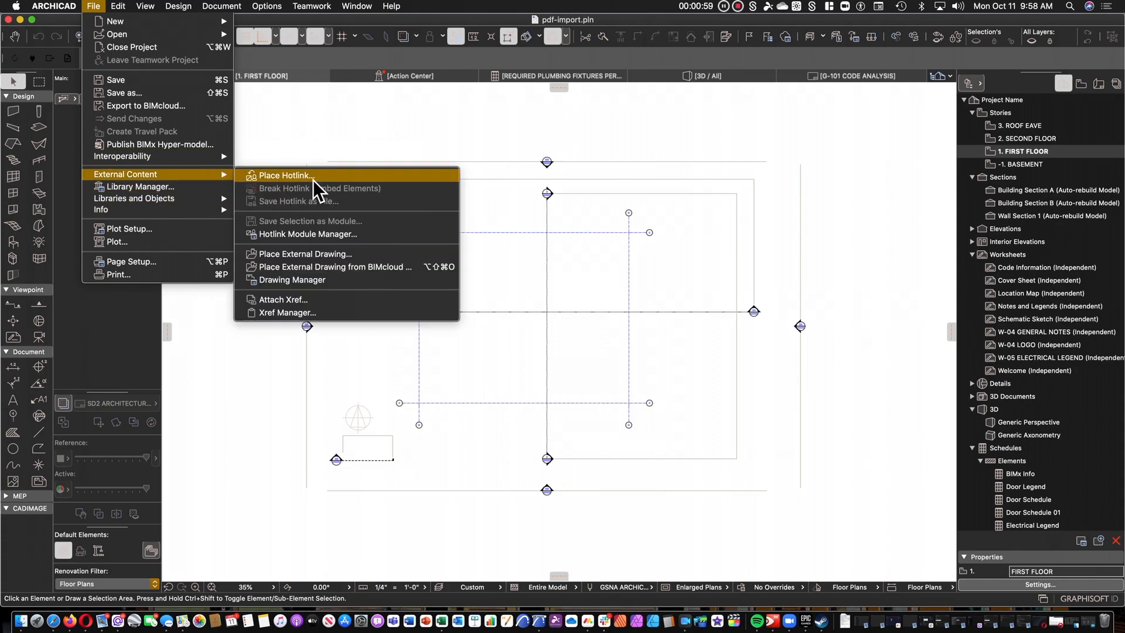
pyautogui.click(285, 175)
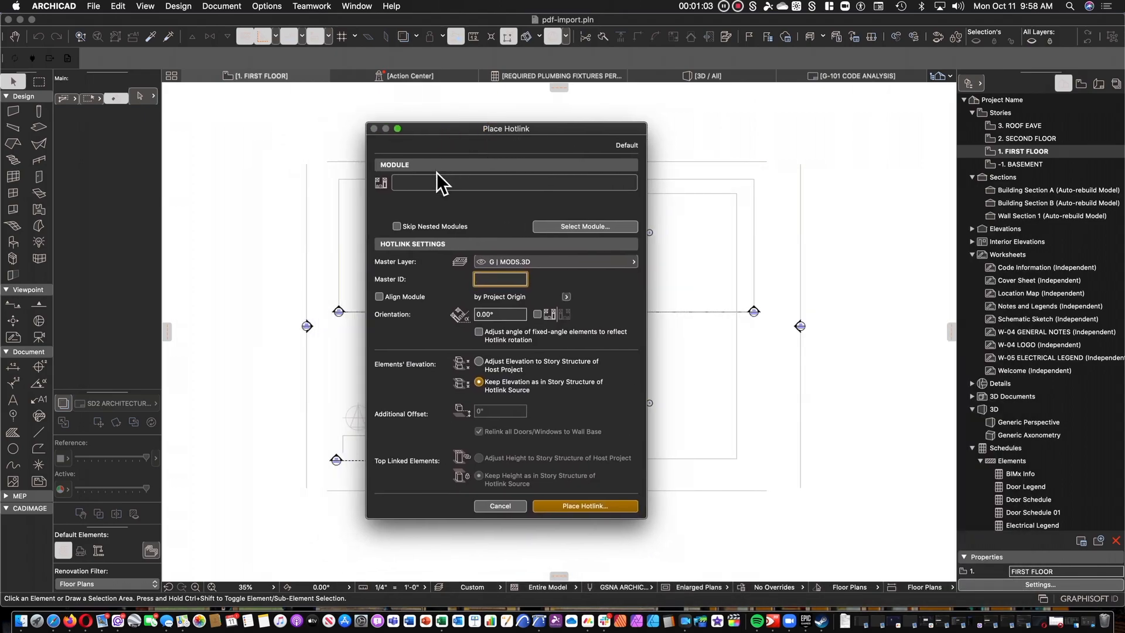
# Start a new hotlink module from file, picking High Hampton Model.rvt in Downloads
pyautogui.click(585, 227)
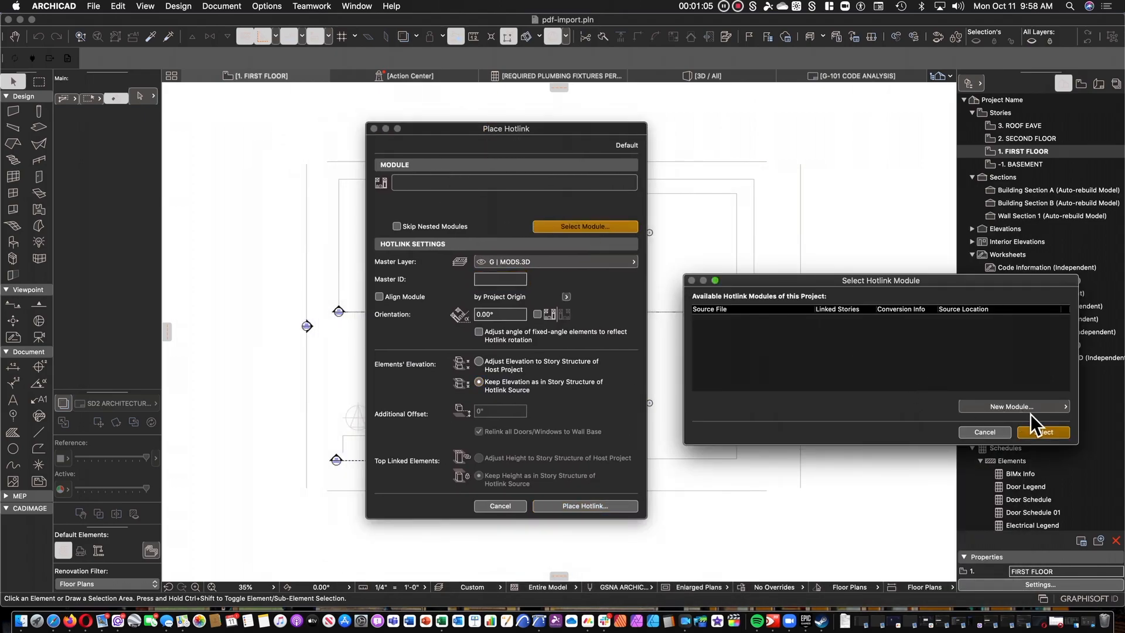
pyautogui.click(1012, 407)
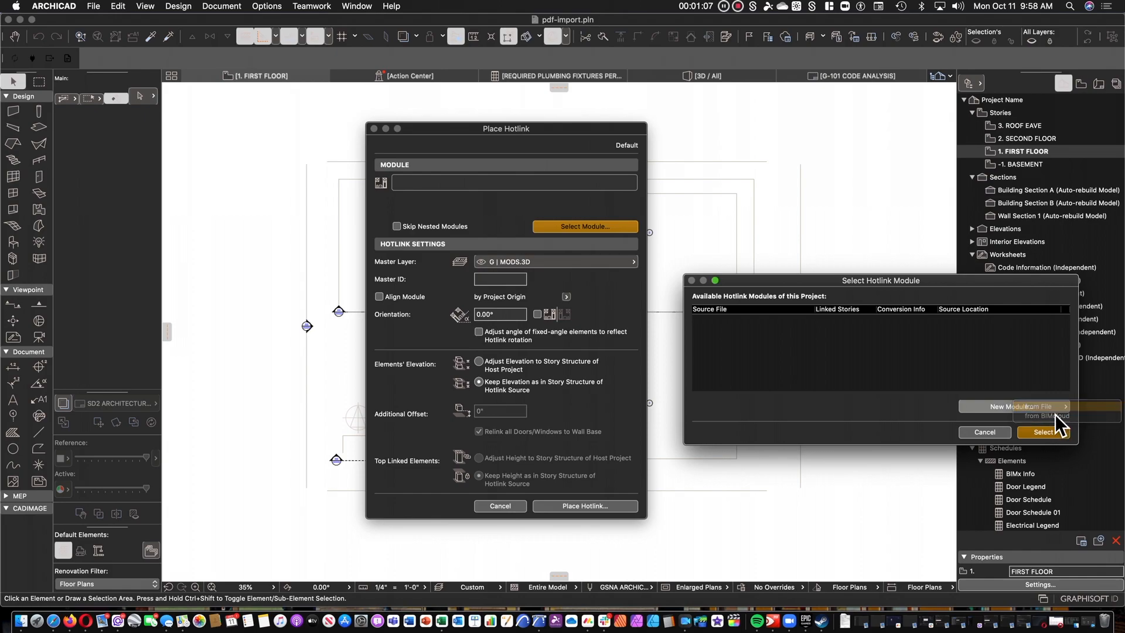
pyautogui.click(1024, 407)
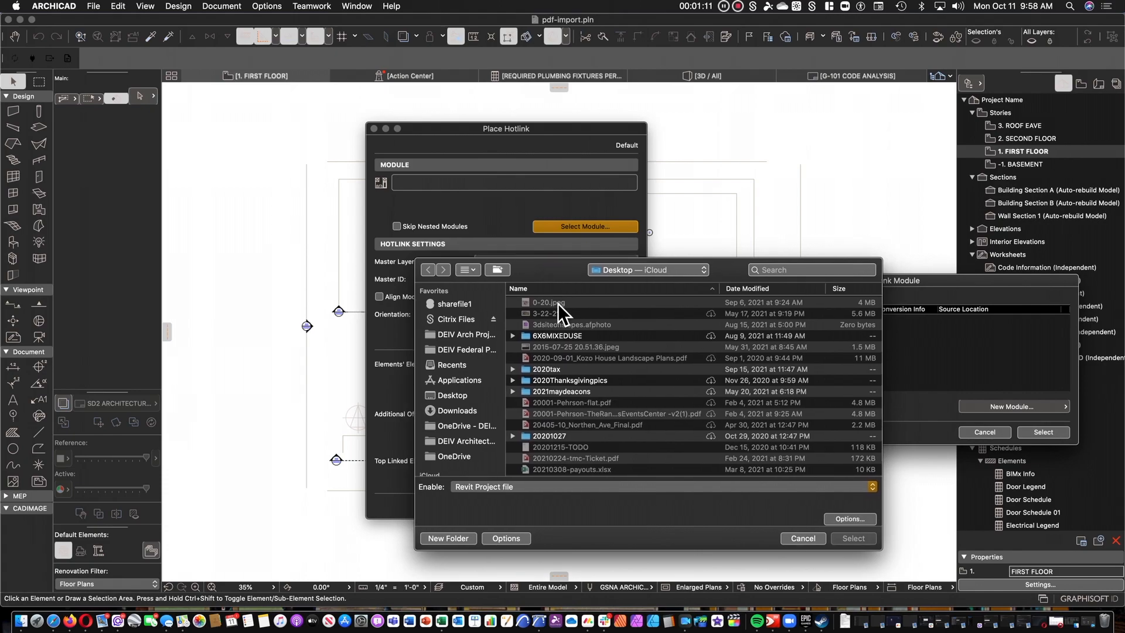
pyautogui.moveTo(467, 411)
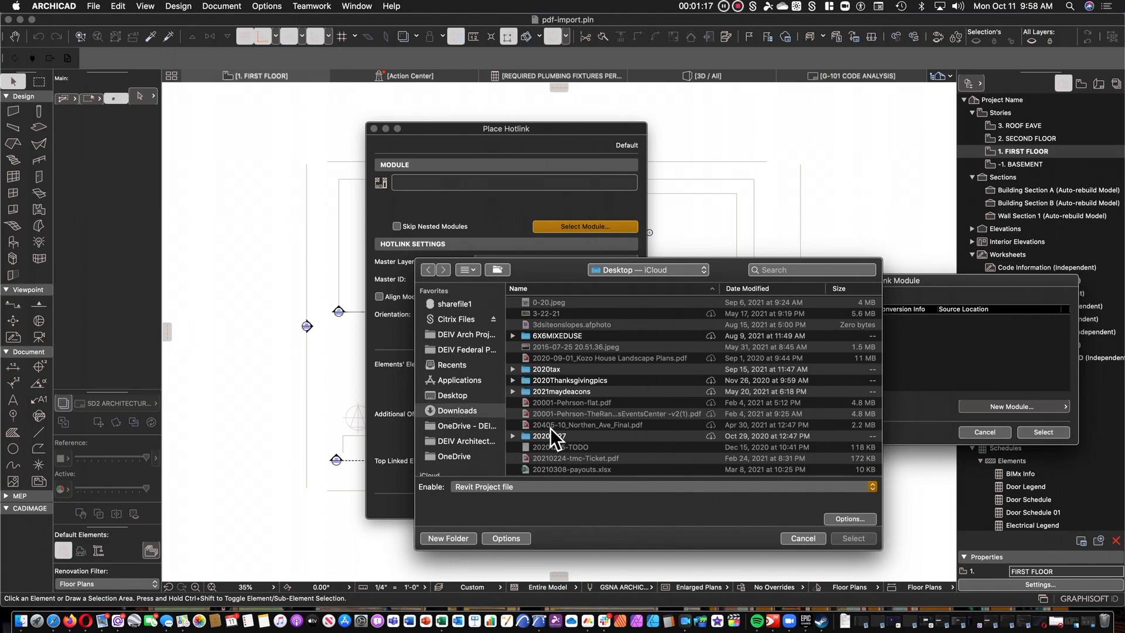
pyautogui.click(457, 410)
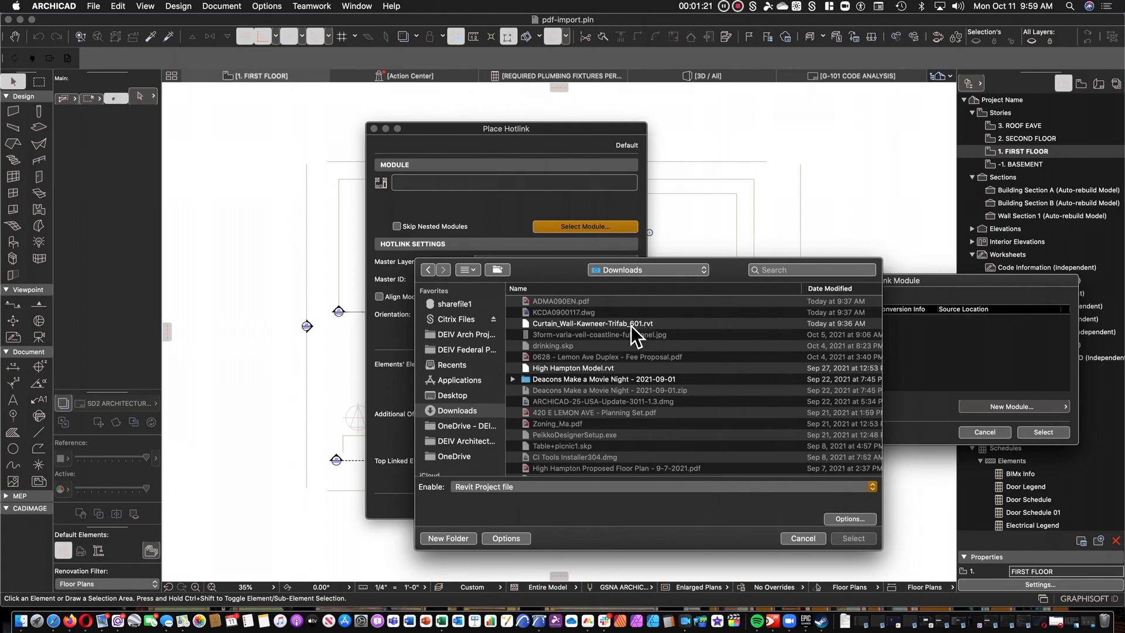
pyautogui.click(574, 367)
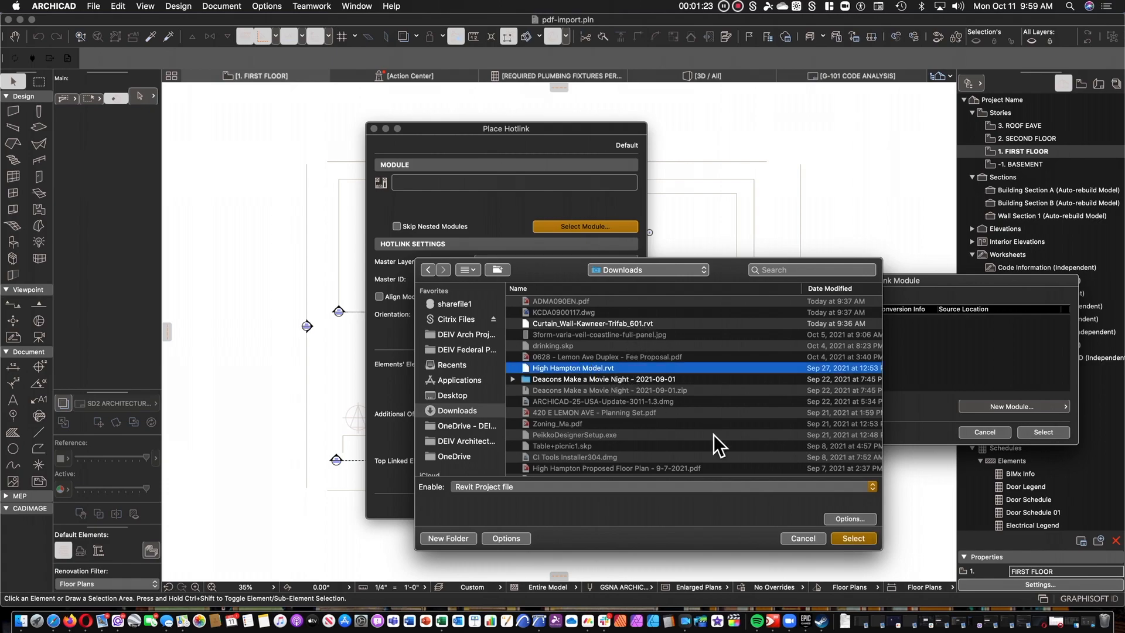
pyautogui.moveTo(629, 393)
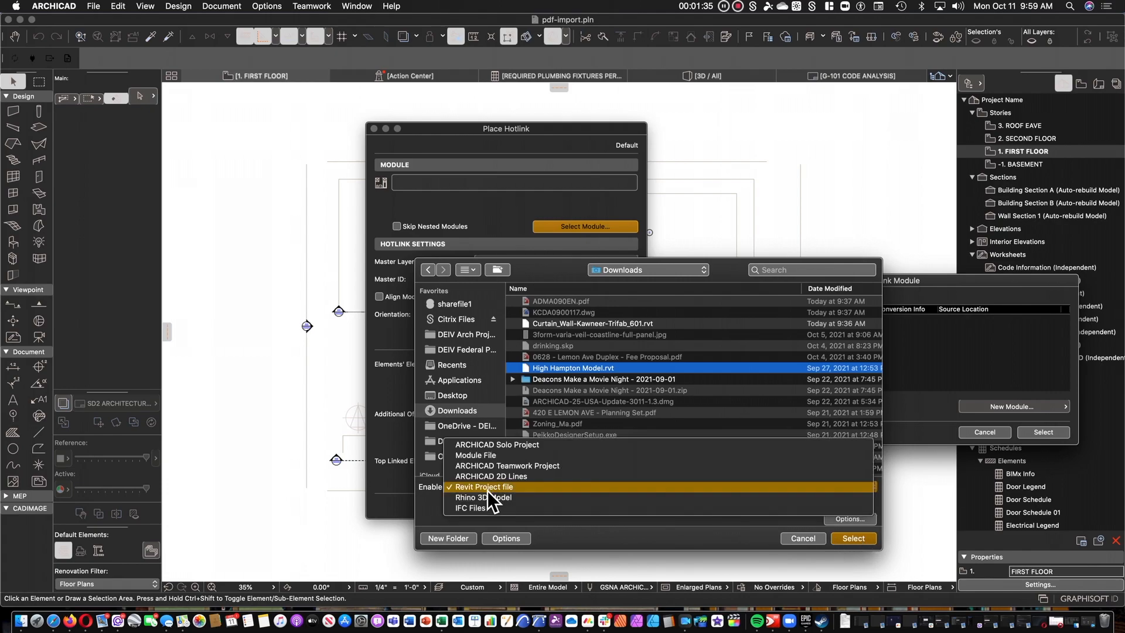
pyautogui.moveTo(463, 505)
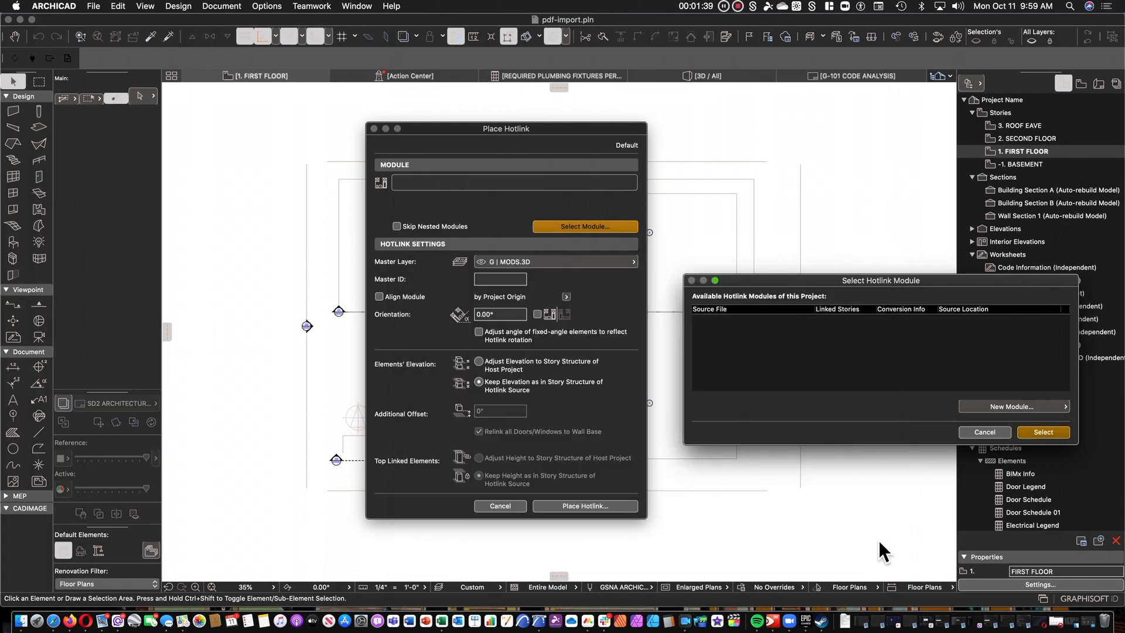
pyautogui.moveTo(775, 427)
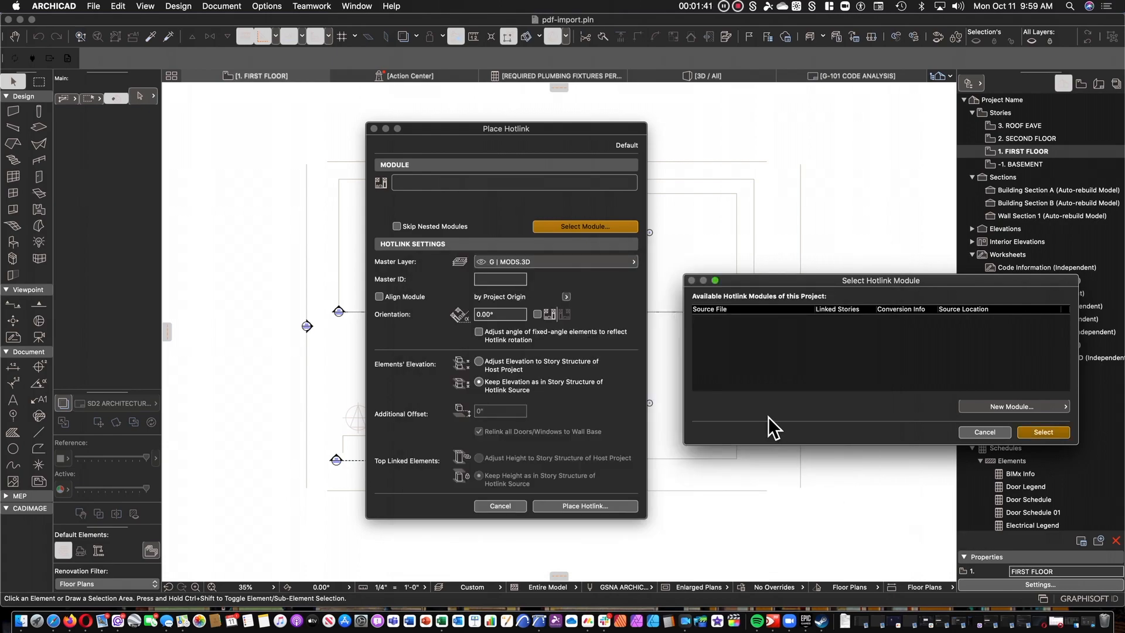
pyautogui.moveTo(744, 351)
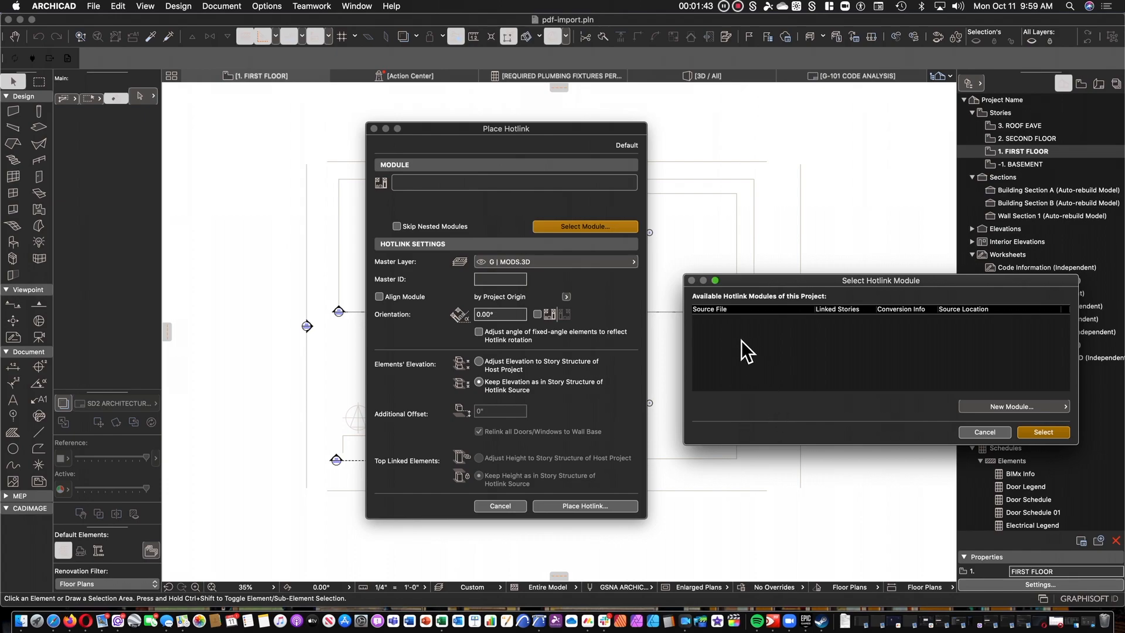
pyautogui.moveTo(743, 353)
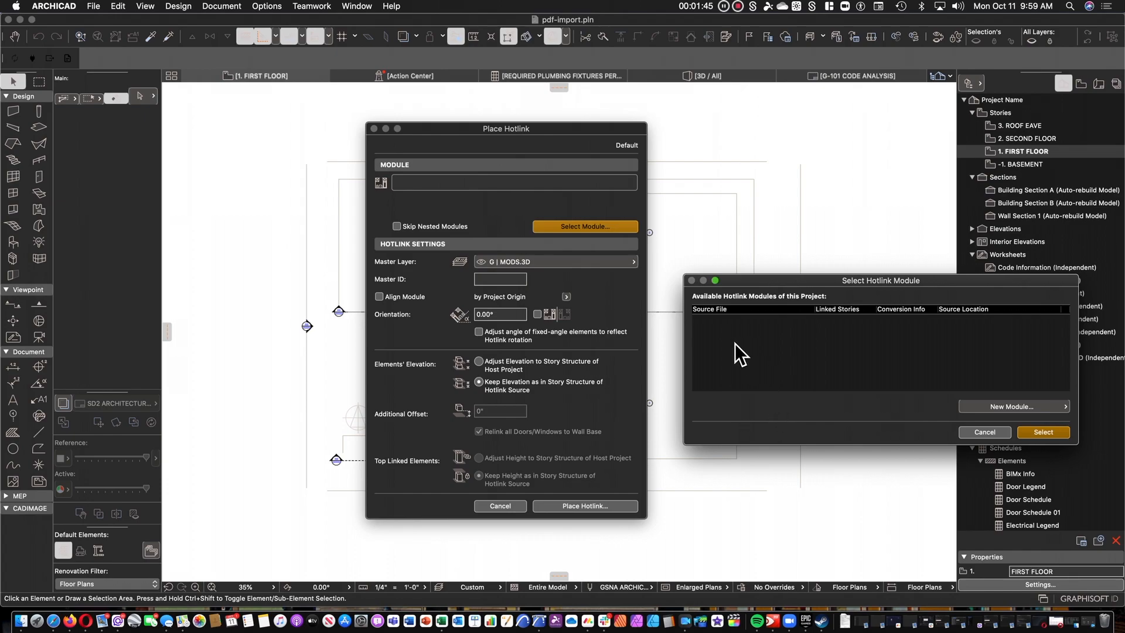
# Import High Hampton Model.rvt from its 3D view, select it, and confirm placement settings
pyautogui.click(1013, 406)
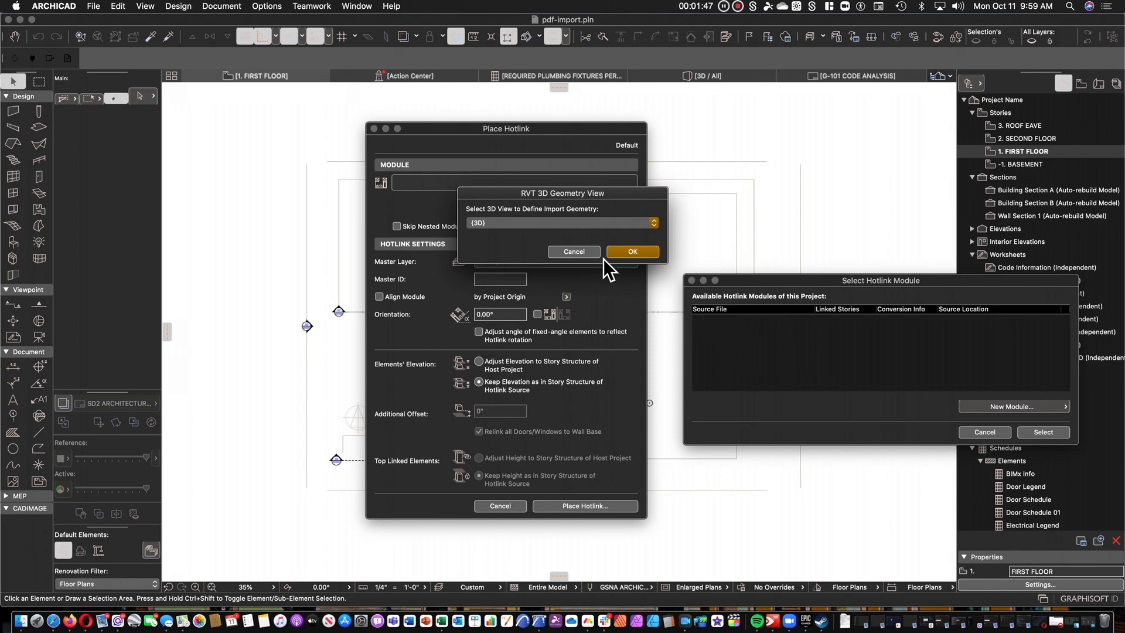
pyautogui.click(632, 252)
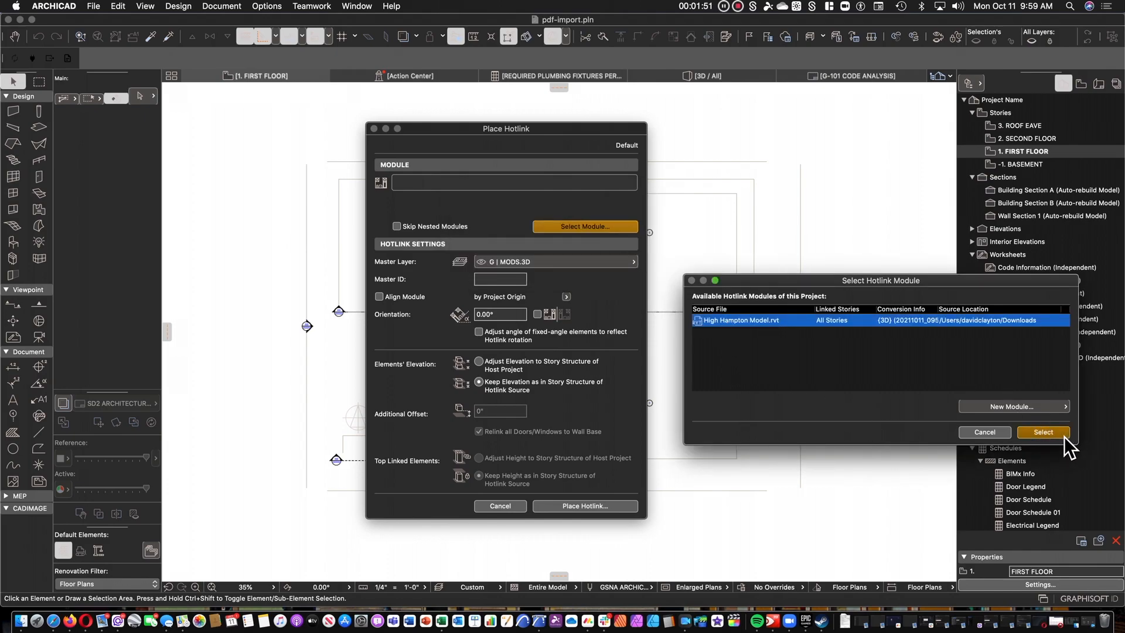
pyautogui.click(1043, 431)
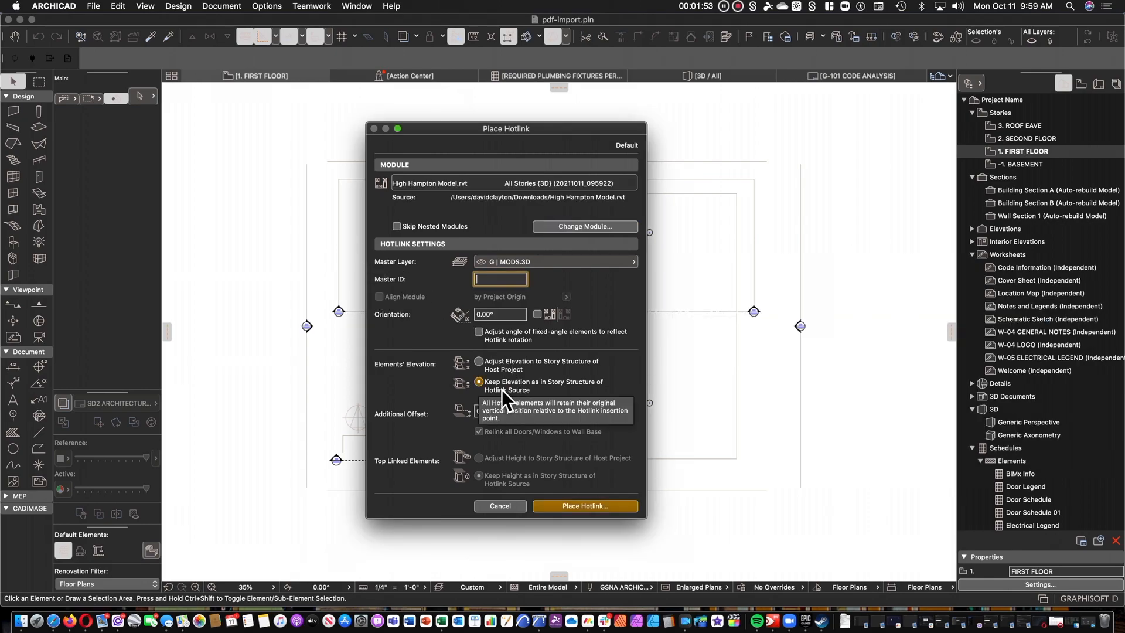
pyautogui.moveTo(535, 404)
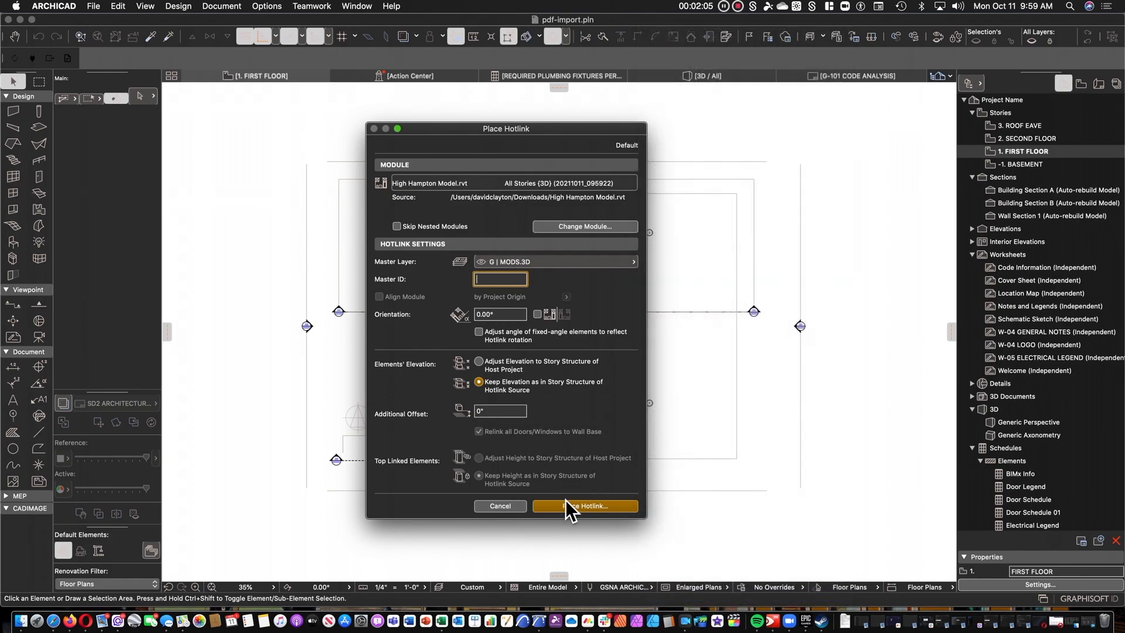
pyautogui.click(584, 506)
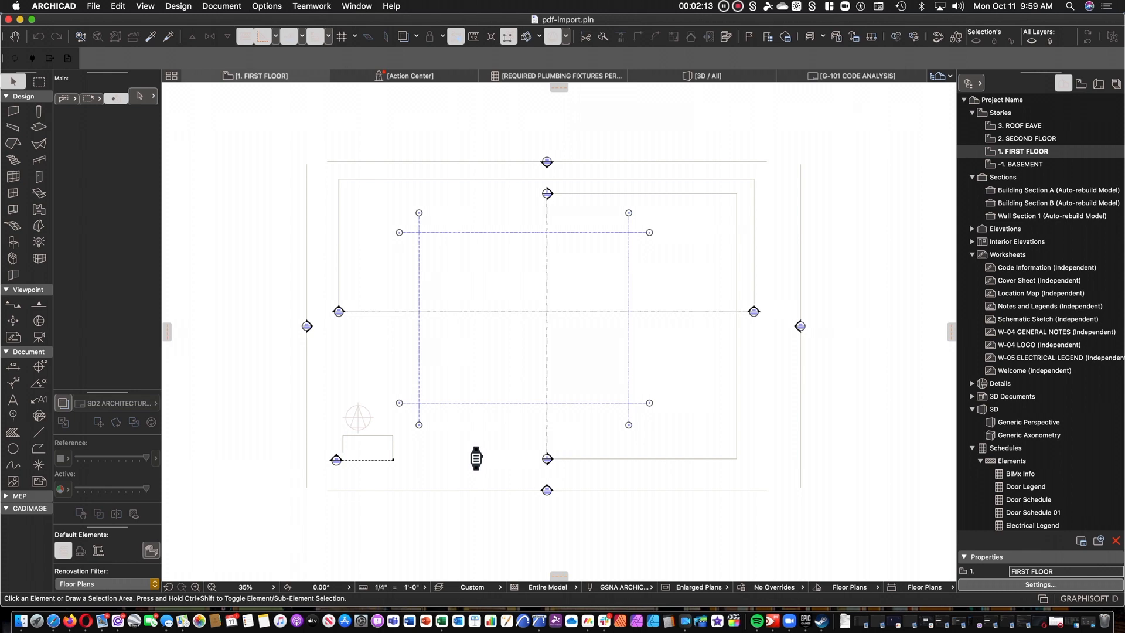
# Paste the copied elements with Cmd+V at Original Location, zooming to the pasted elements
pyautogui.press('cmd+v')
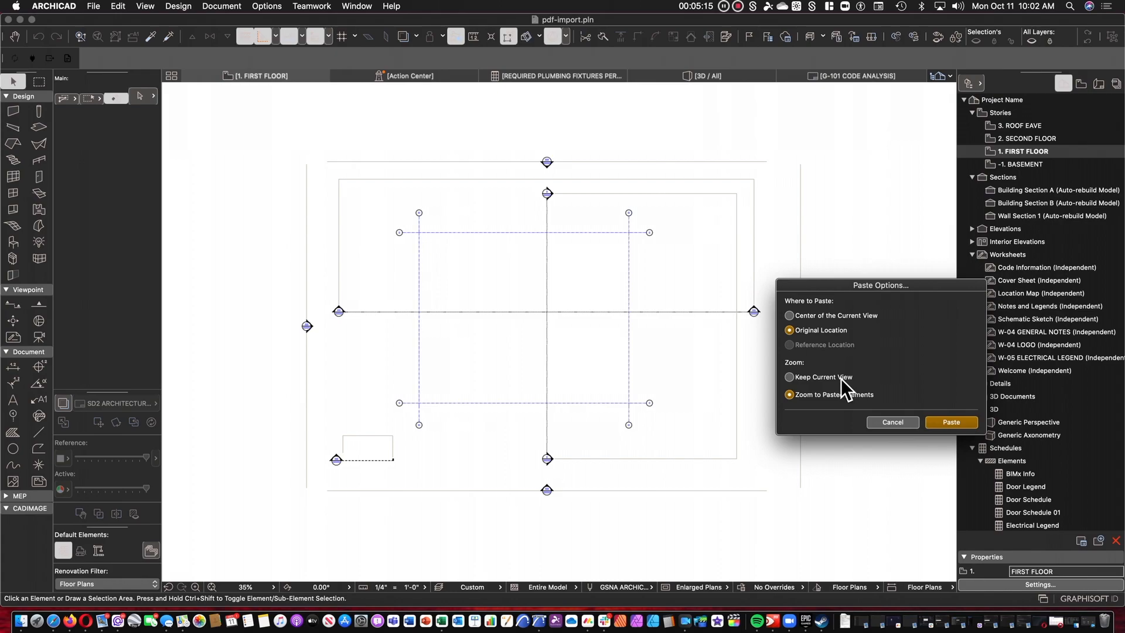
pyautogui.moveTo(840, 391)
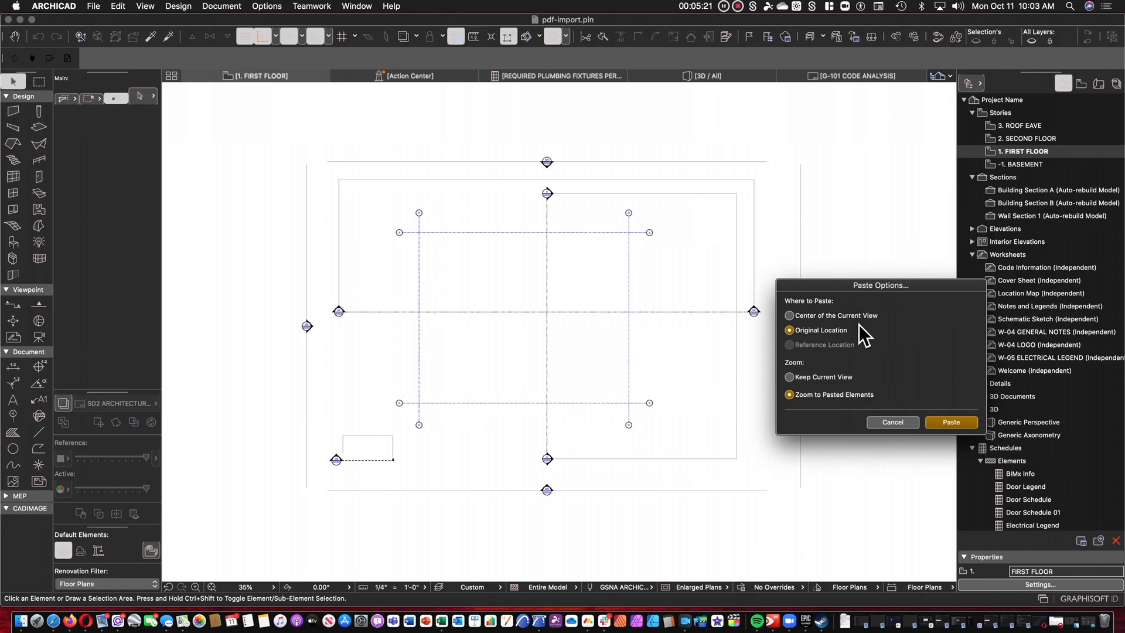
pyautogui.moveTo(805, 345)
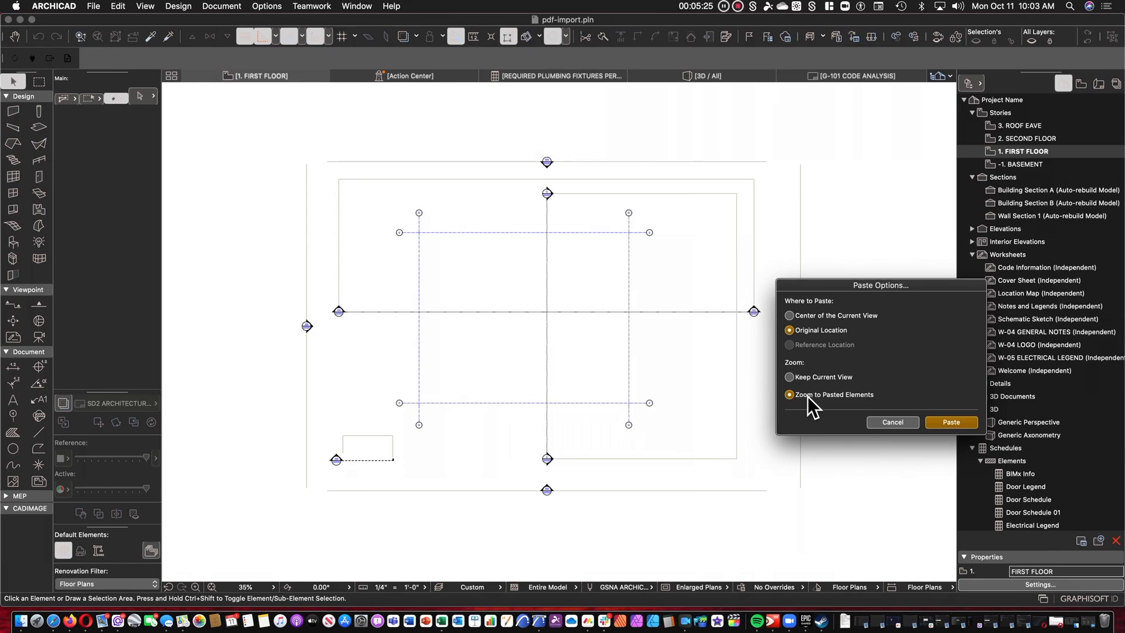
pyautogui.moveTo(972, 438)
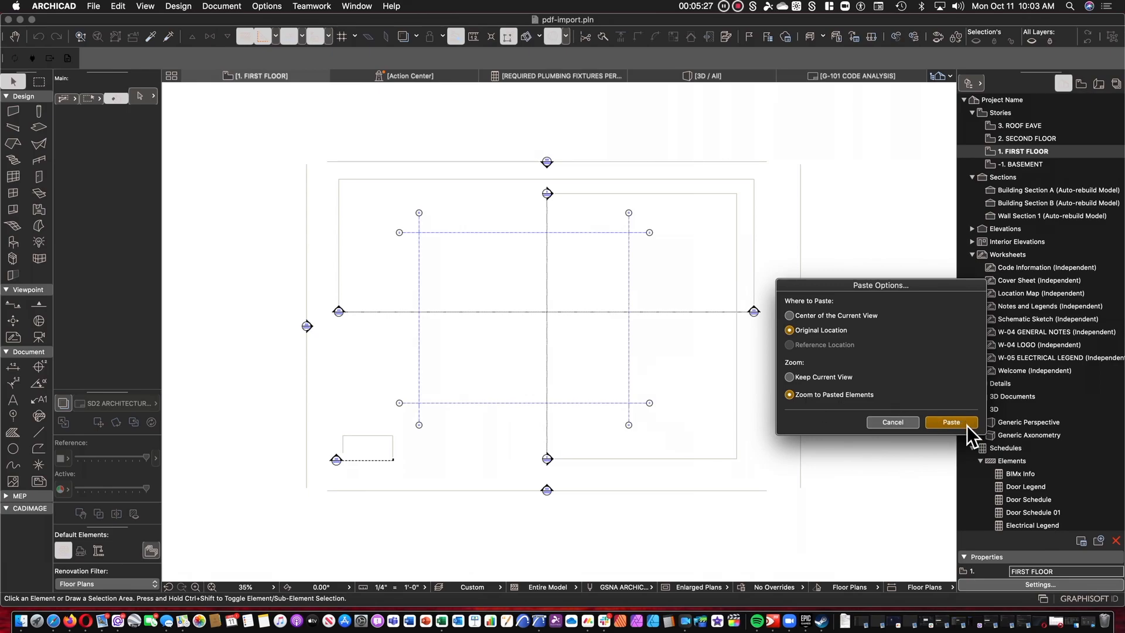
pyautogui.click(950, 422)
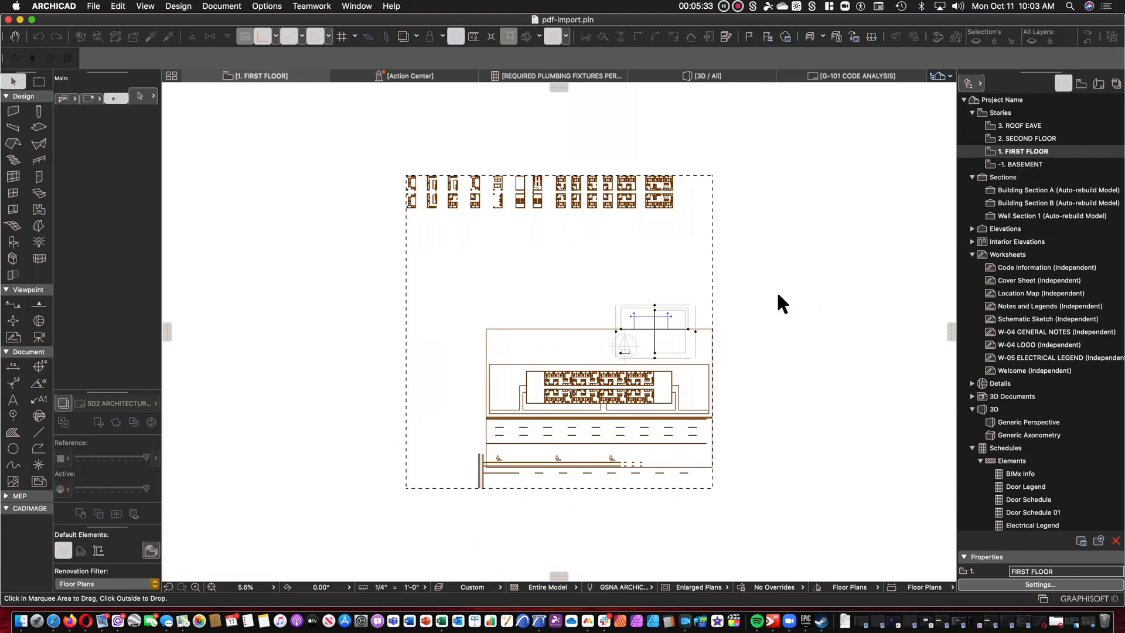
pyautogui.moveTo(719, 197)
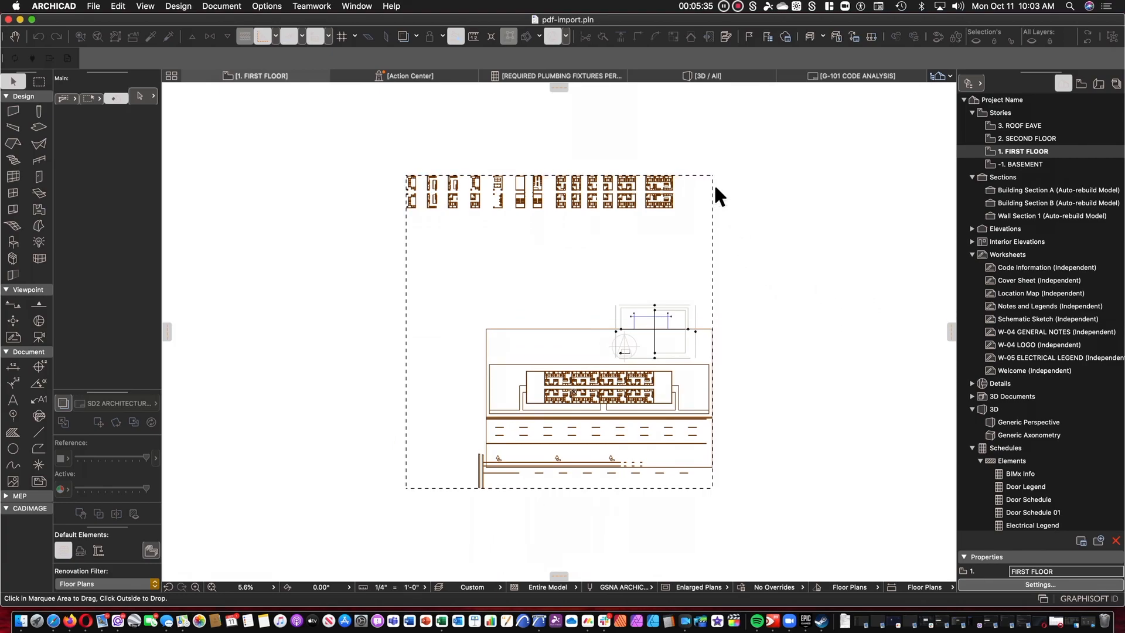
pyautogui.moveTo(713, 215)
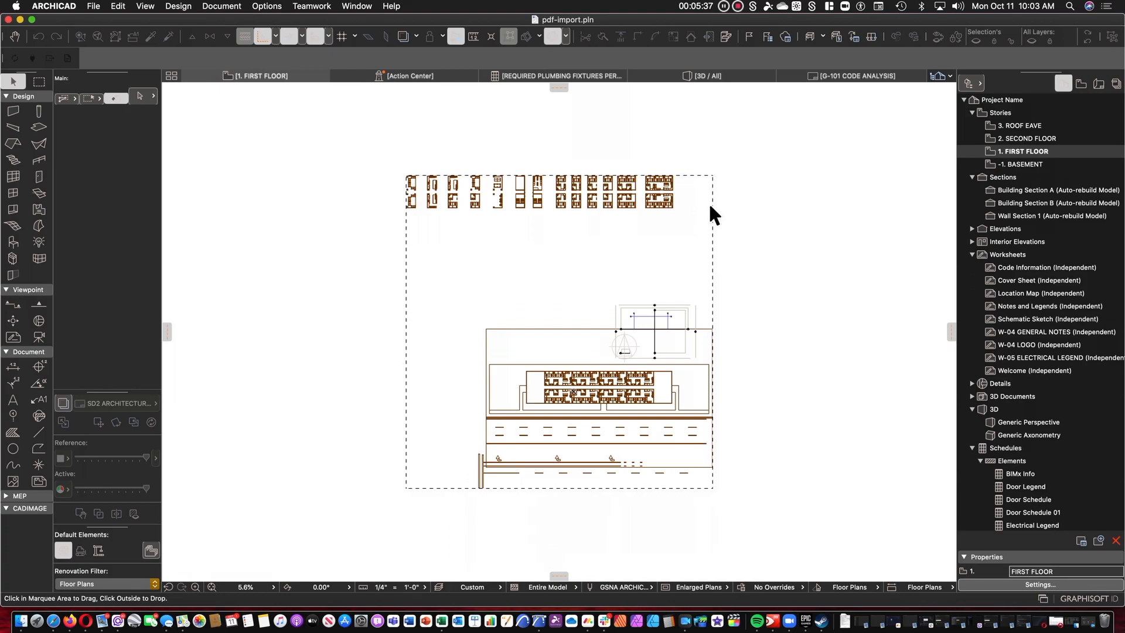
pyautogui.moveTo(723, 402)
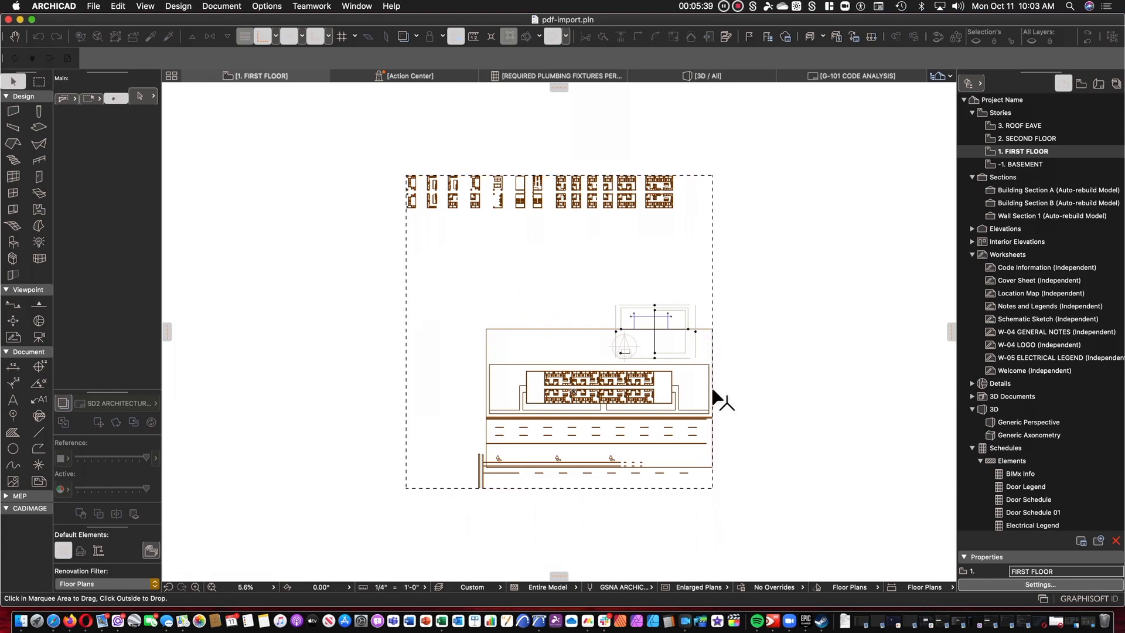
pyautogui.moveTo(423, 488)
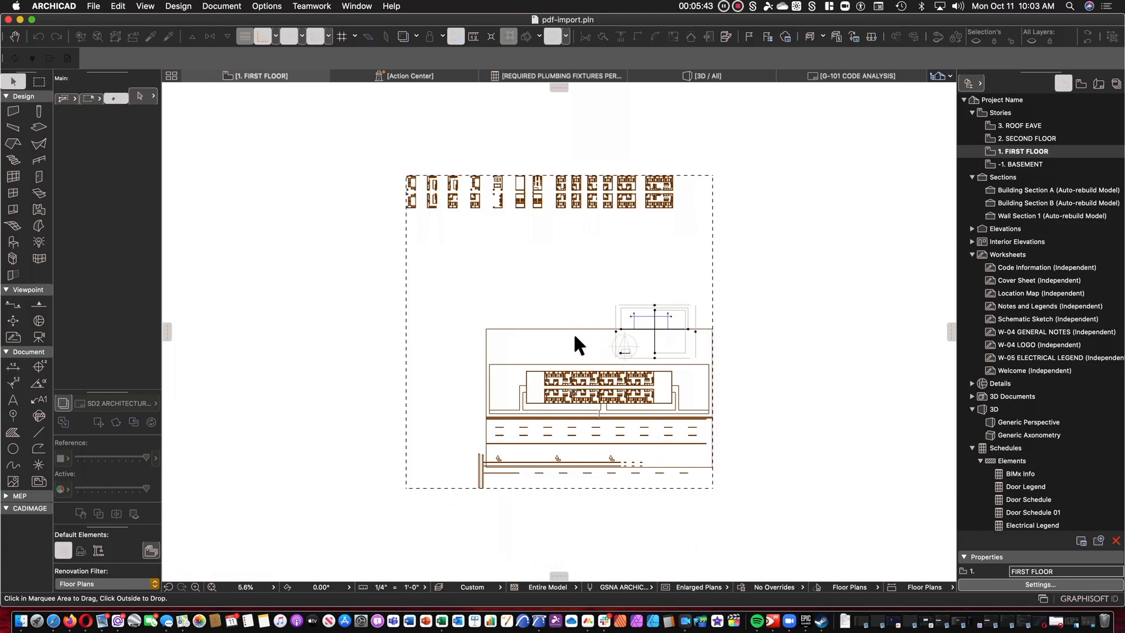
pyautogui.moveTo(528, 324)
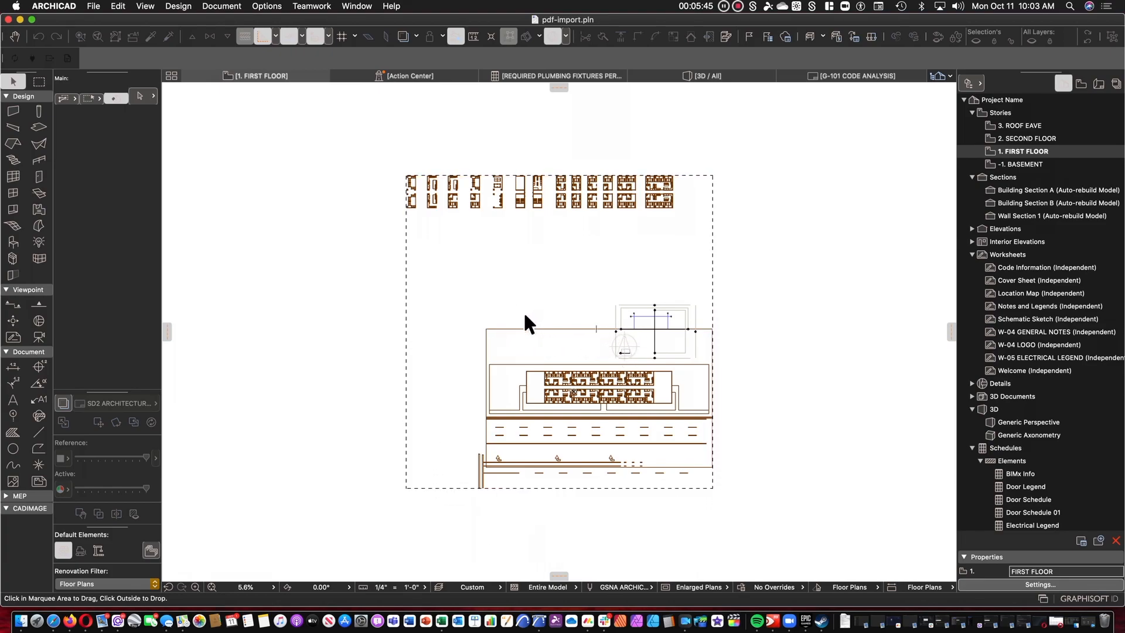
pyautogui.moveTo(572, 358)
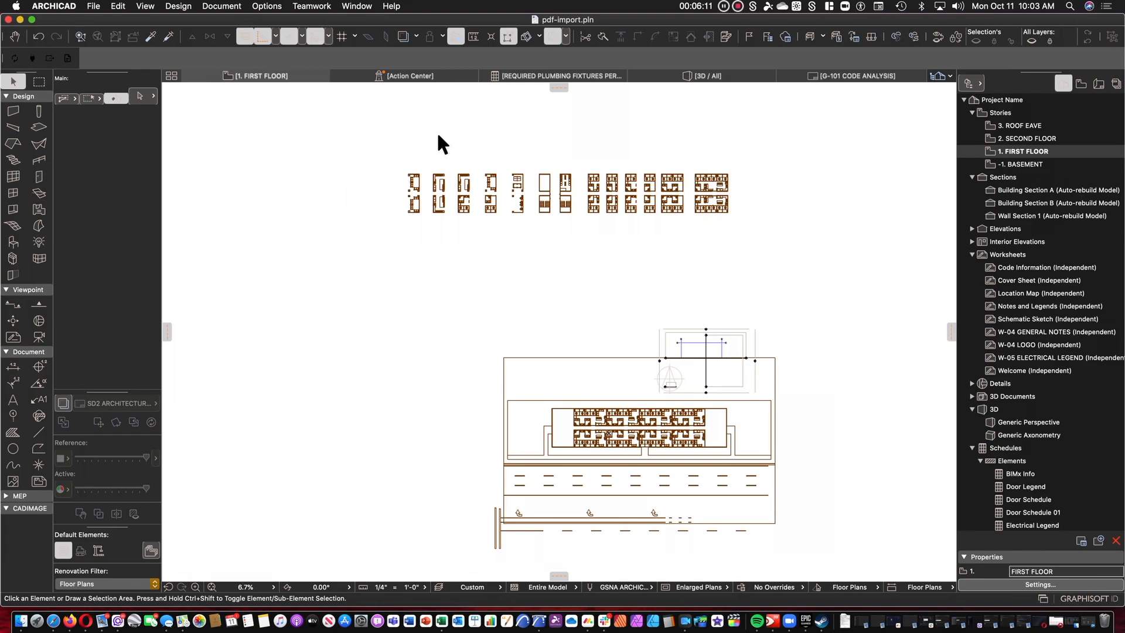
pyautogui.moveTo(483, 136)
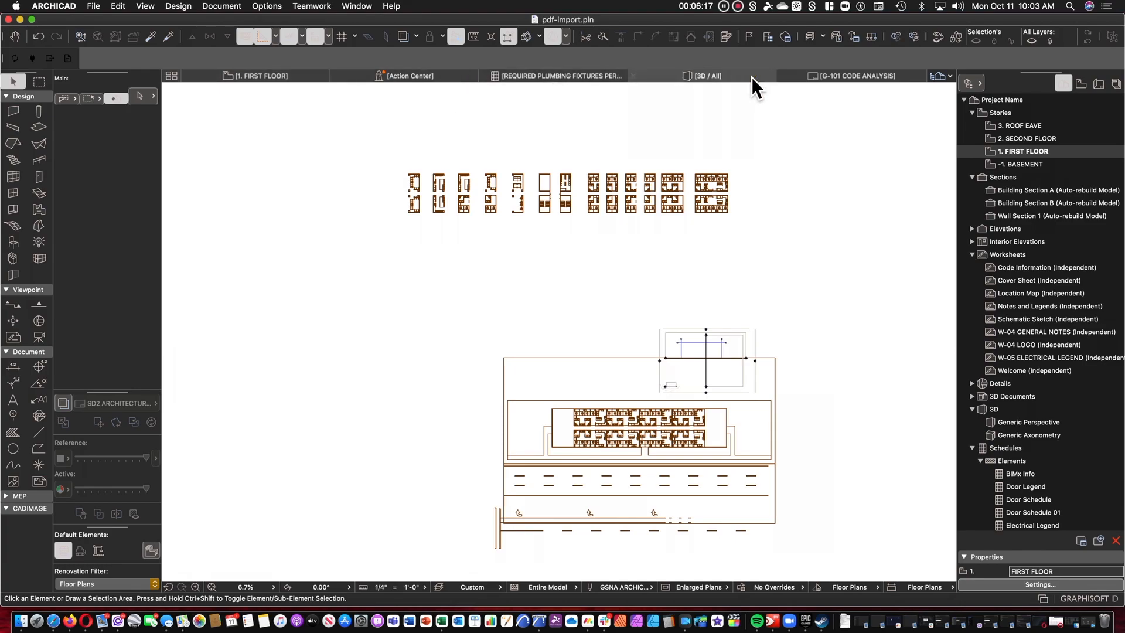
# Open Generic Perspective and make all layers visible to reveal the full building
pyautogui.doubleClick(1030, 422)
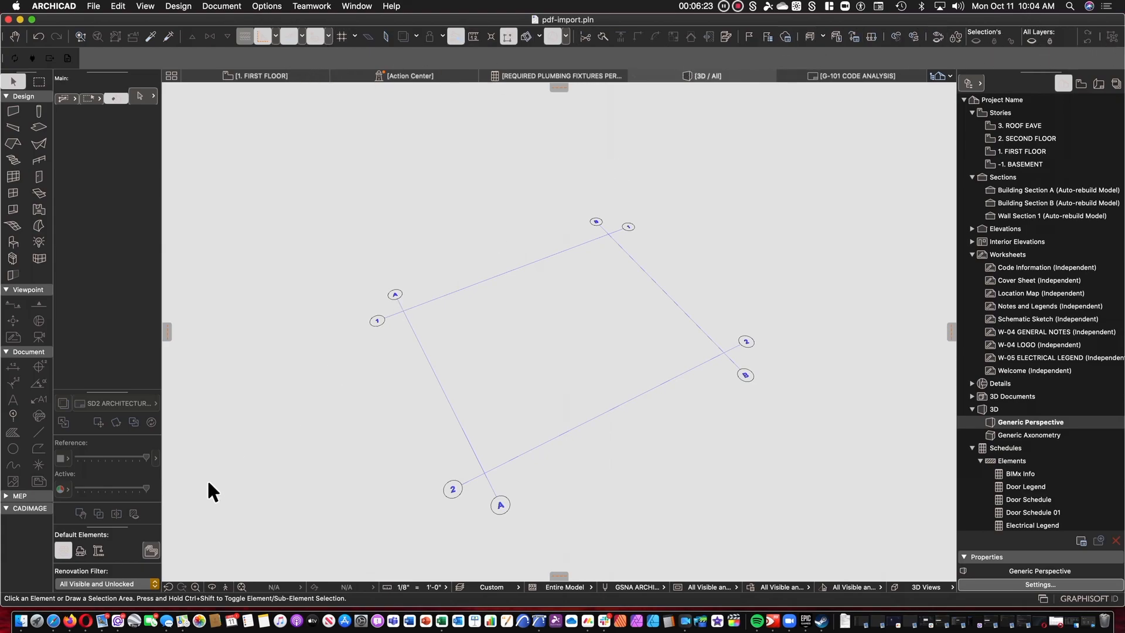
pyautogui.moveTo(470, 599)
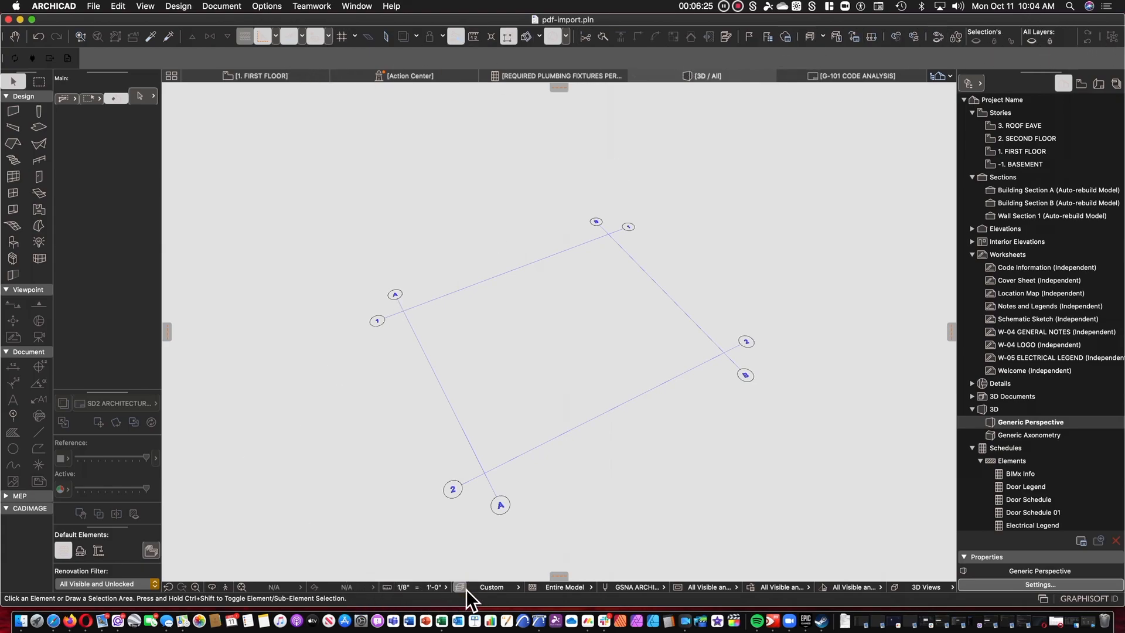
pyautogui.click(458, 587)
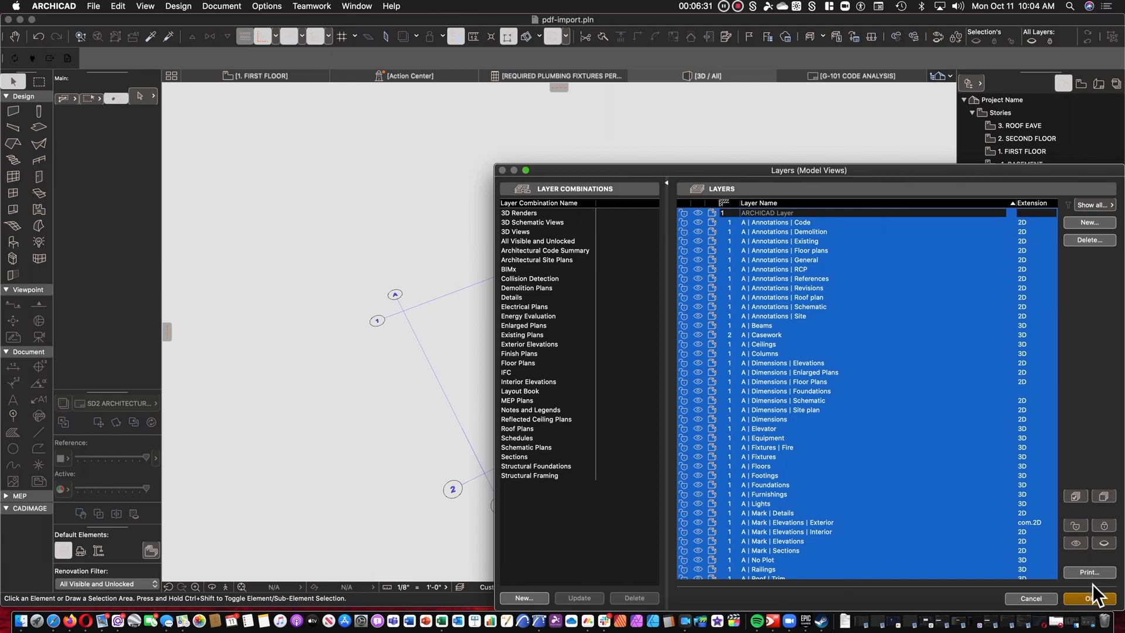
pyautogui.click(1090, 599)
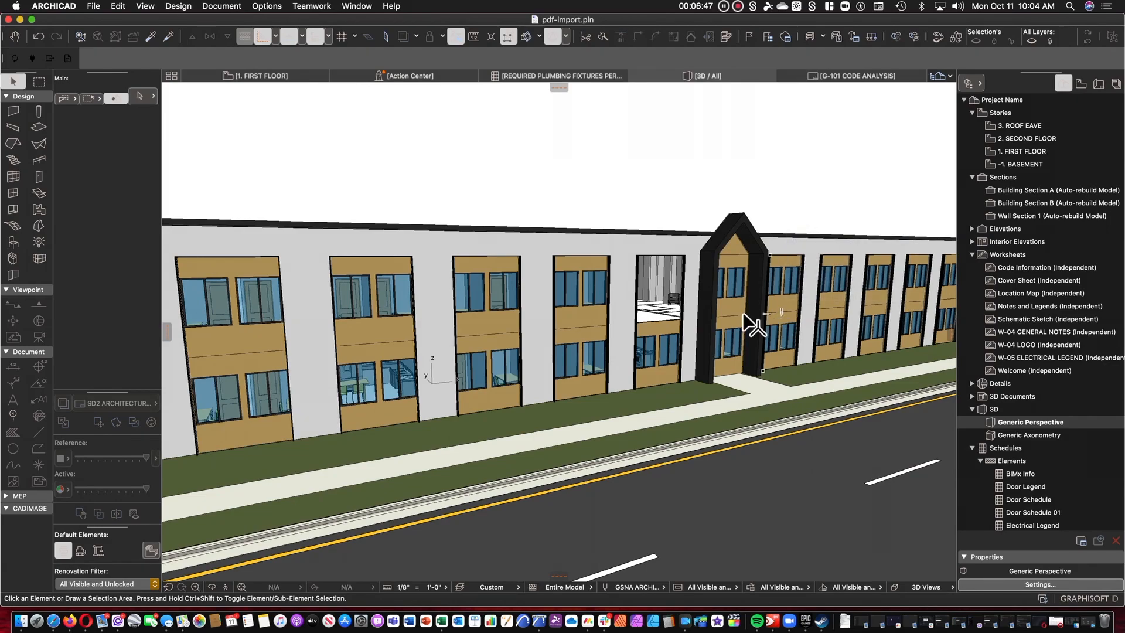
# Inspect a second-floor hotlinked window's settings, confirm it isn't editable, then deselect
pyautogui.click(352, 296)
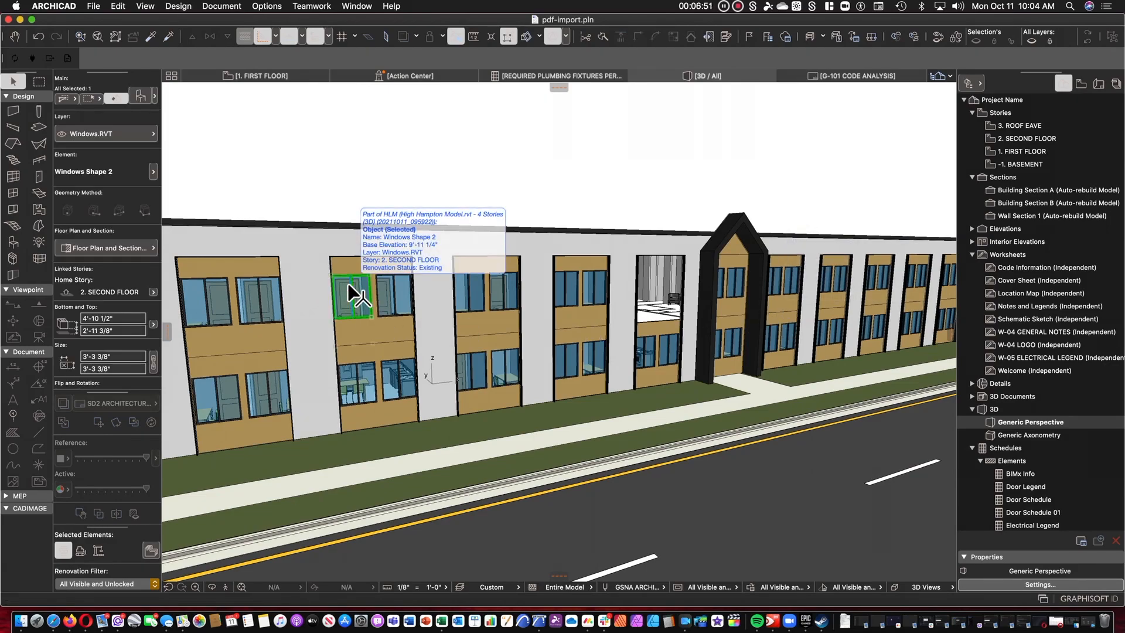
pyautogui.moveTo(409, 305)
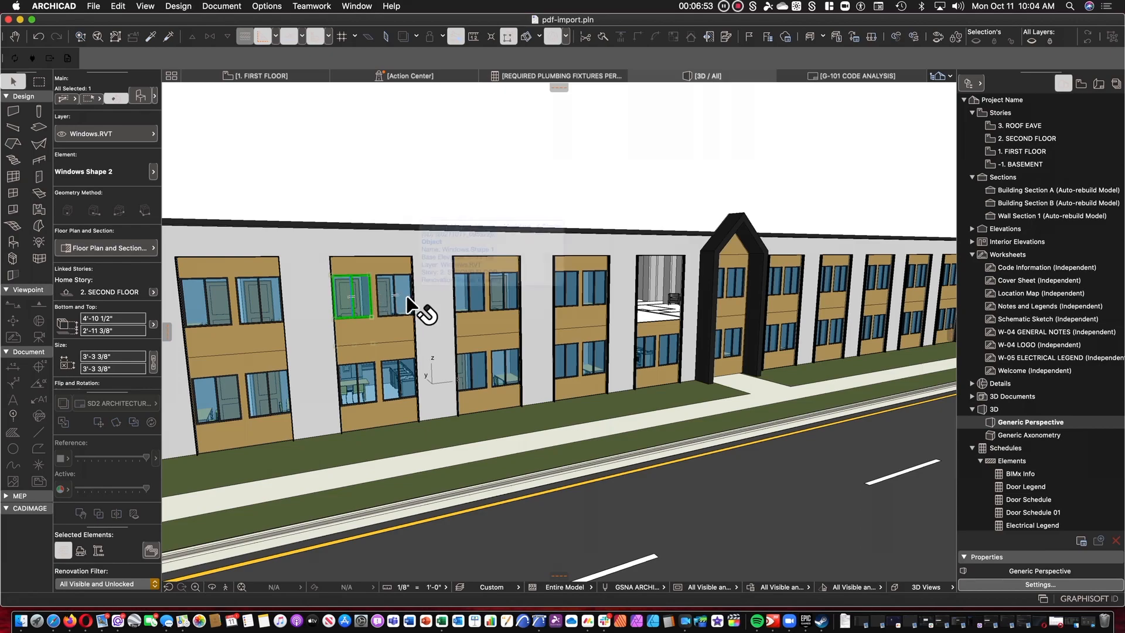
pyautogui.click(395, 294)
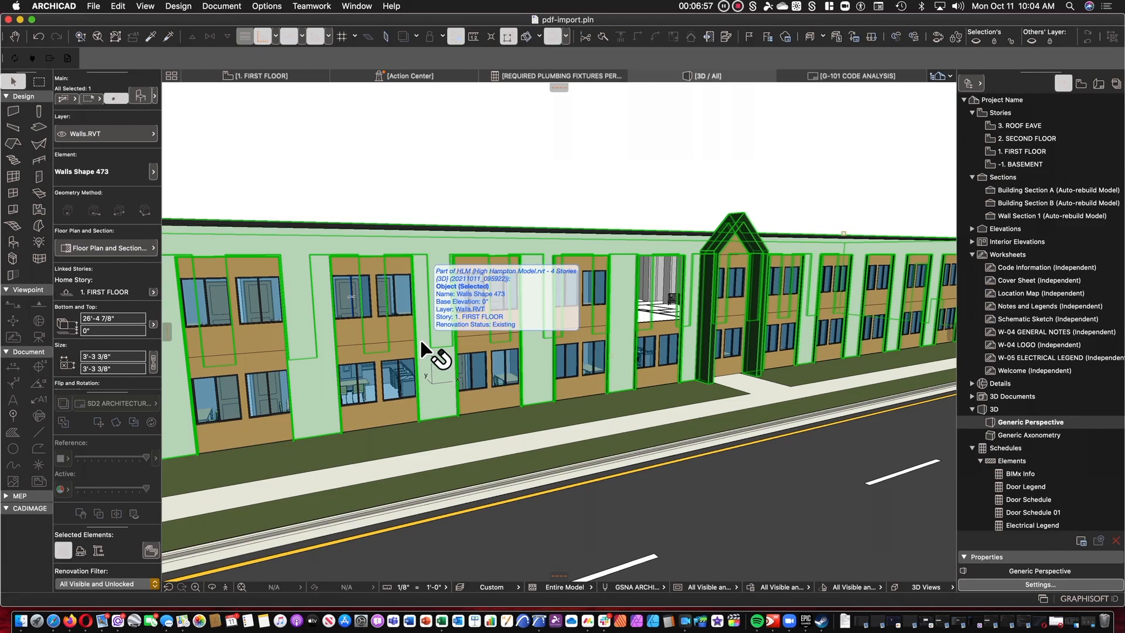
pyautogui.click(351, 294)
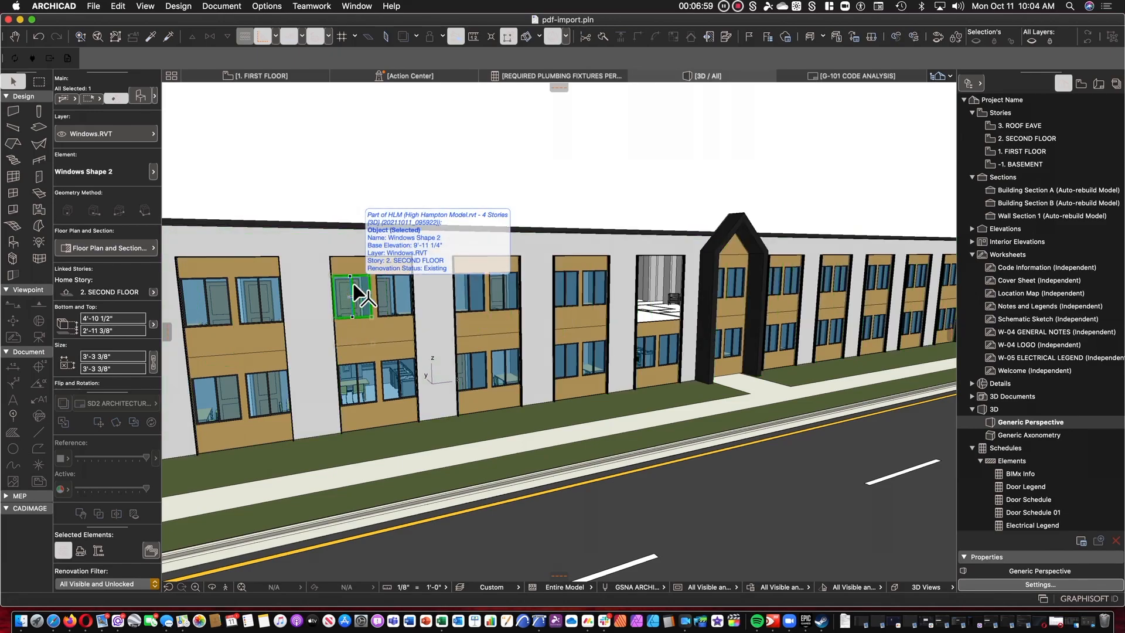
pyautogui.moveTo(147, 106)
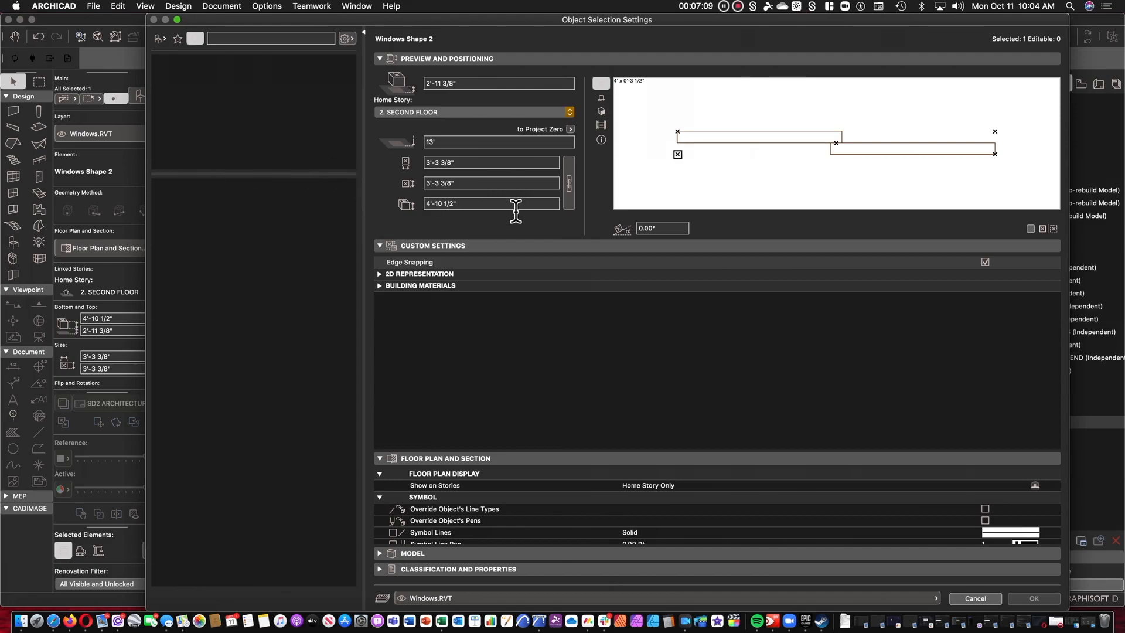
pyautogui.moveTo(445, 302)
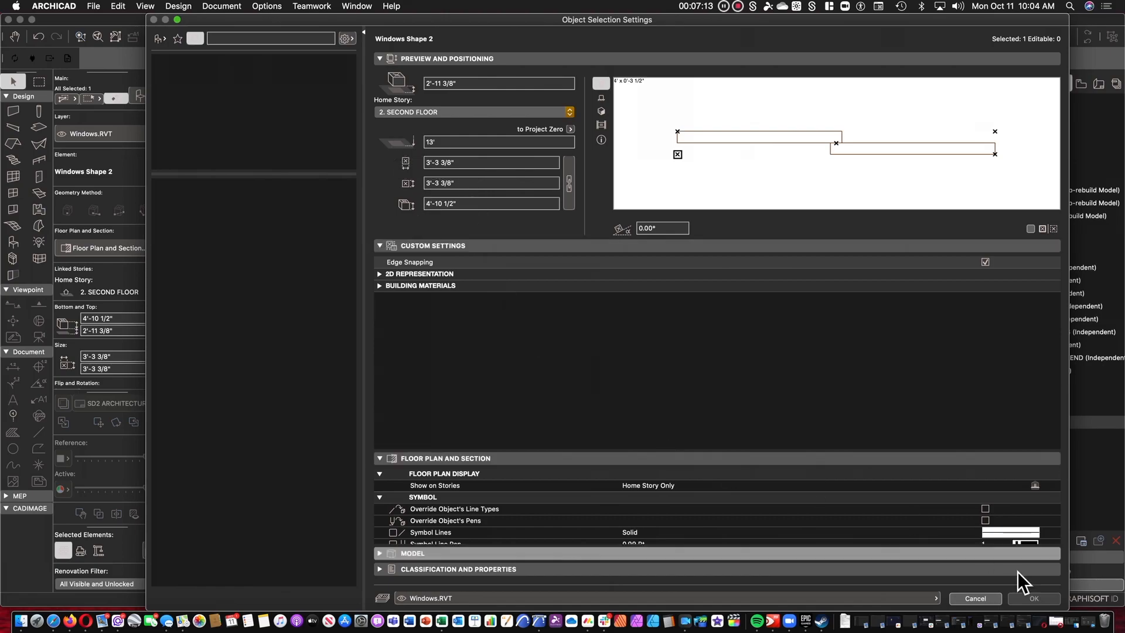
pyautogui.click(1032, 598)
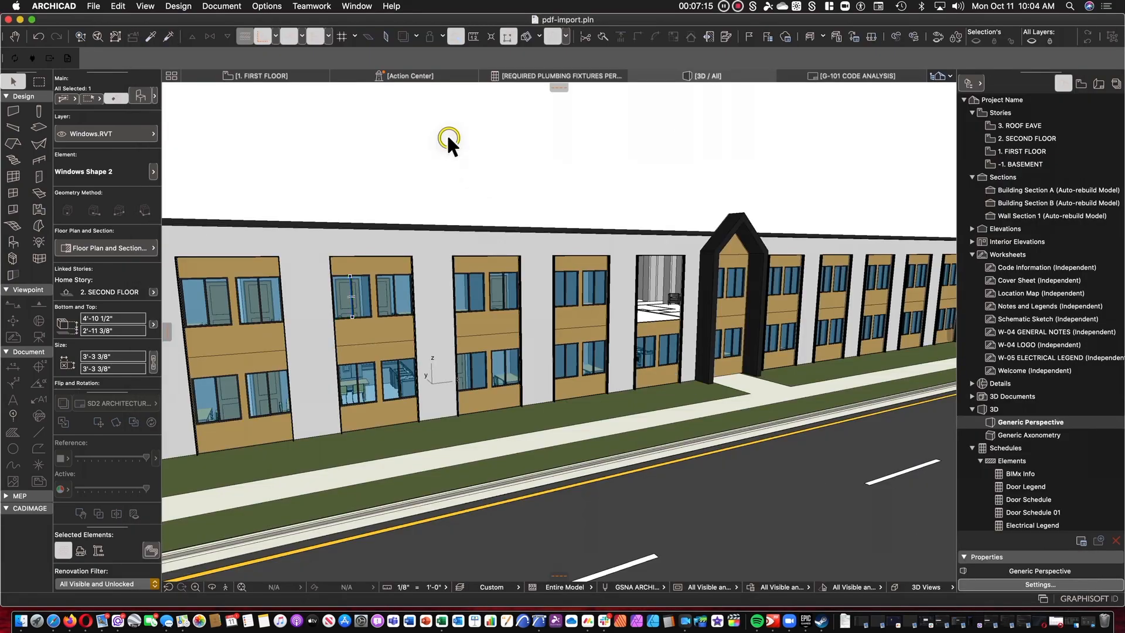
pyautogui.click(714, 338)
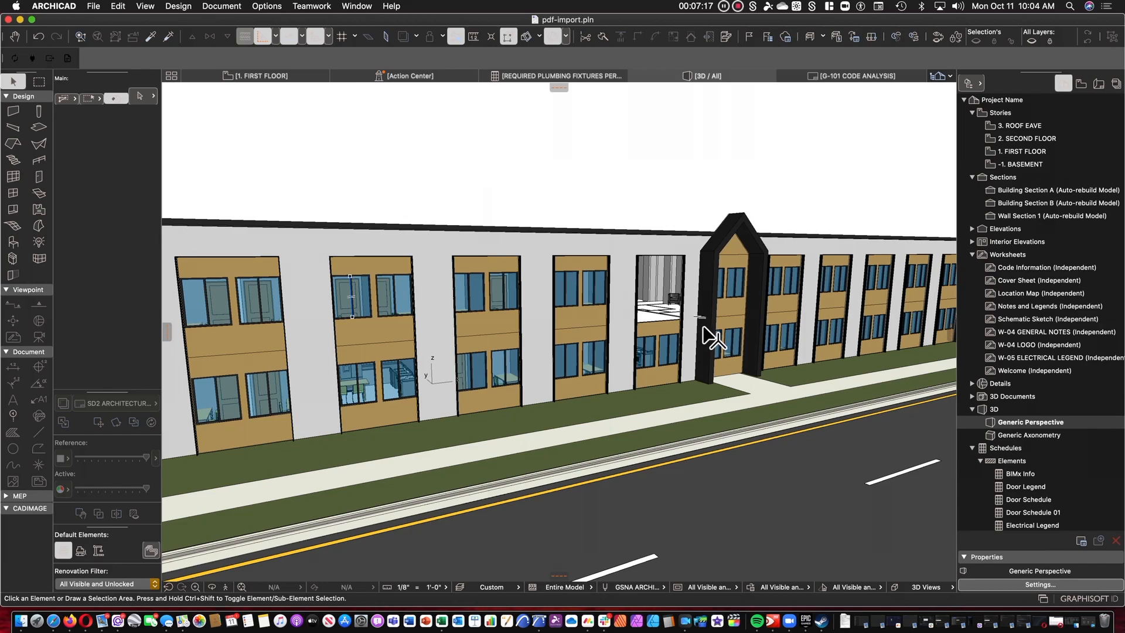
pyautogui.moveTo(732, 343)
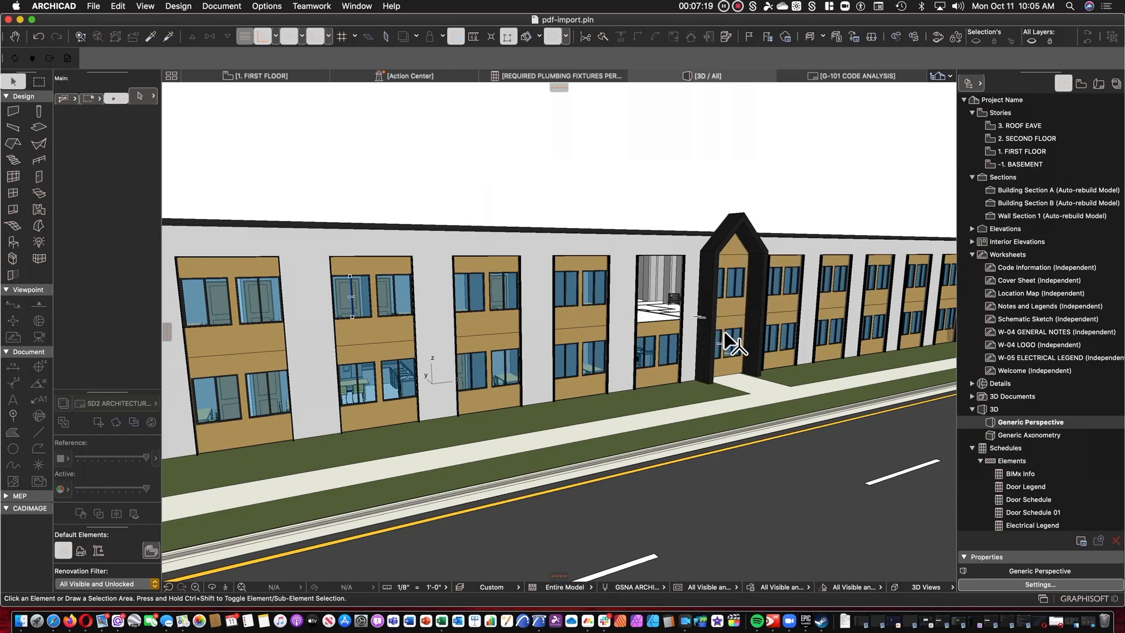
pyautogui.moveTo(739, 334)
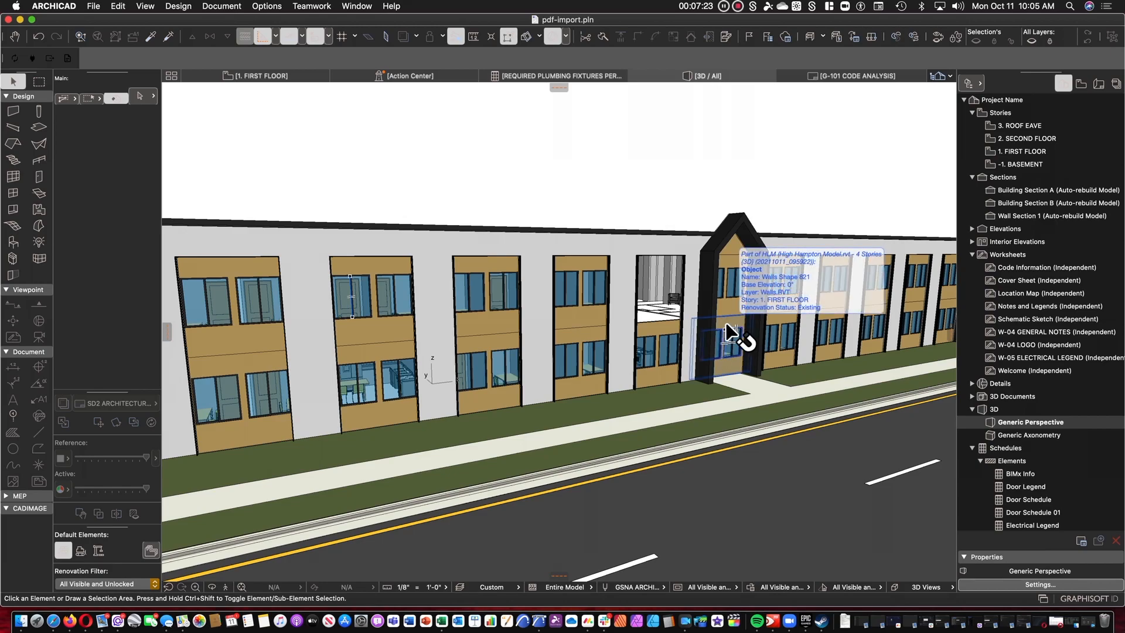
pyautogui.moveTo(725, 329)
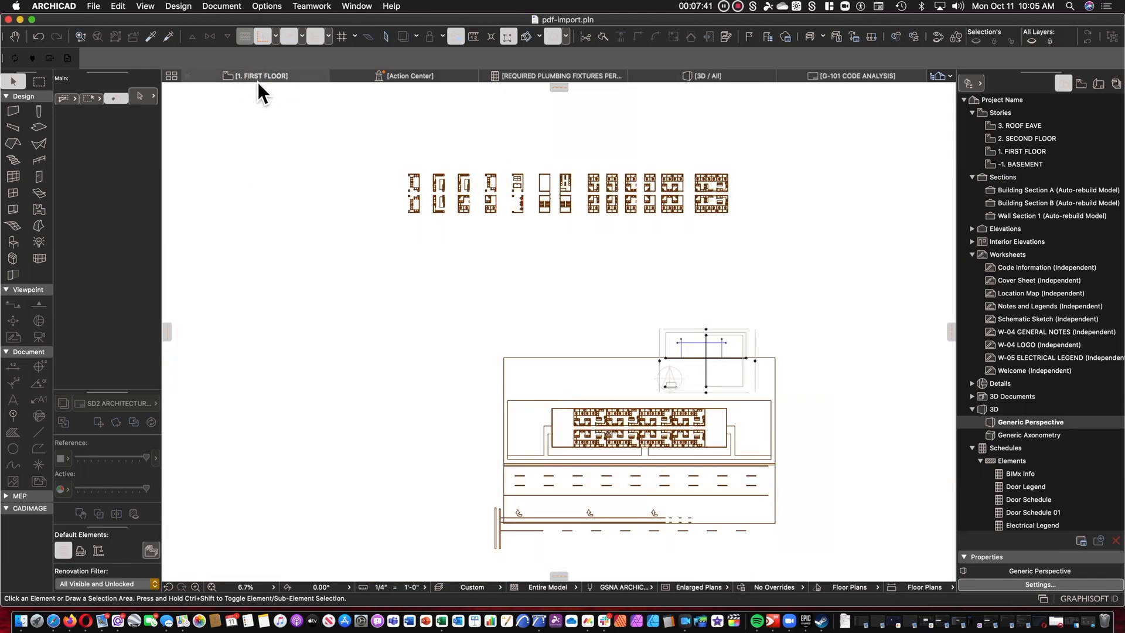
# Search BIMobject for 'mailbo' and open the Salsbury 3500 Series Recessed Mounted page
pyautogui.click(1023, 151)
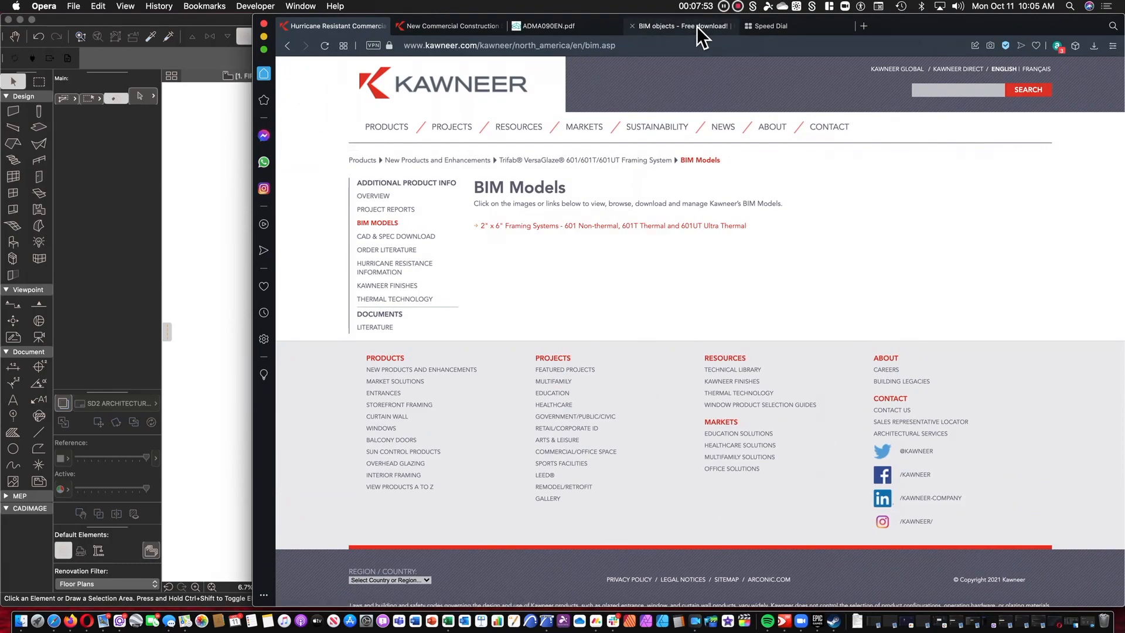
pyautogui.click(678, 26)
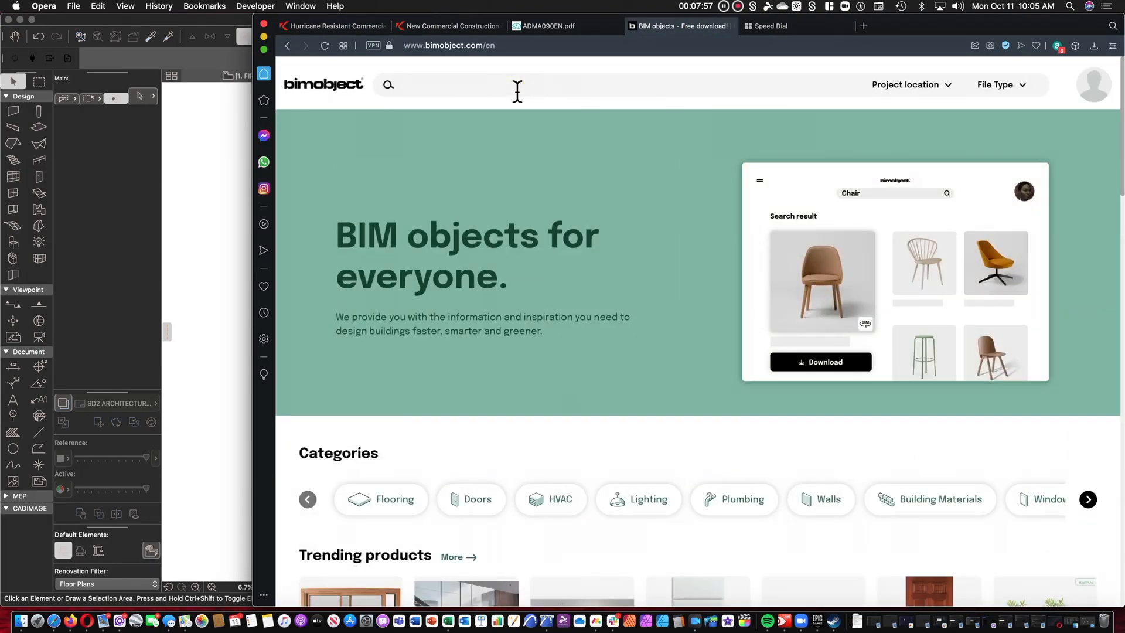
pyautogui.write('mailbox')
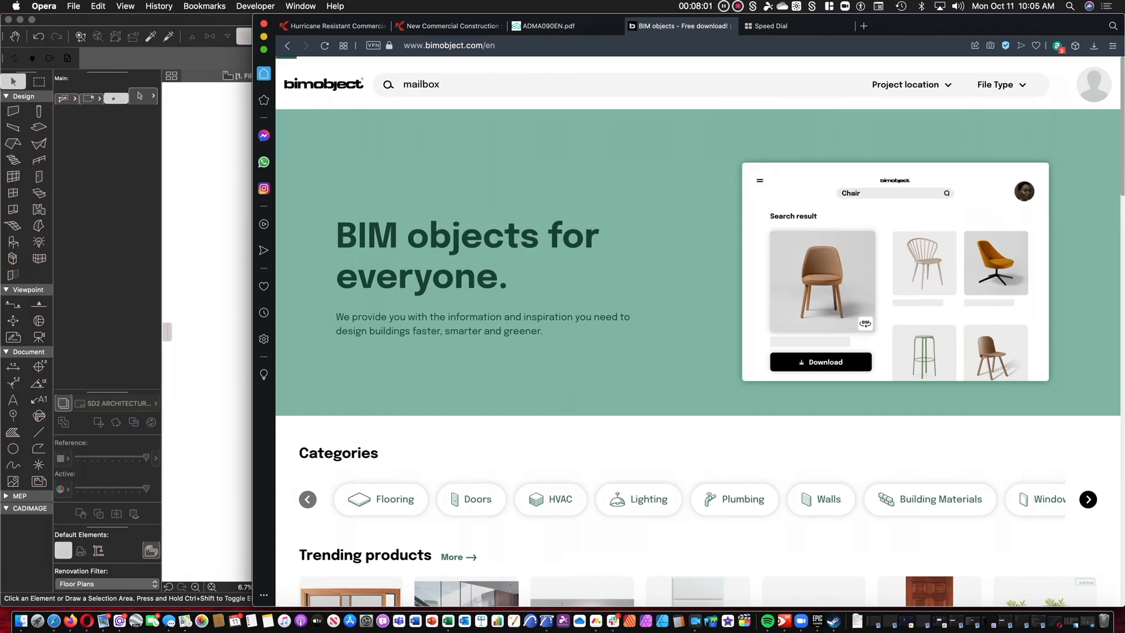
pyautogui.press('Return')
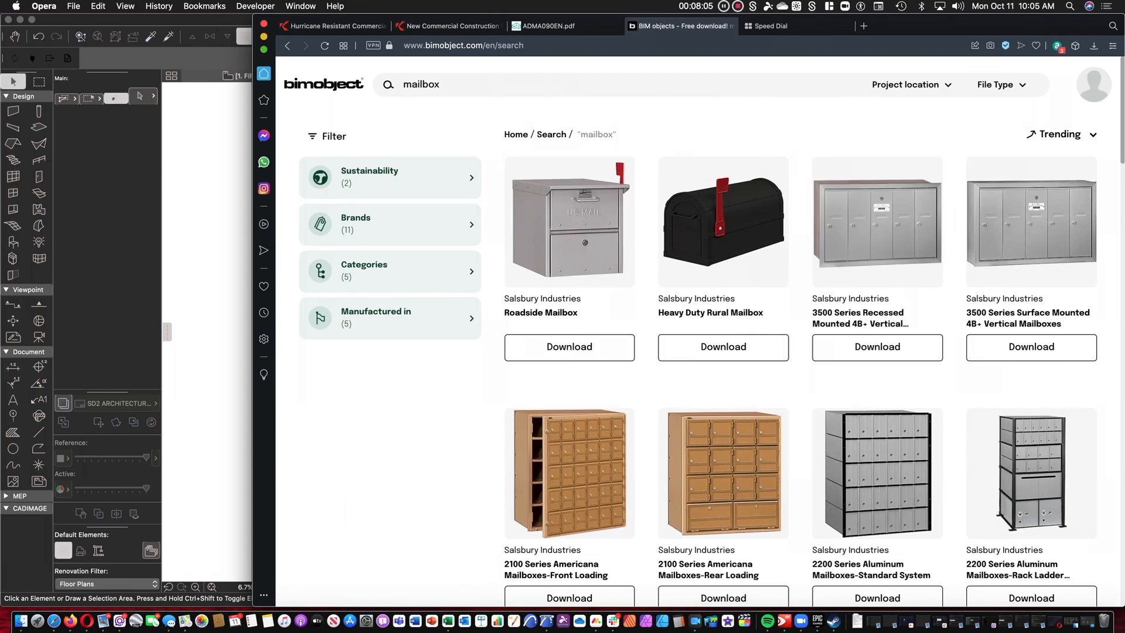
pyautogui.moveTo(258, 119)
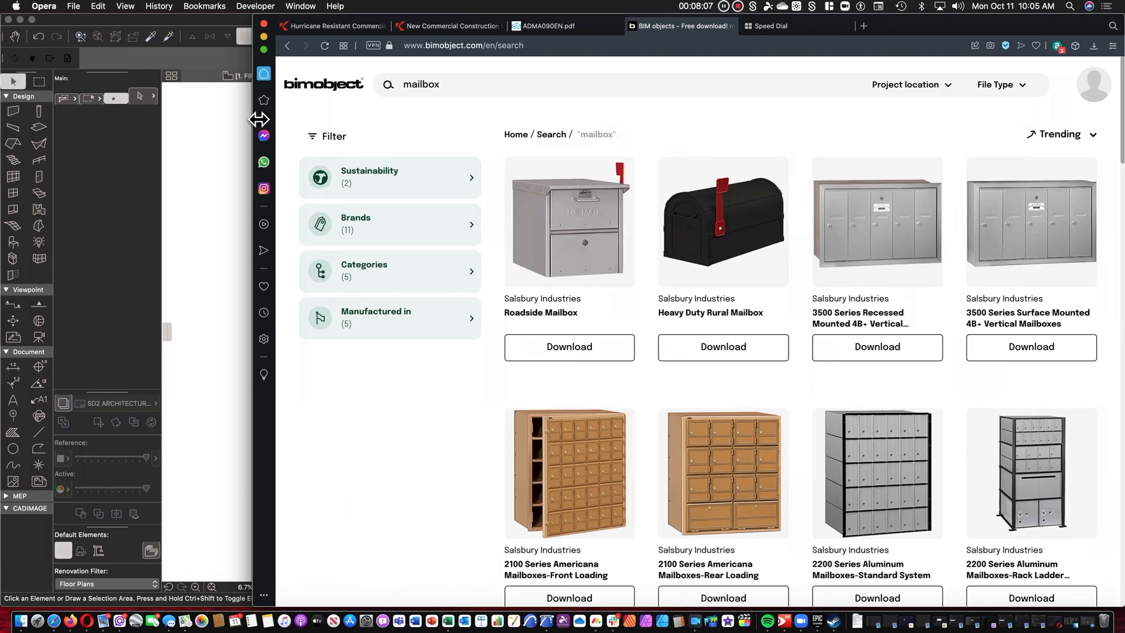
pyautogui.moveTo(620, 136)
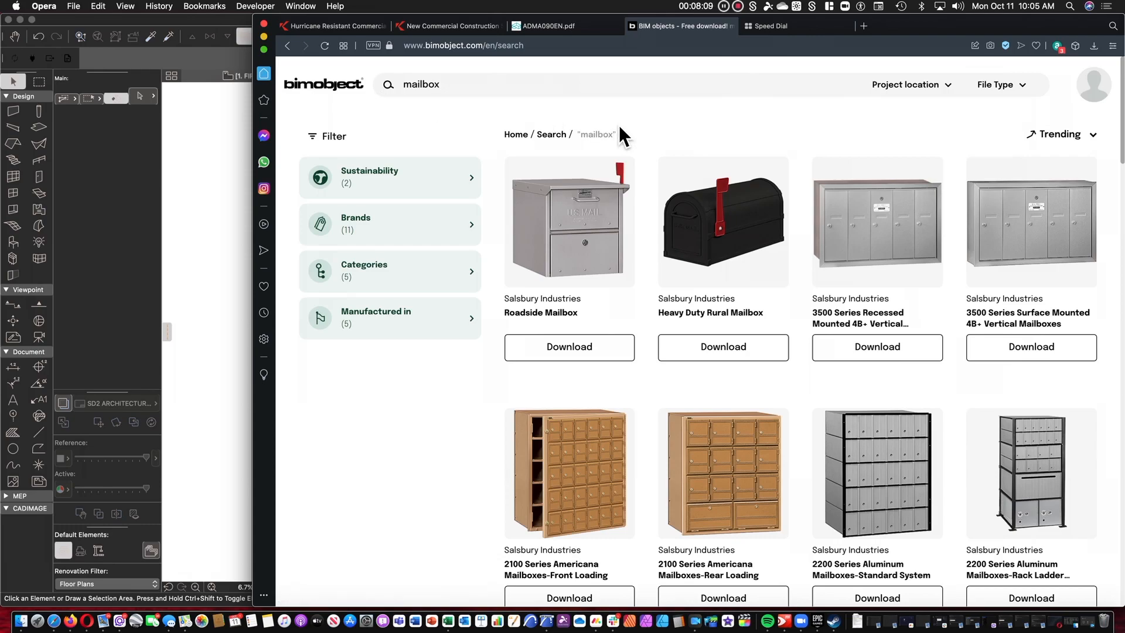
pyautogui.moveTo(907, 267)
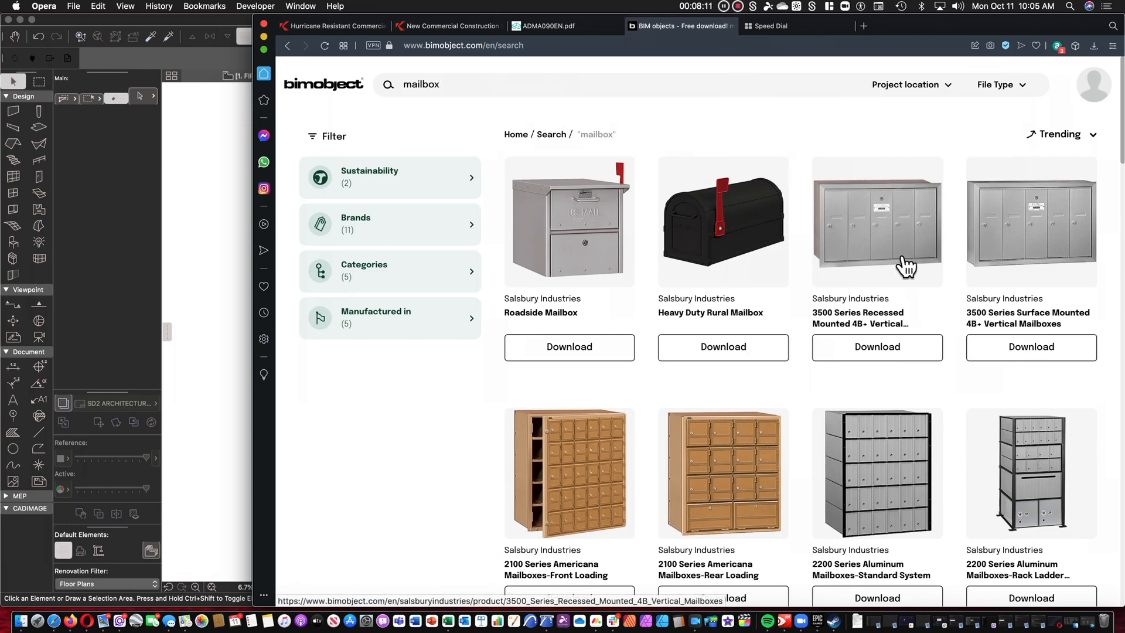
pyautogui.moveTo(897, 242)
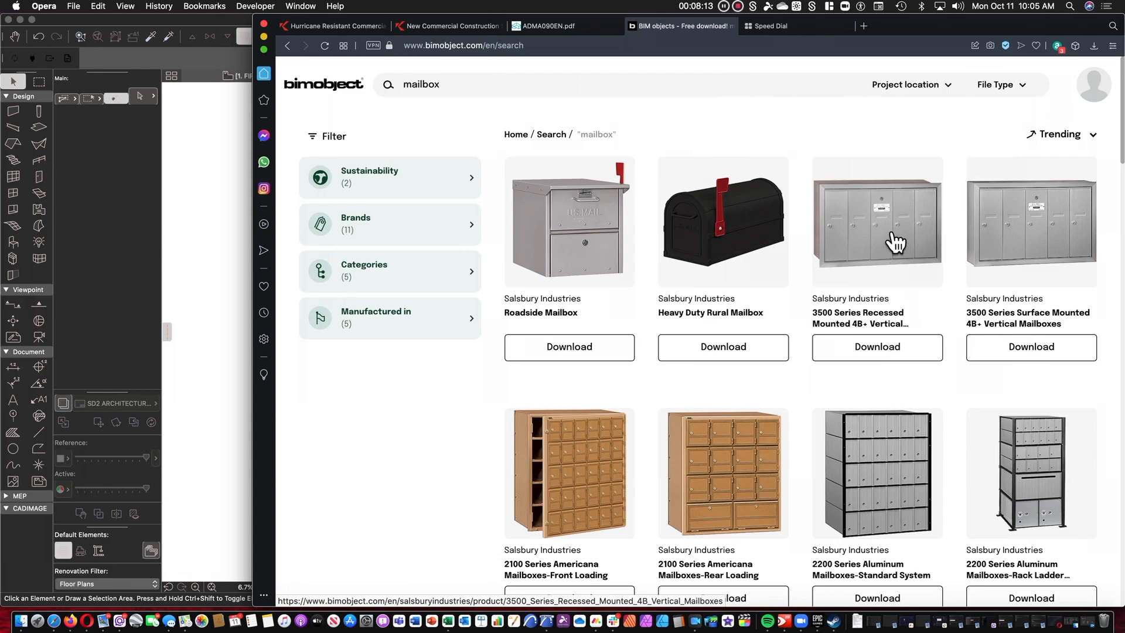
pyautogui.moveTo(872, 220)
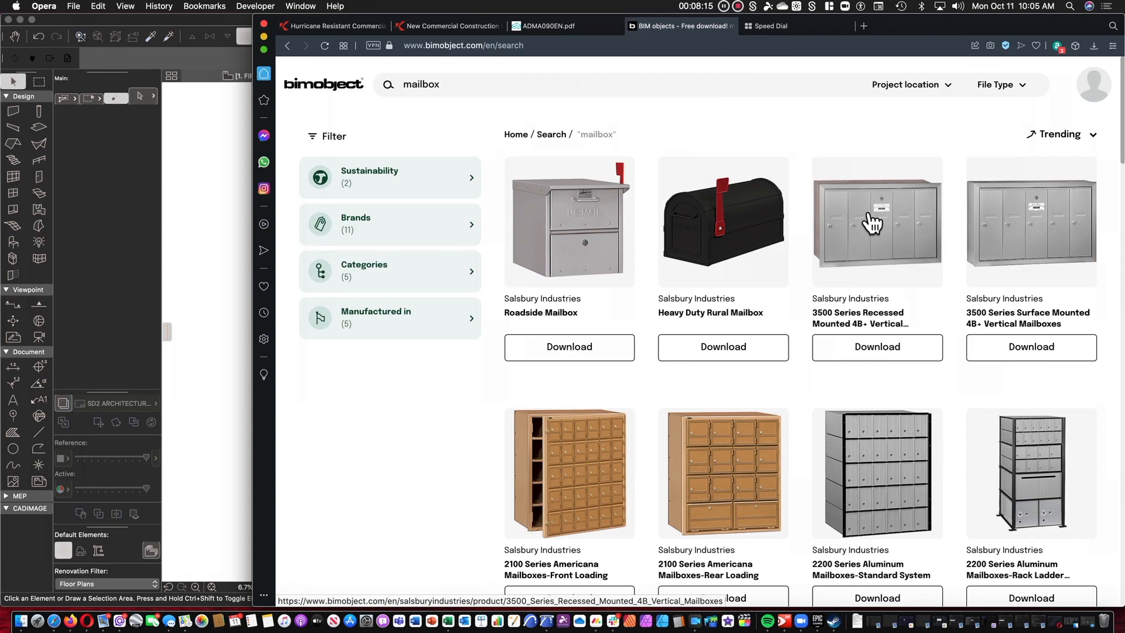
pyautogui.moveTo(893, 217)
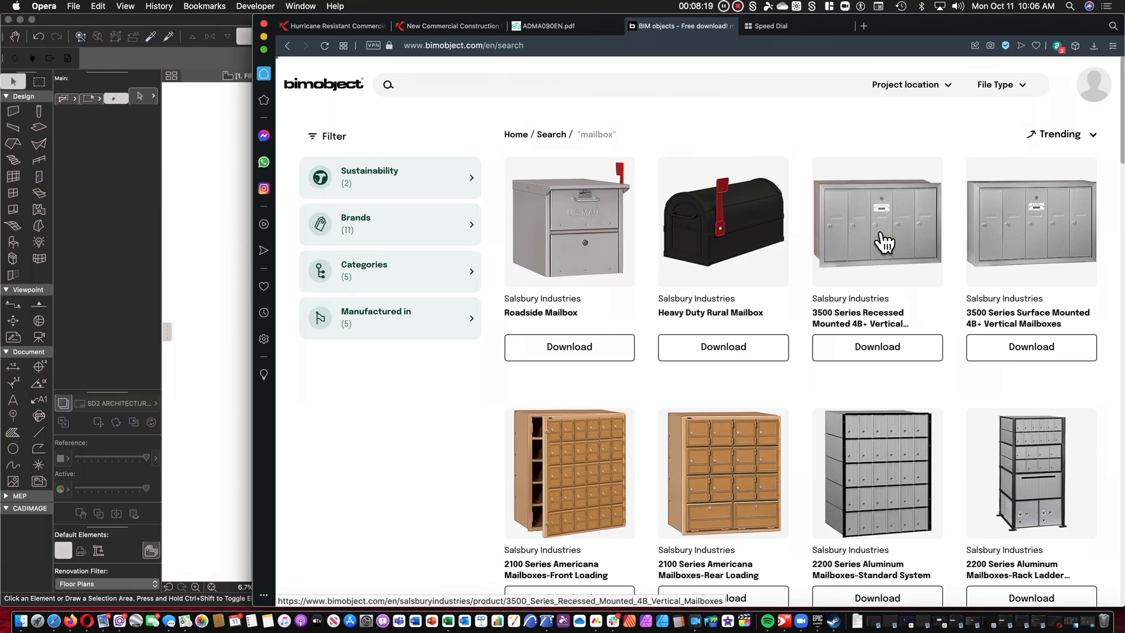
pyautogui.click(877, 223)
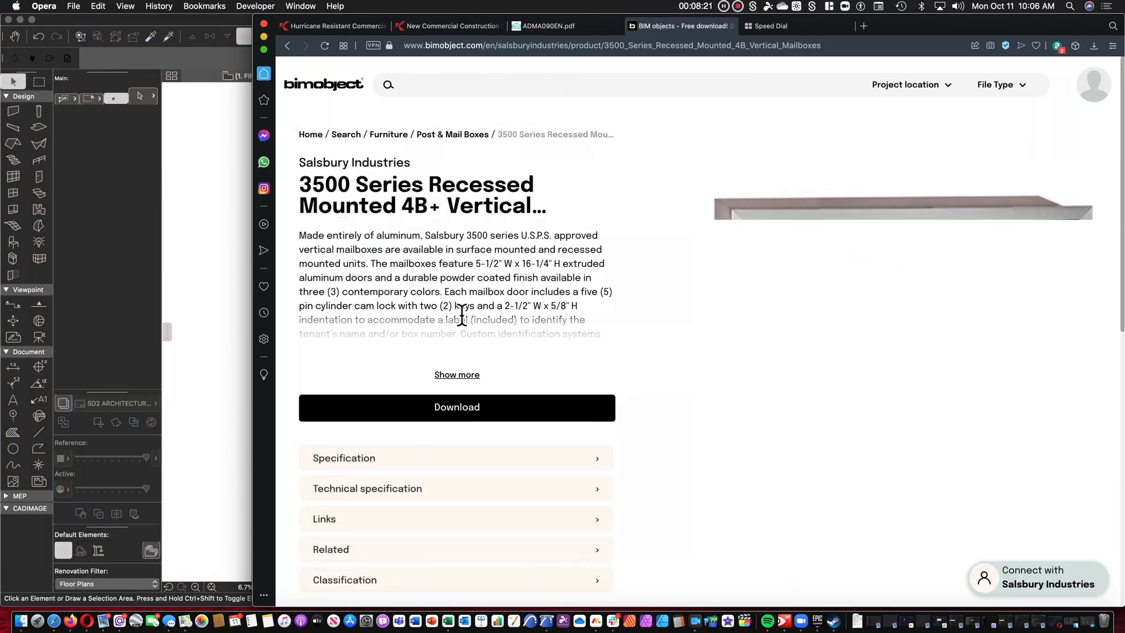
pyautogui.scroll(-3)
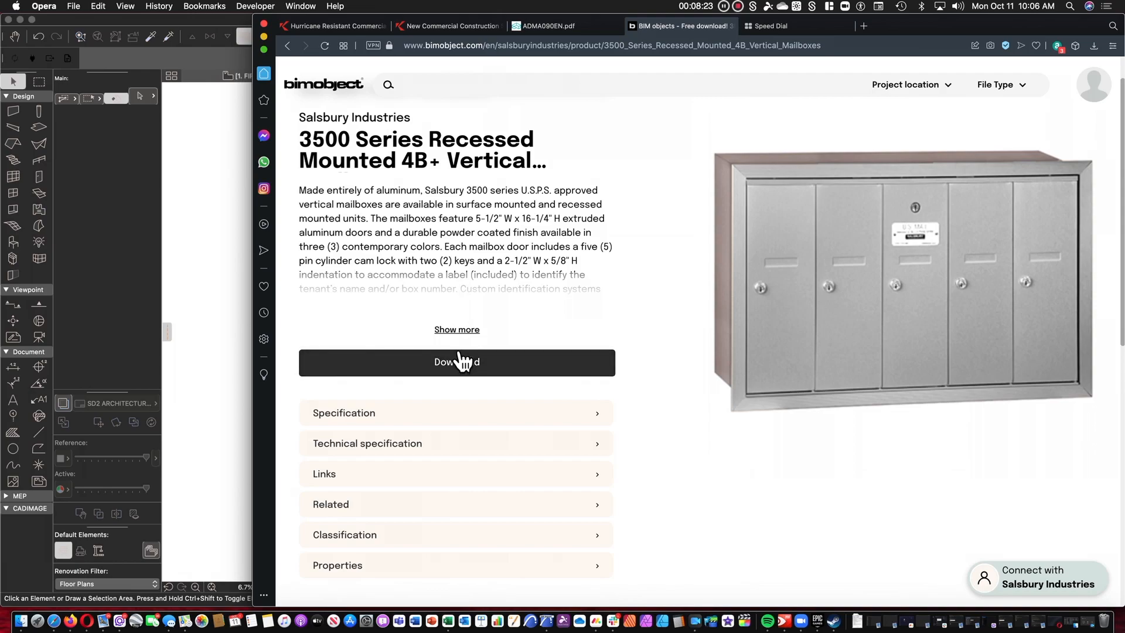
# Download only the Revit file format for the 3500 Series vertical mailboxes
pyautogui.click(456, 362)
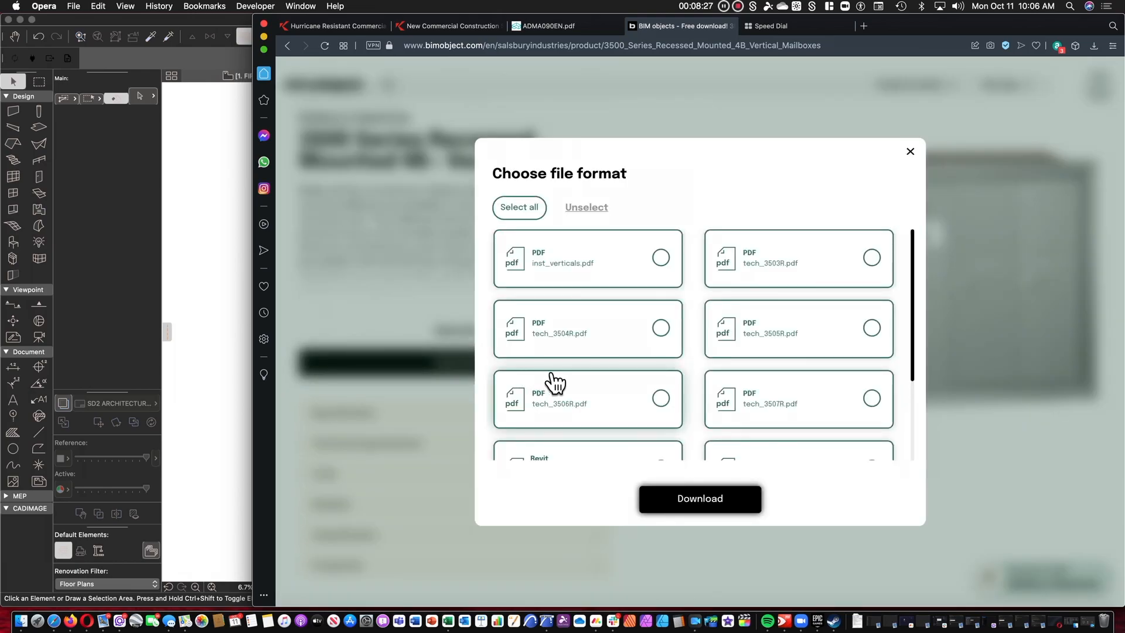
pyautogui.scroll(-3)
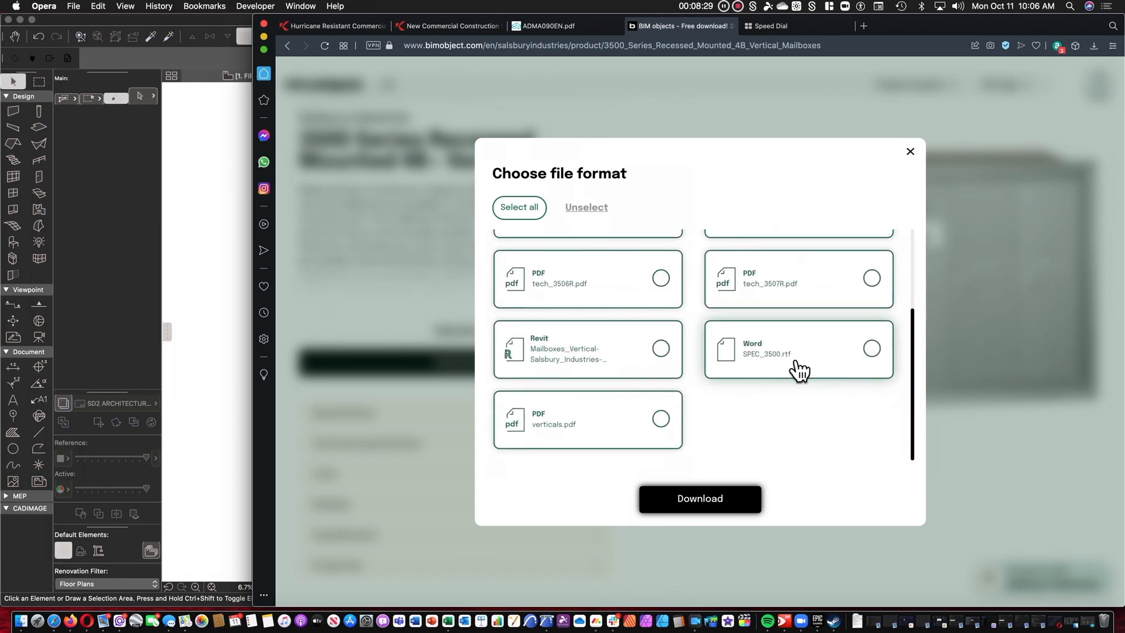
pyautogui.scroll(3)
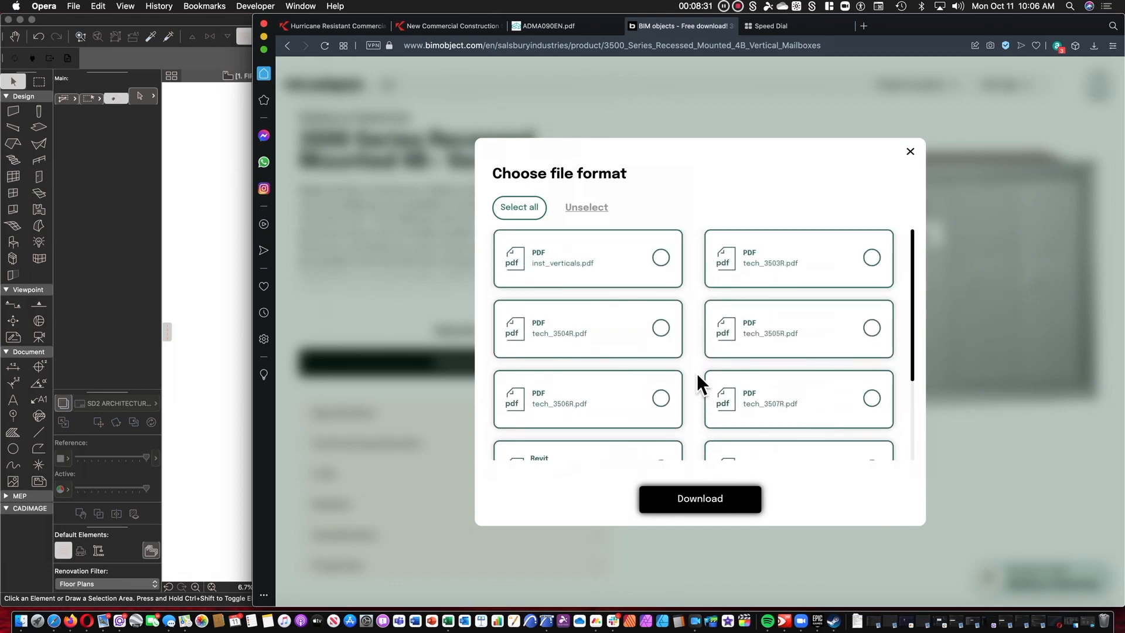
pyautogui.scroll(-3)
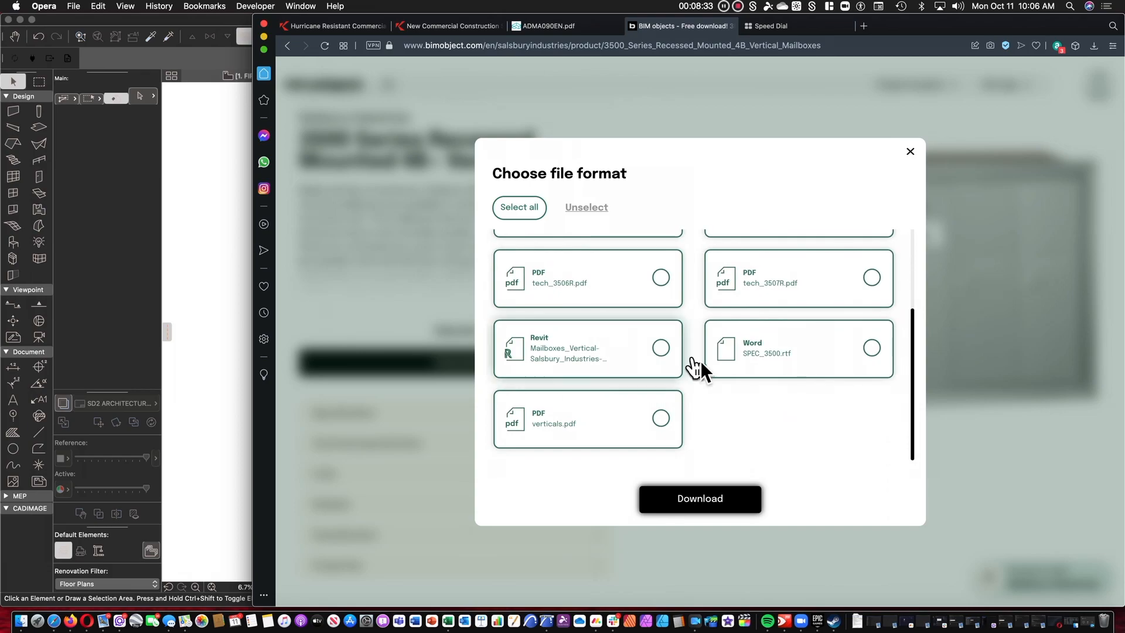
pyautogui.moveTo(671, 362)
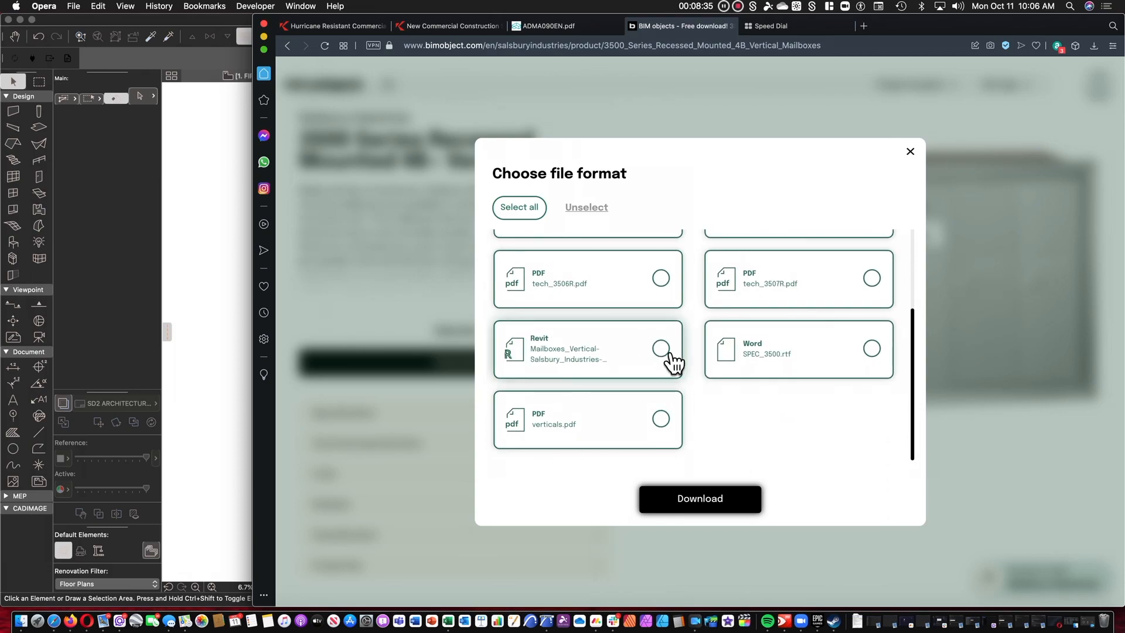
pyautogui.click(660, 349)
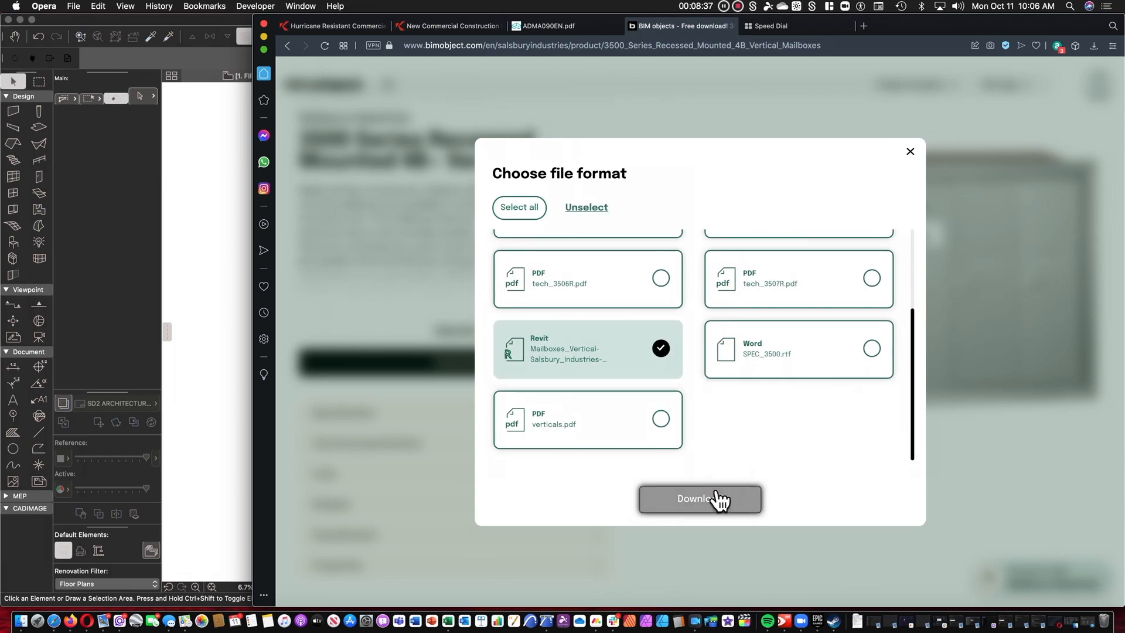
pyautogui.click(698, 498)
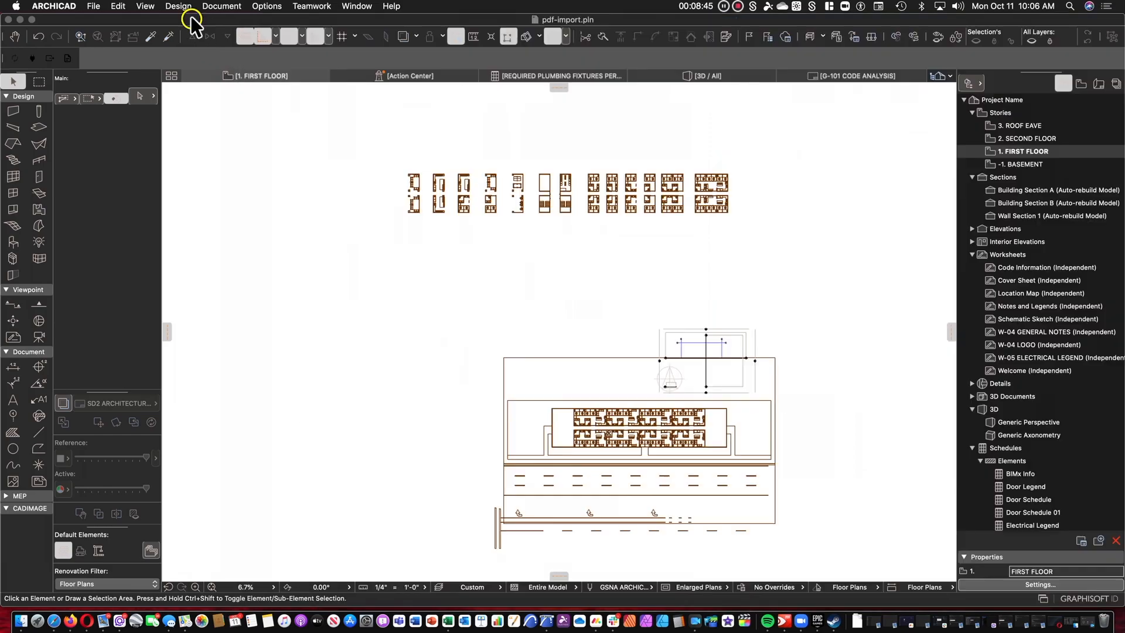
pyautogui.moveTo(460, 422)
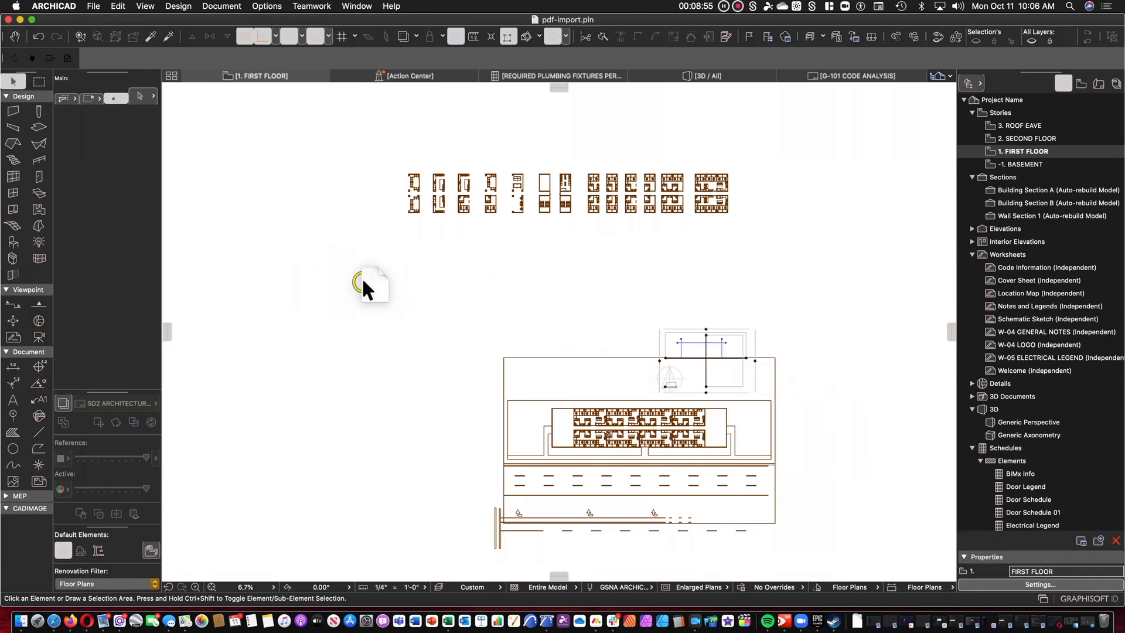
pyautogui.moveTo(416, 323)
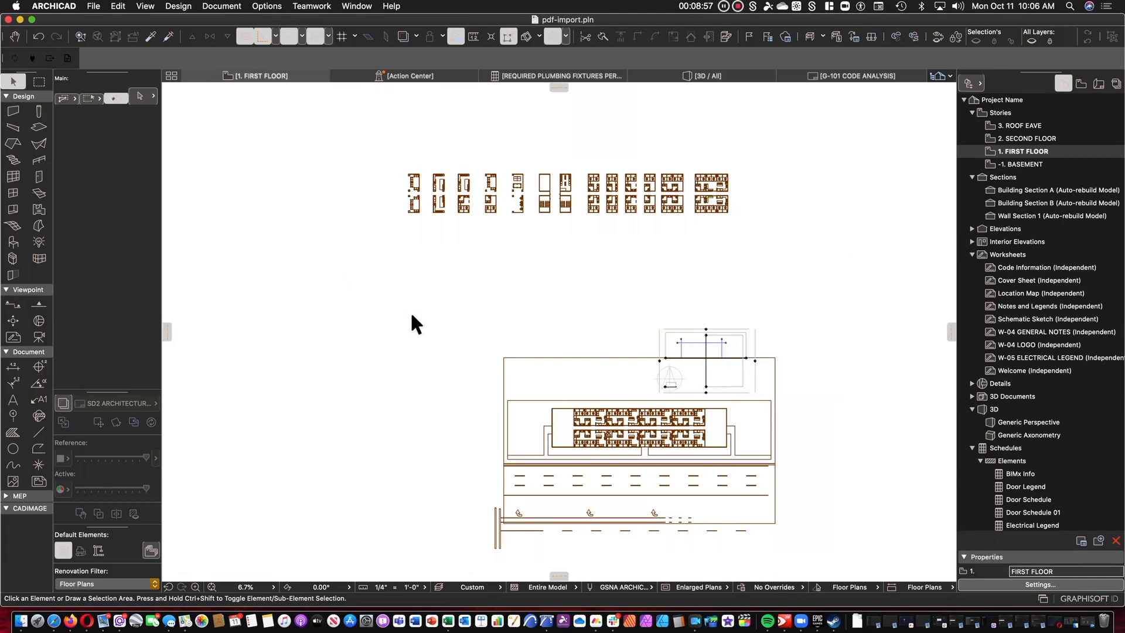
pyautogui.moveTo(290, 348)
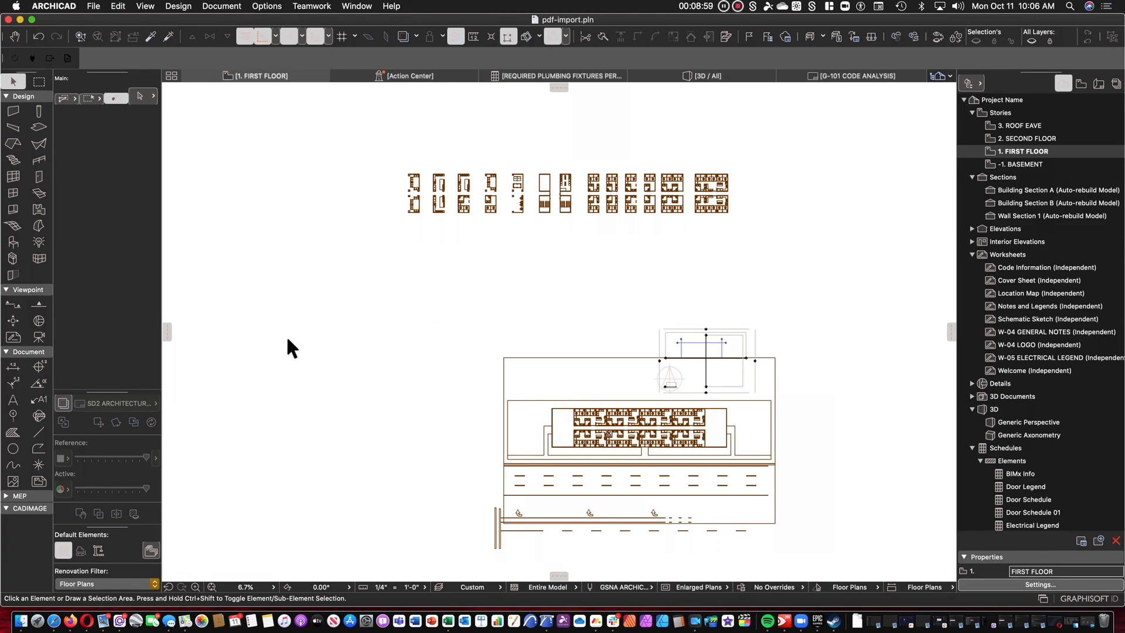
pyautogui.moveTo(326, 357)
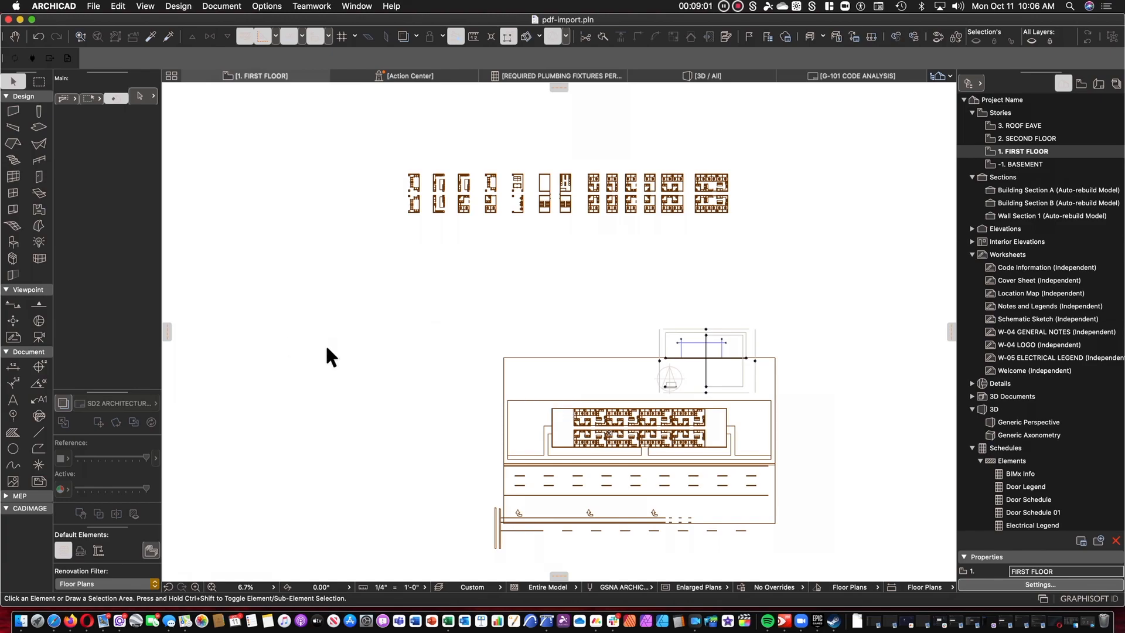
# Back in ARCHICAD's first floor plan, open the File menu to find library import
pyautogui.click(93, 5)
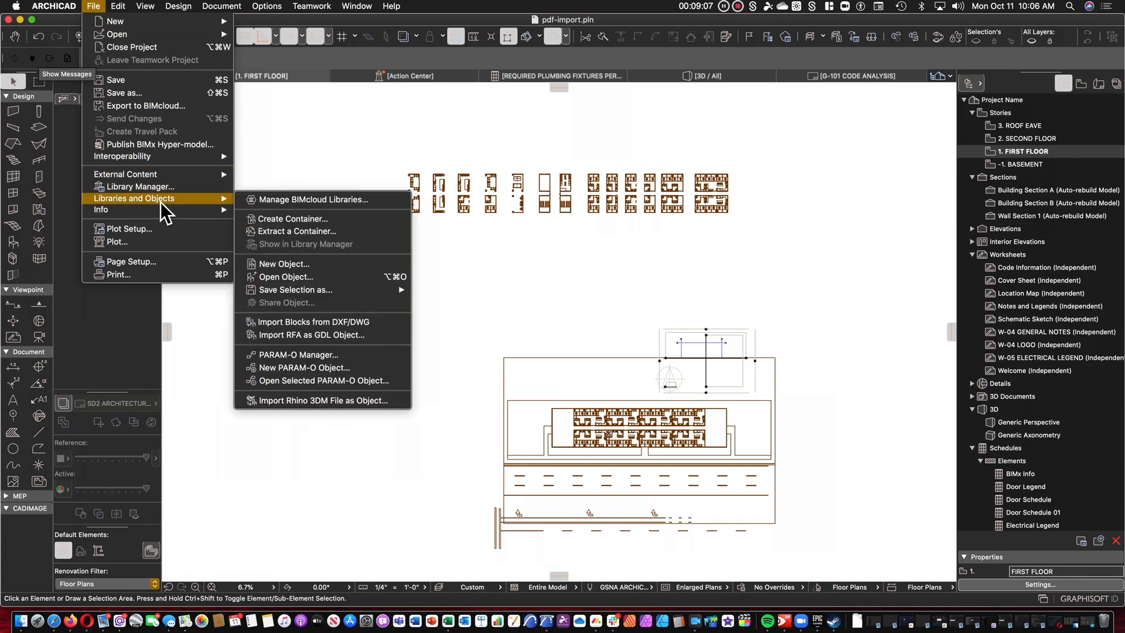
pyautogui.moveTo(323, 322)
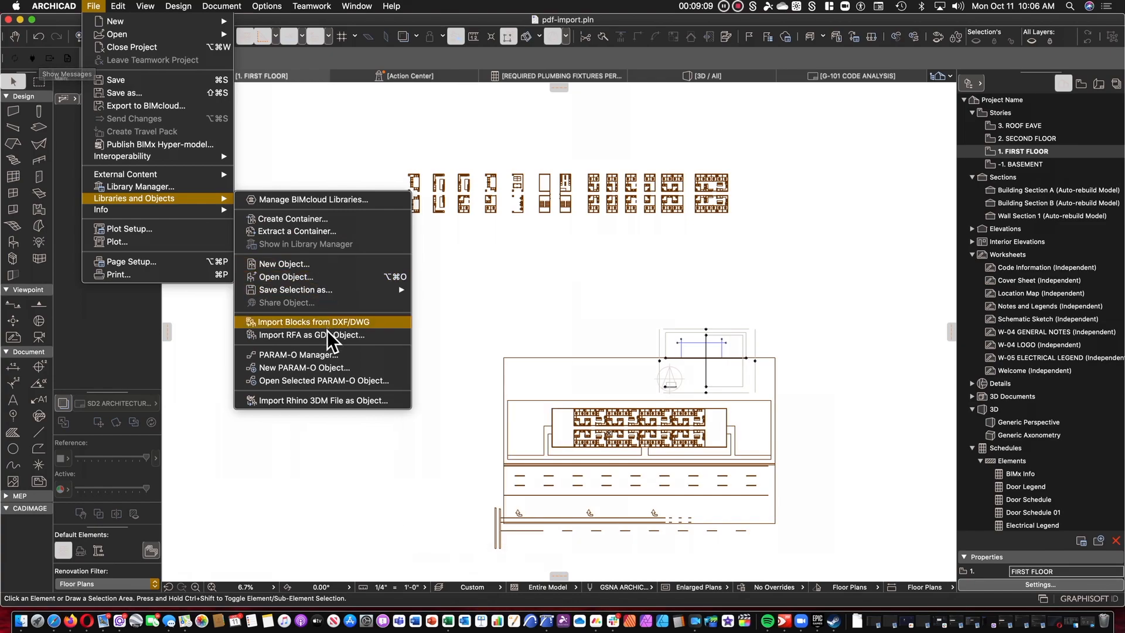
pyautogui.moveTo(312, 335)
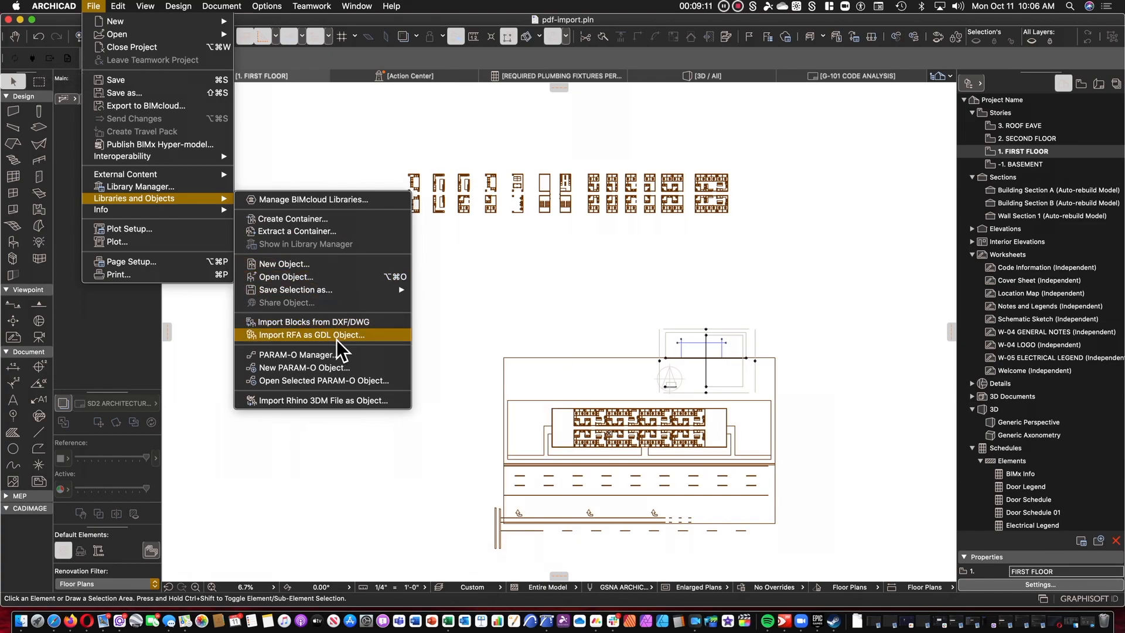
# Import the Salsbury 3500 Series mailbox RFA as a GDL Object into the embedded library
pyautogui.click(310, 334)
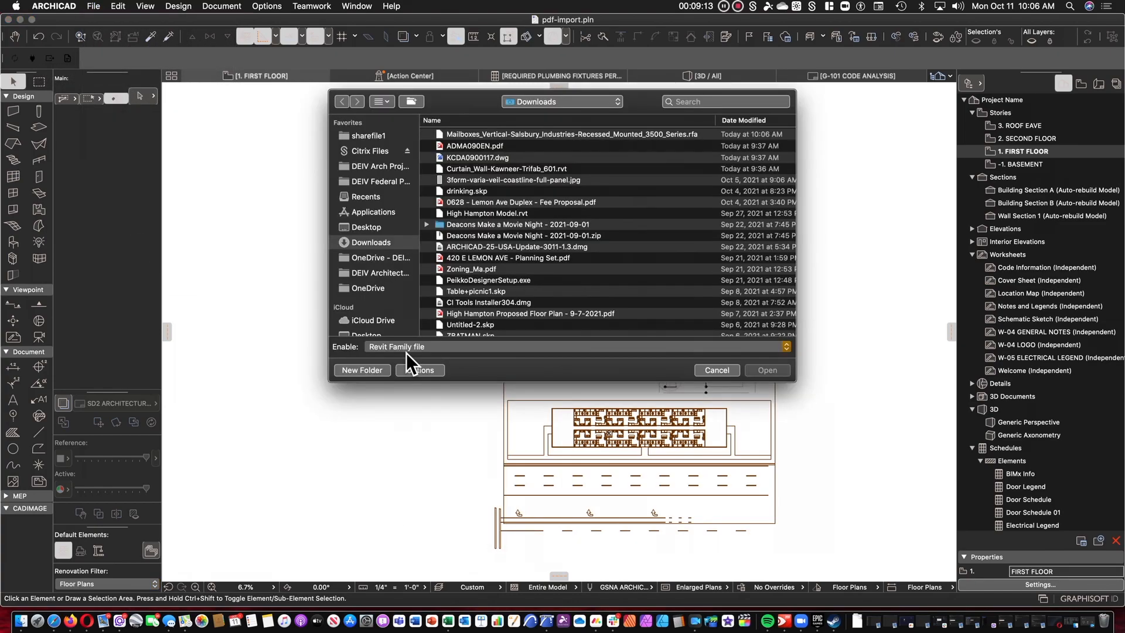
pyautogui.moveTo(560, 140)
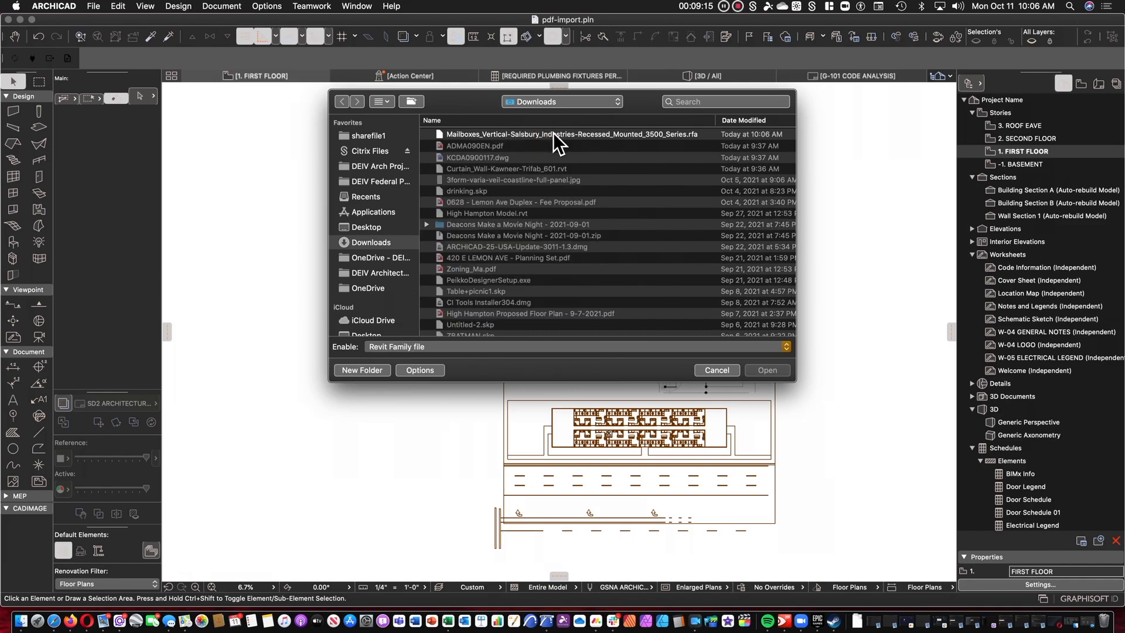
pyautogui.click(572, 134)
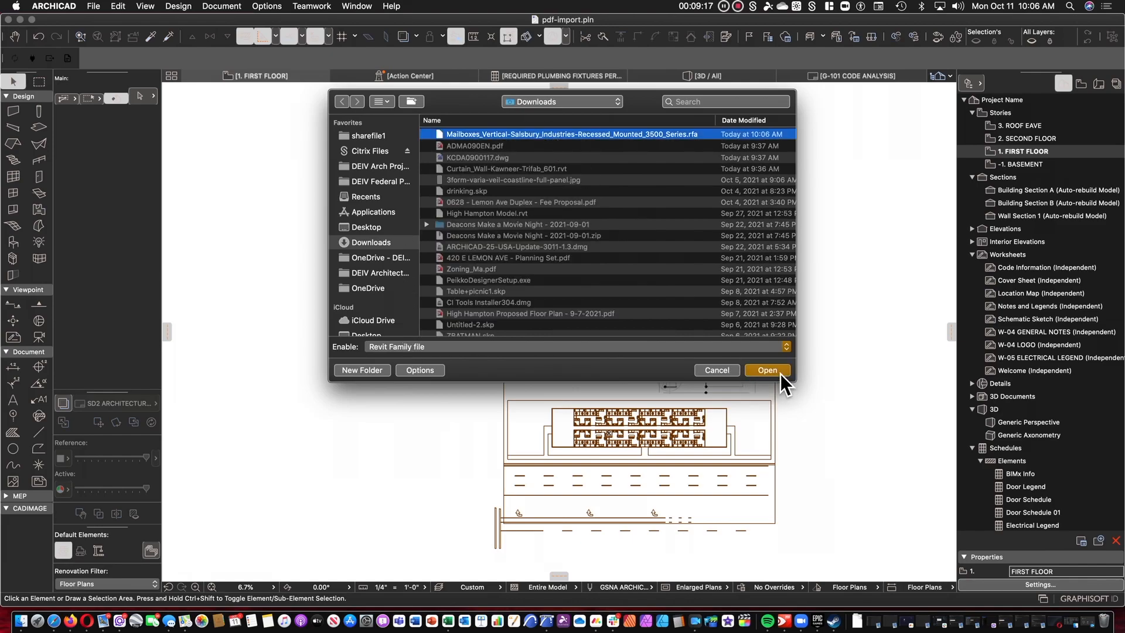
pyautogui.click(767, 370)
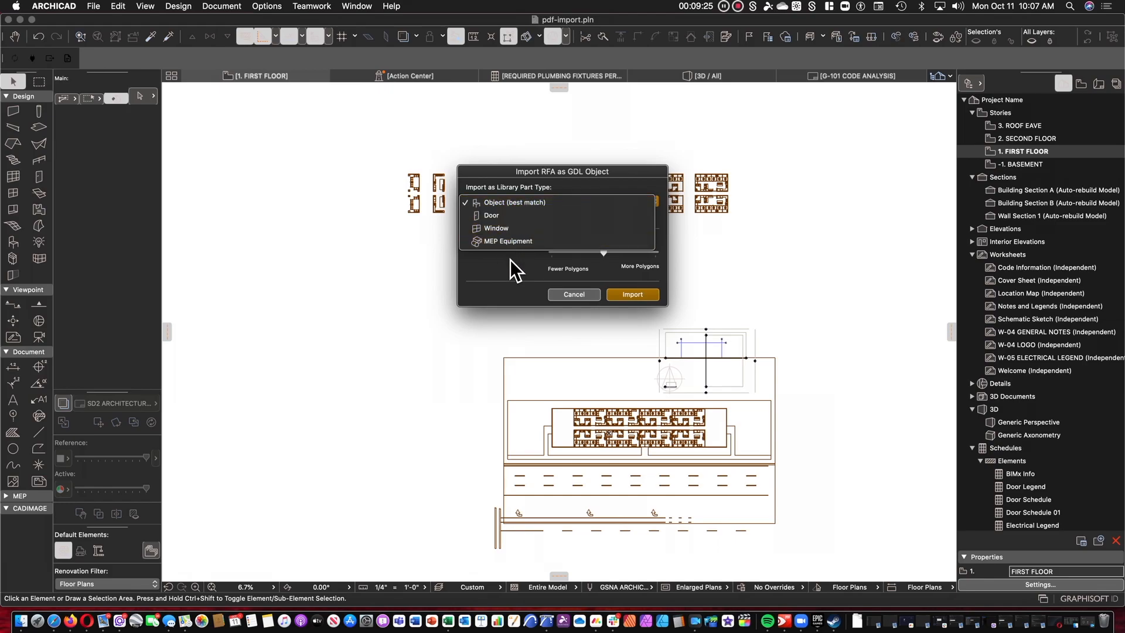
pyautogui.click(515, 202)
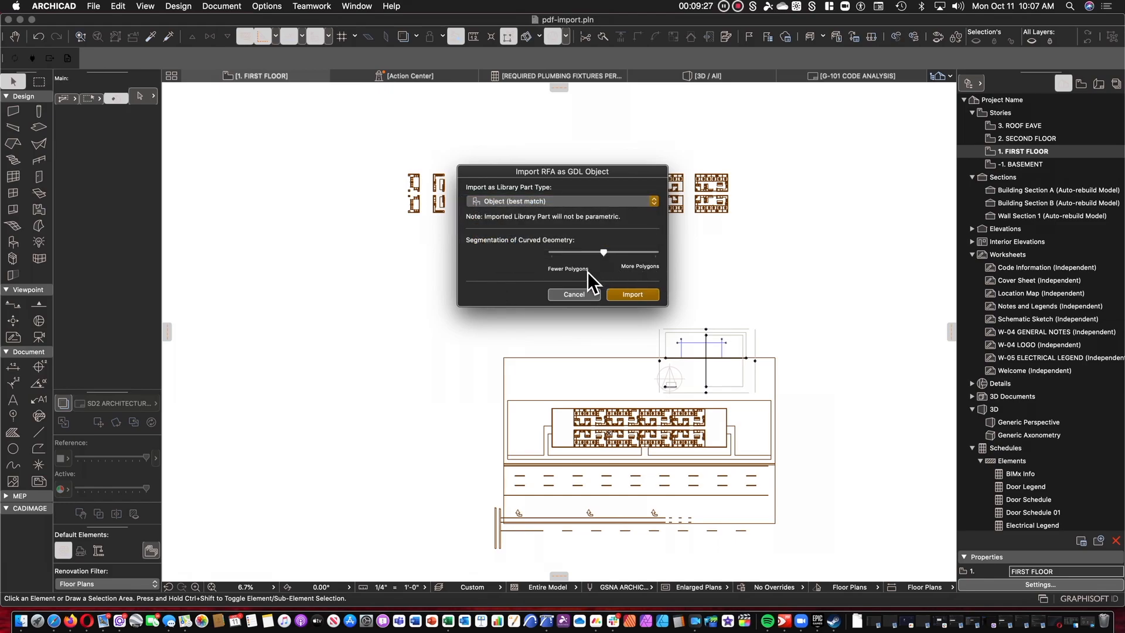
pyautogui.moveTo(570, 261)
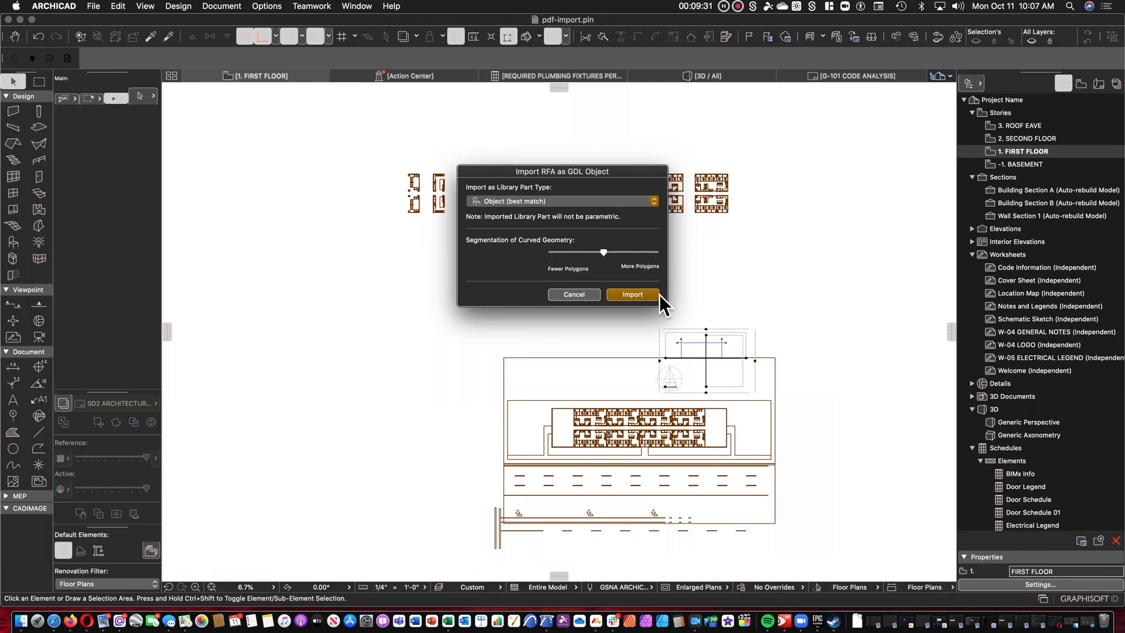
pyautogui.click(630, 294)
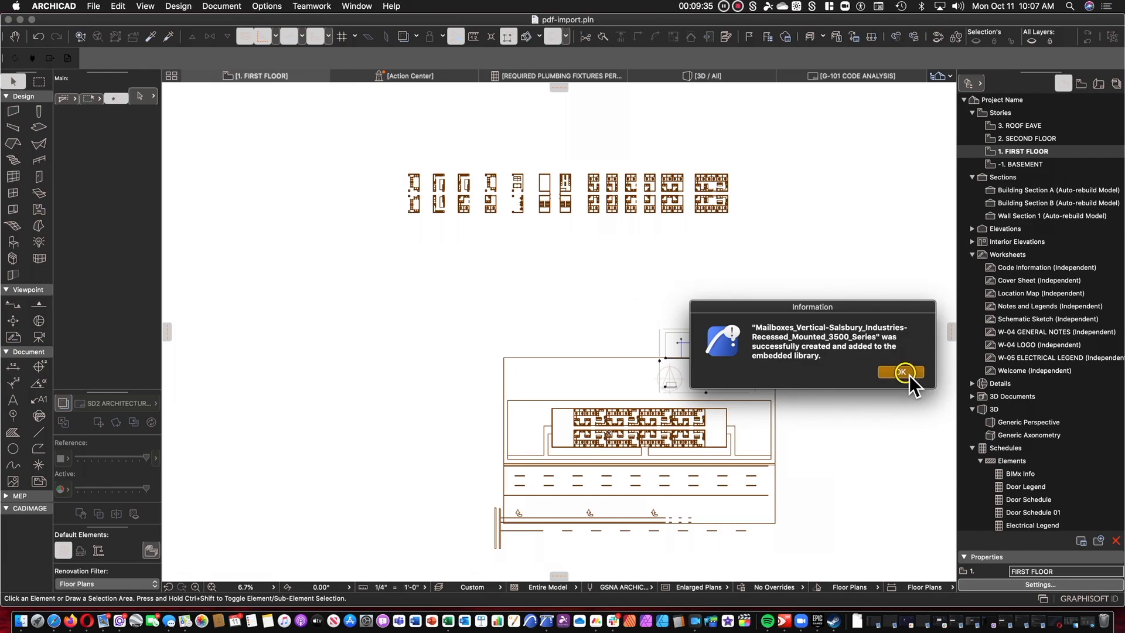
# Choose the imported Mailboxes_Vertical-Salsbury object from the embedded library as the default object
pyautogui.click(901, 373)
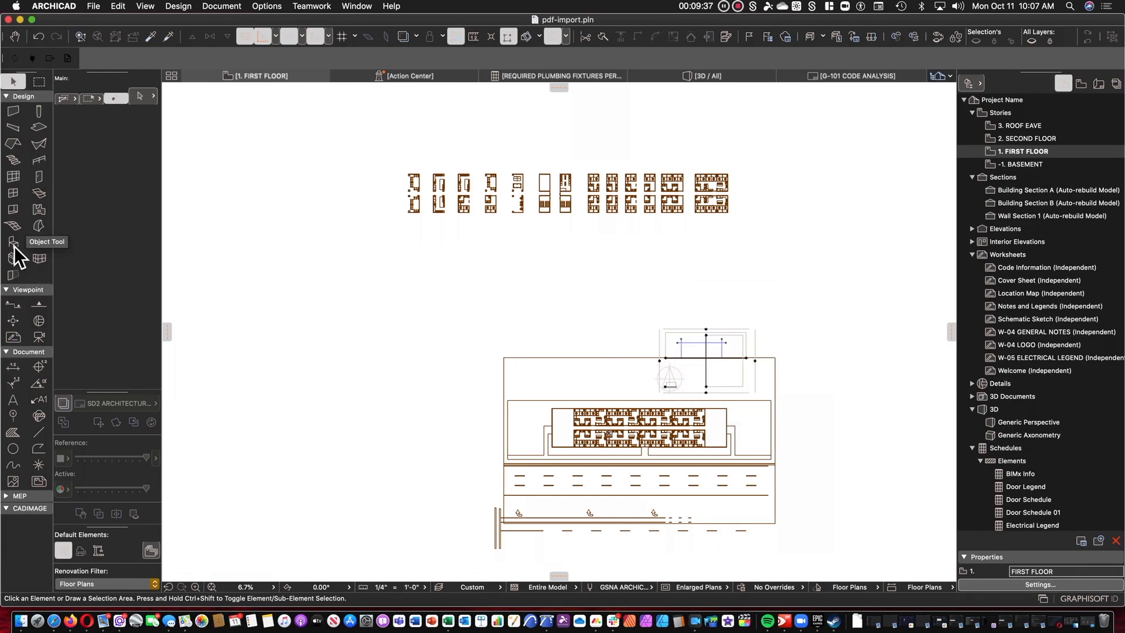
pyautogui.doubleClick(13, 242)
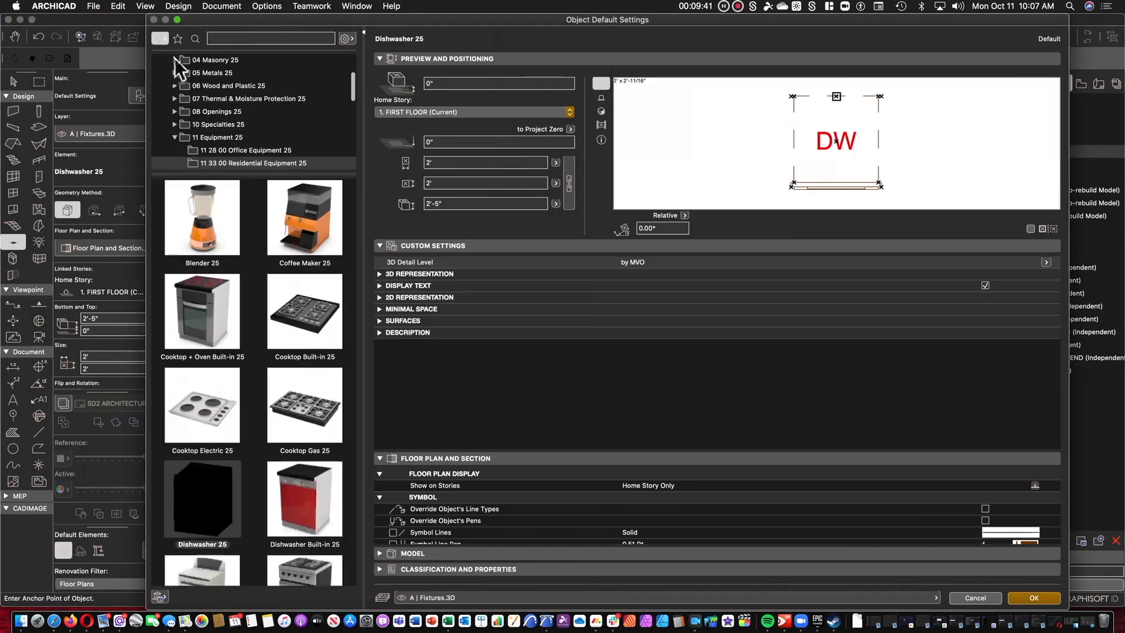
pyautogui.scroll(3)
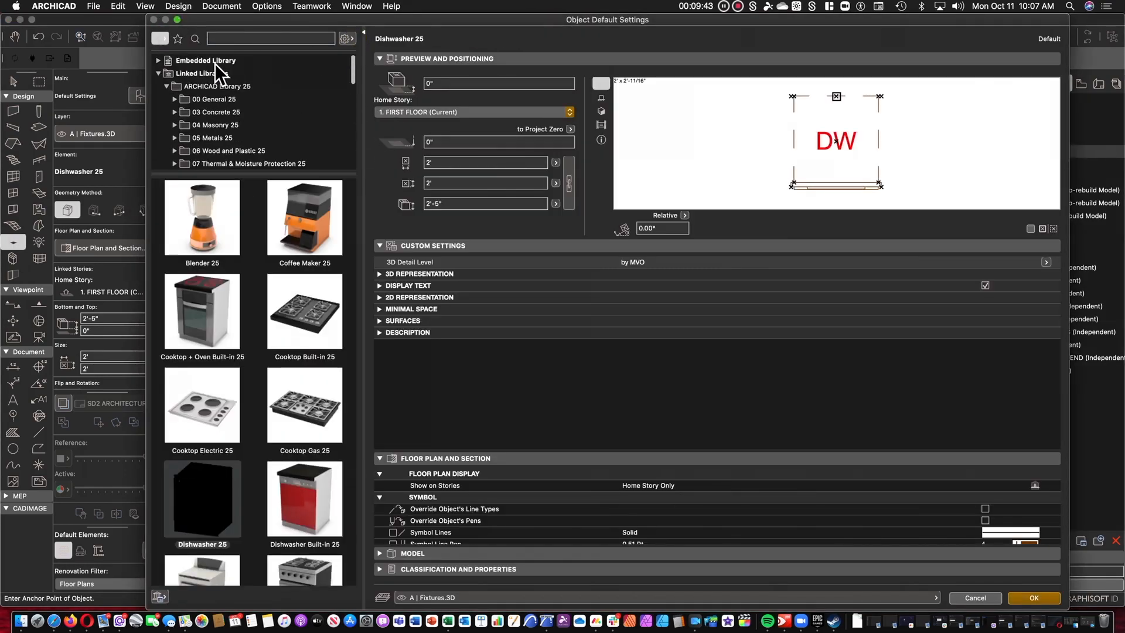
pyautogui.click(206, 60)
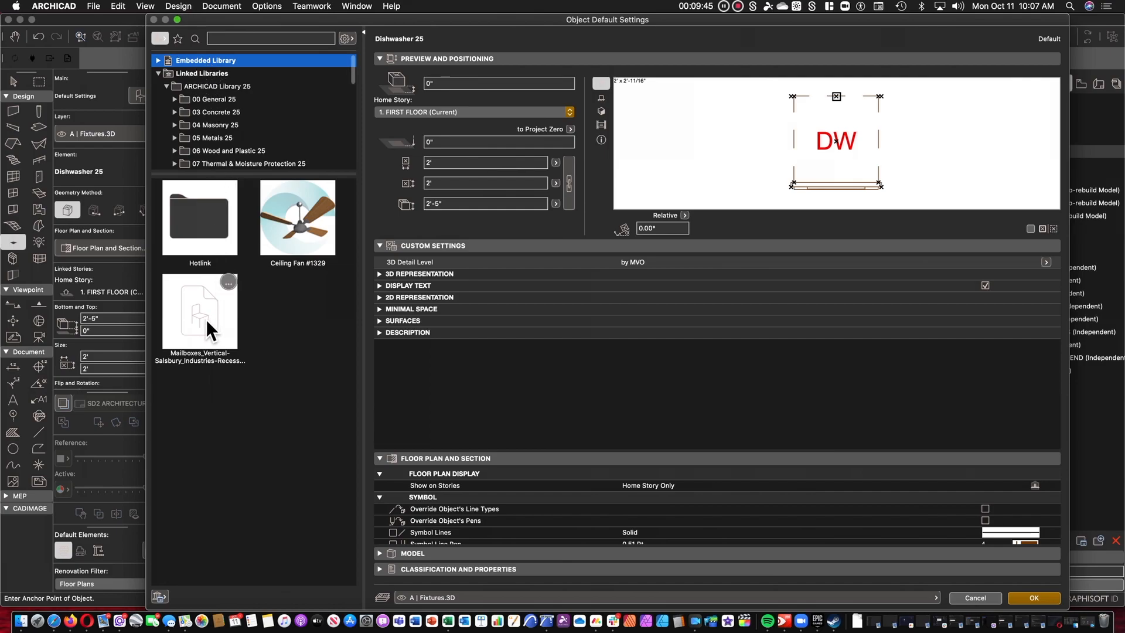
pyautogui.click(200, 313)
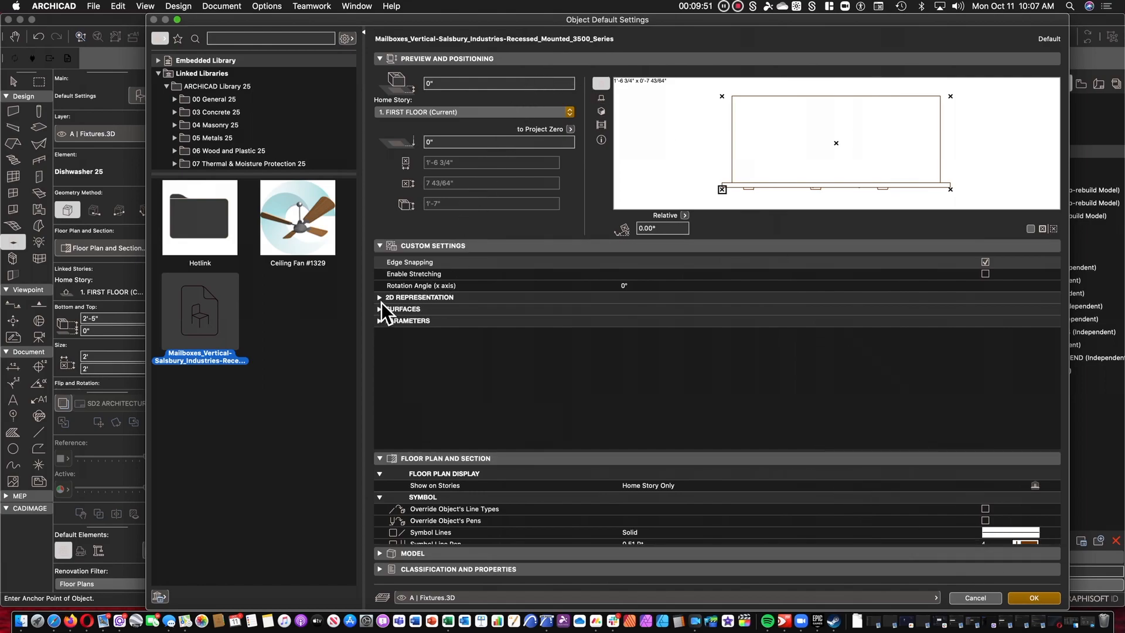
# Review the mailbox's surface override and parameter settings, then accept them with OK
pyautogui.click(380, 297)
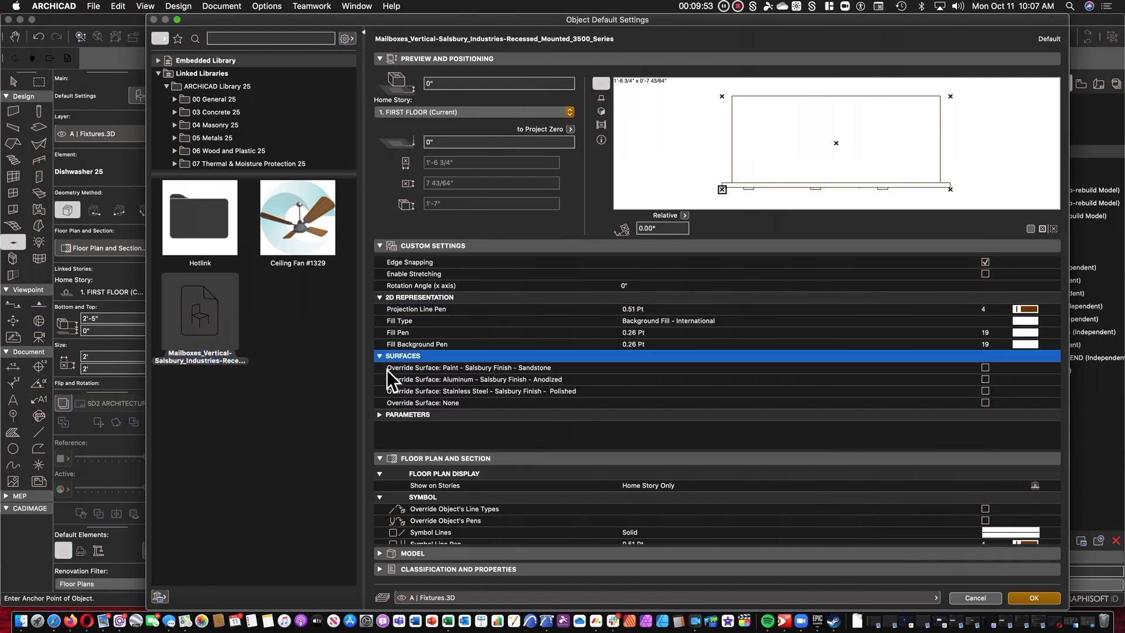
pyautogui.moveTo(473, 441)
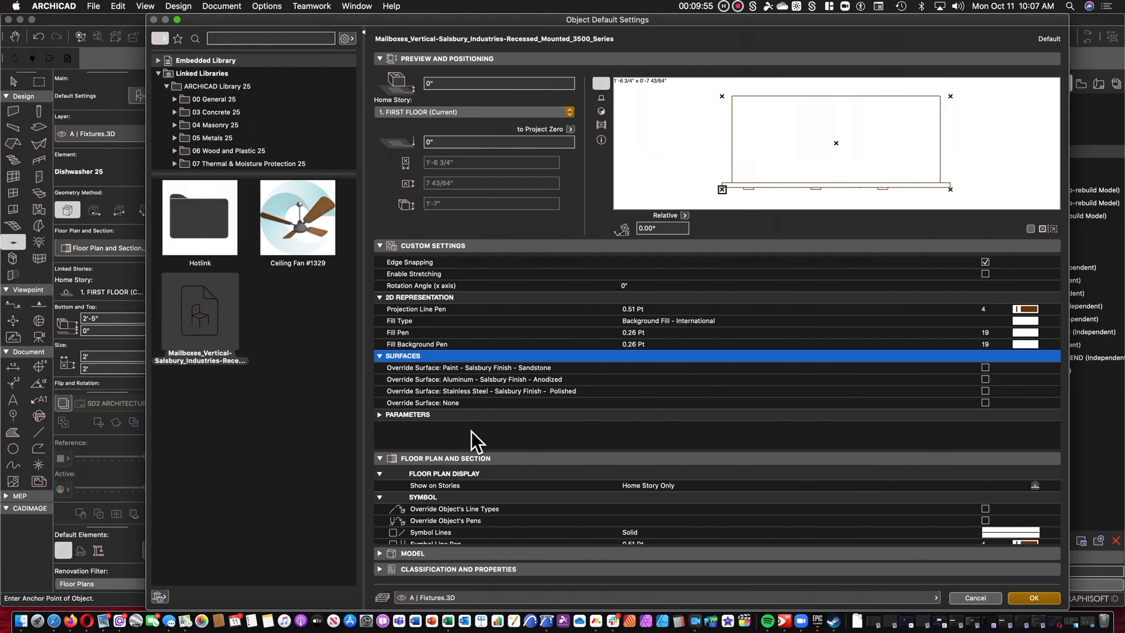
pyautogui.click(380, 414)
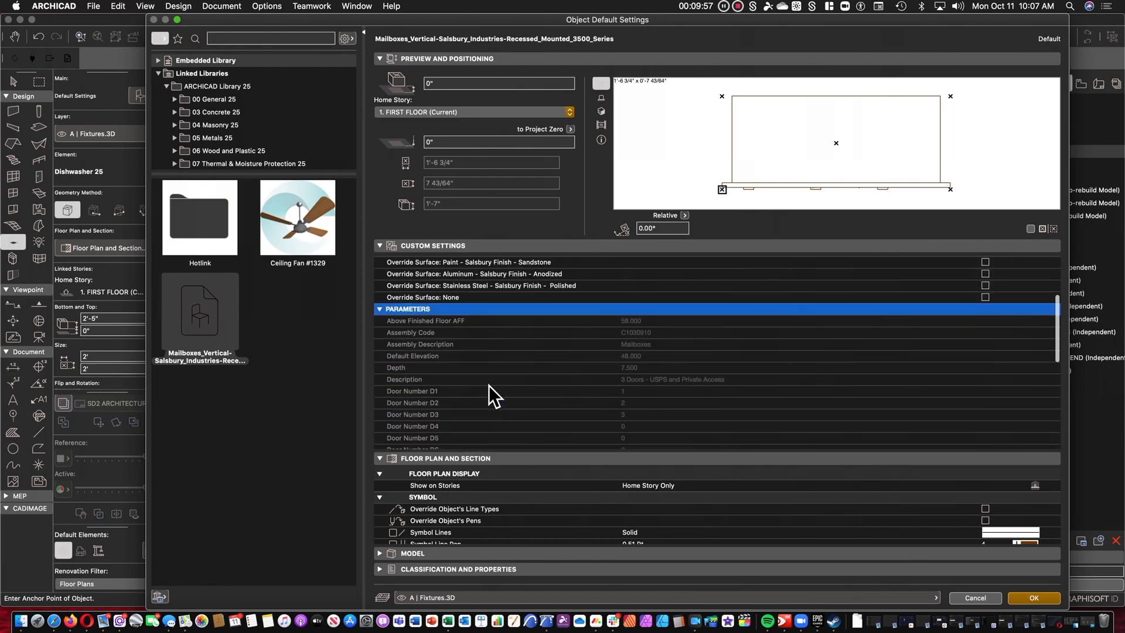
pyautogui.scroll(-3)
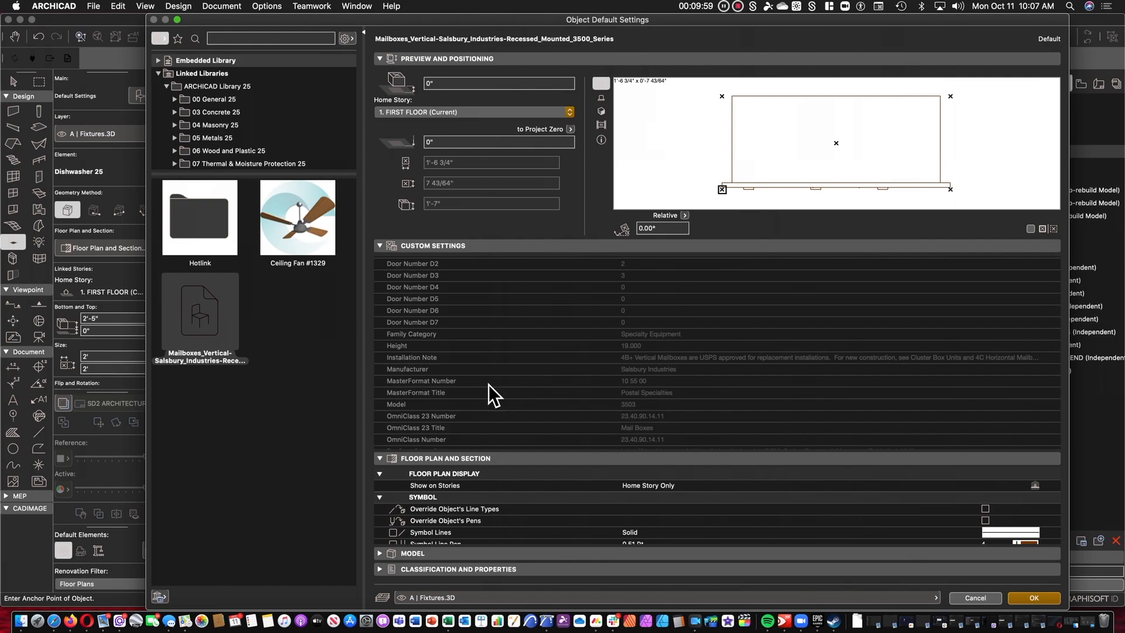
pyautogui.moveTo(509, 396)
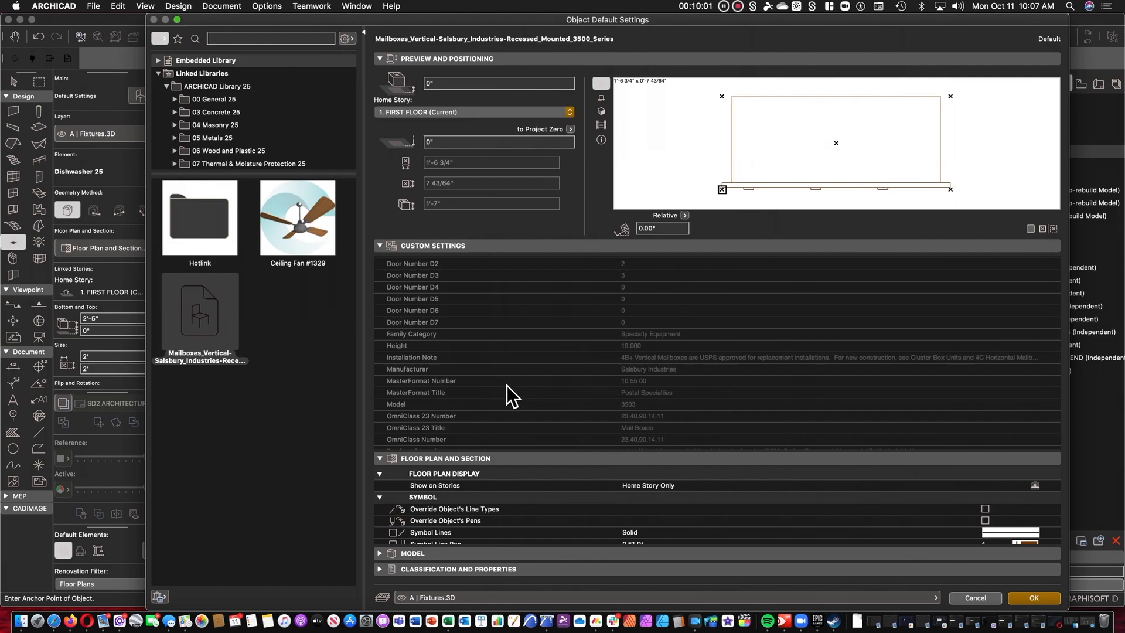
pyautogui.moveTo(498, 374)
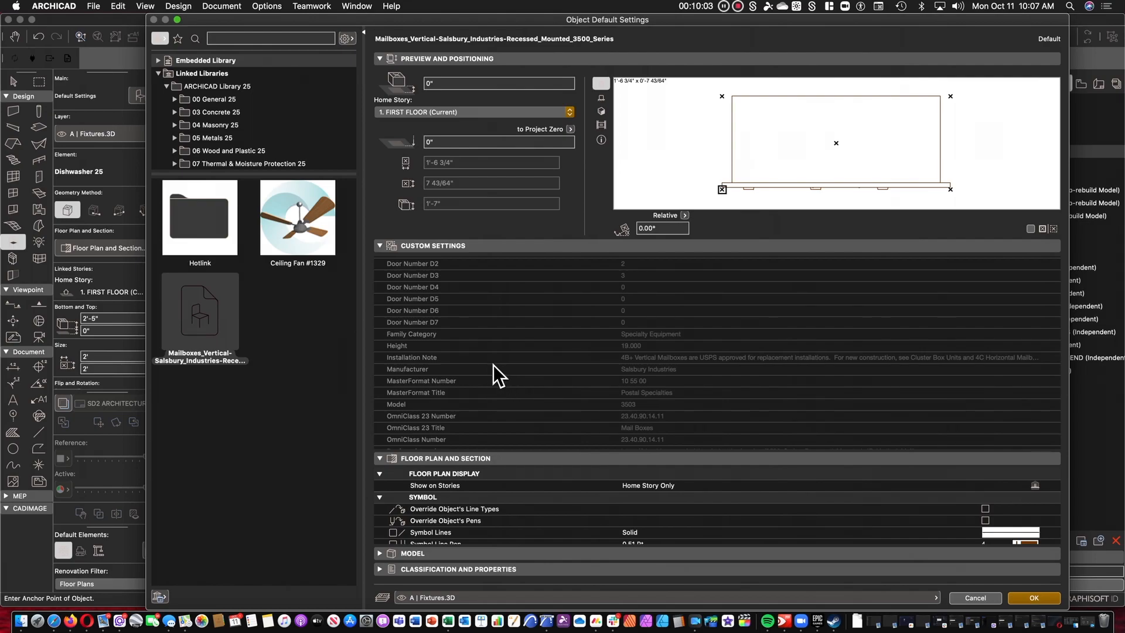
pyautogui.scroll(3)
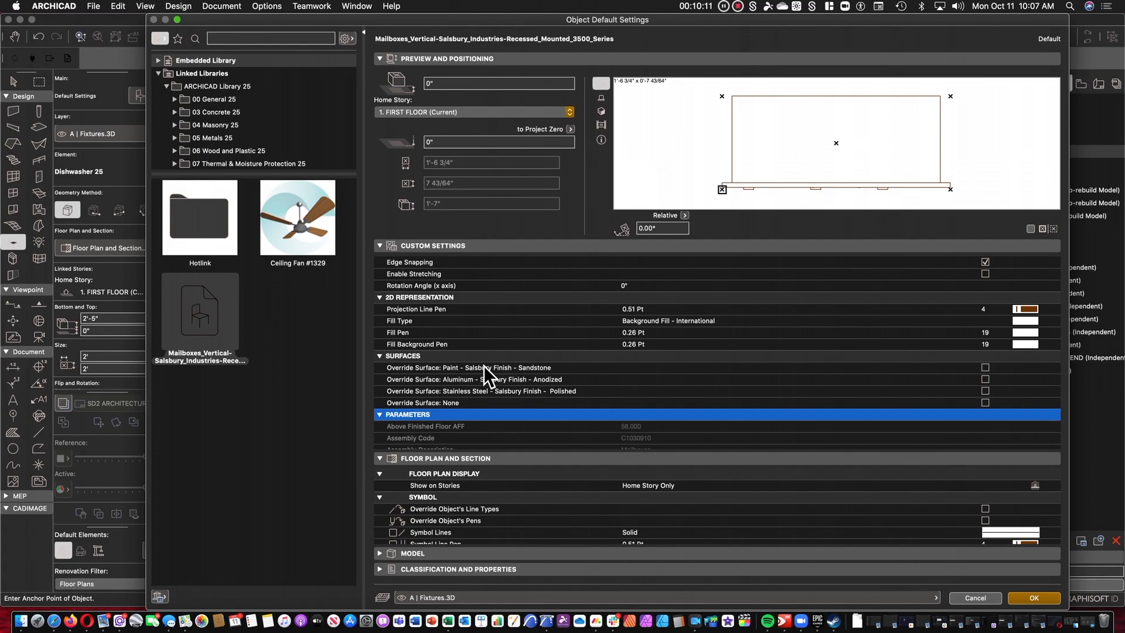
pyautogui.moveTo(488, 371)
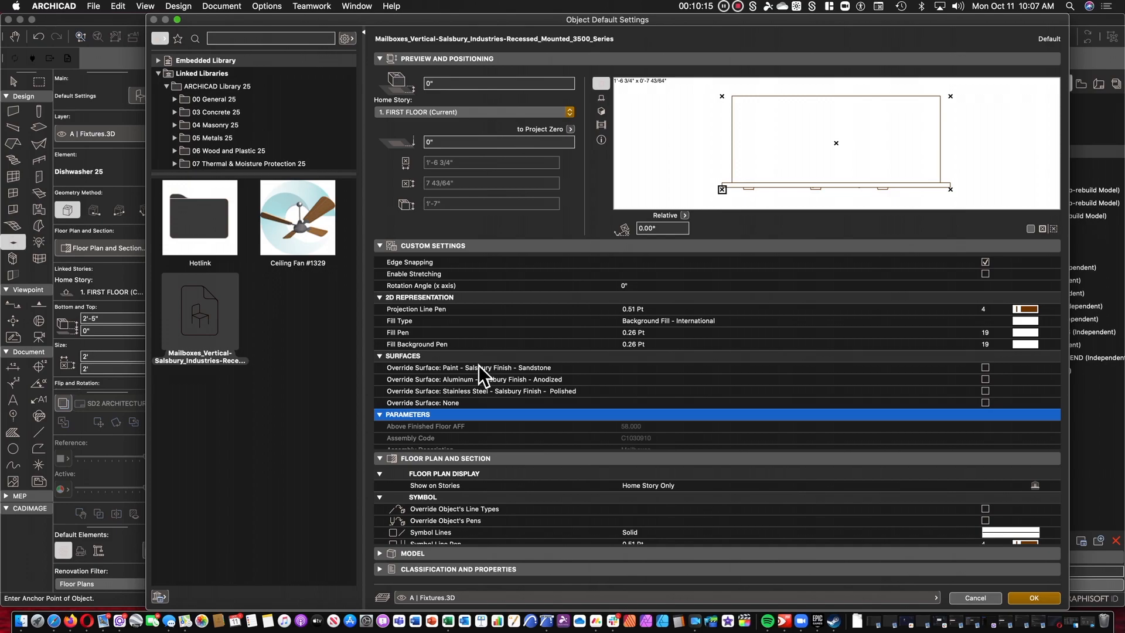
pyautogui.moveTo(982, 265)
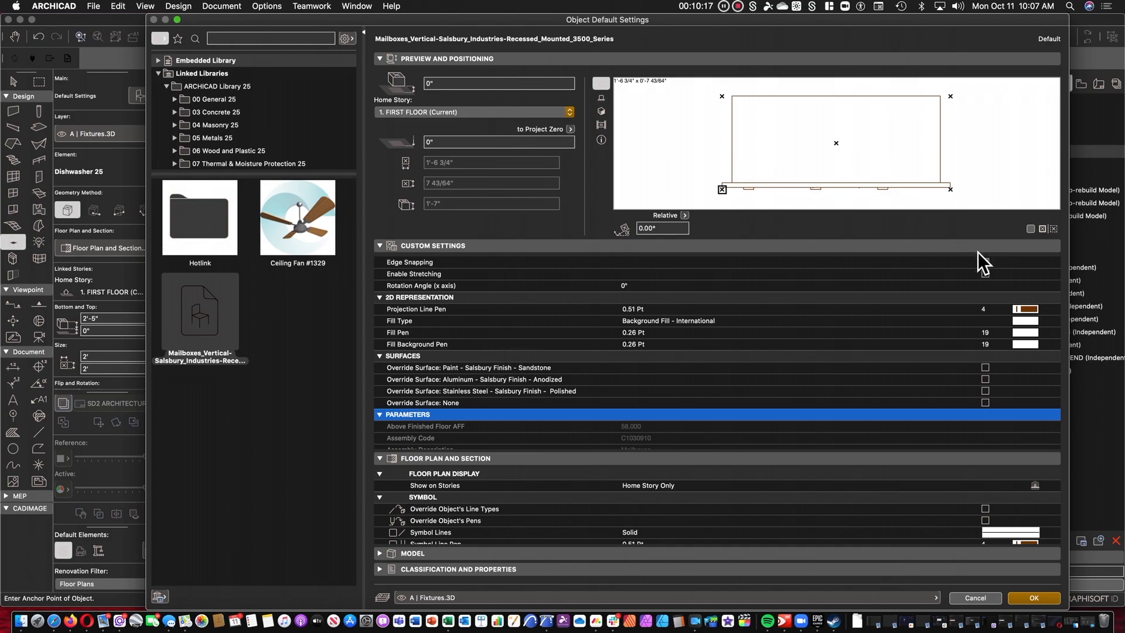
pyautogui.click(1032, 598)
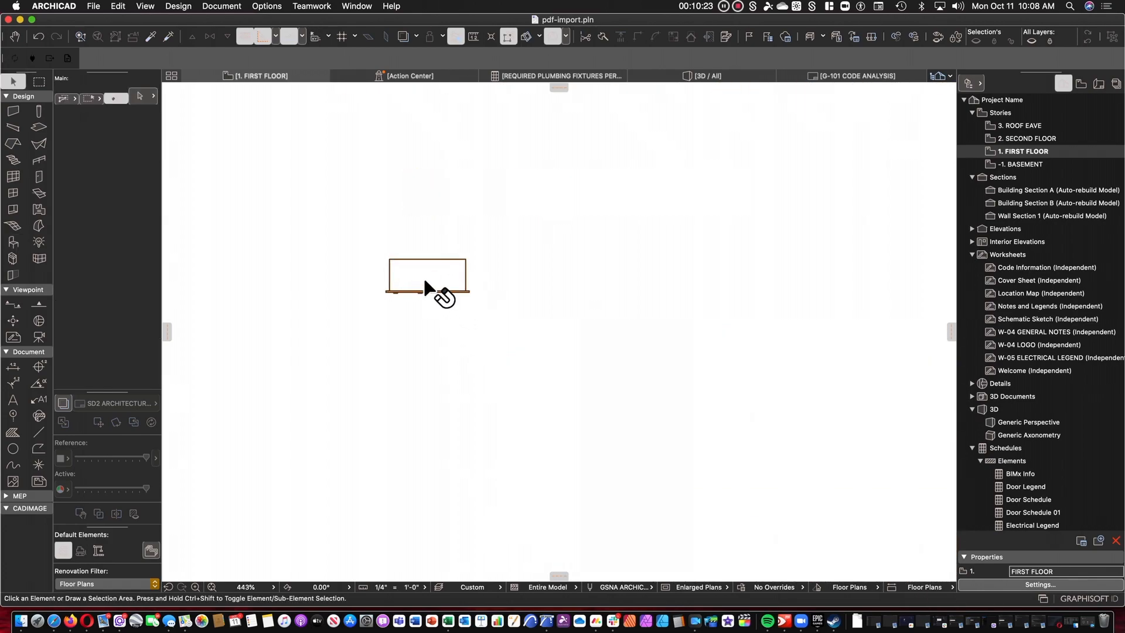
# Place the Salsbury mailbox on the plan, inspect it in 3D, and return to 1. FIRST FLOOR
pyautogui.click(428, 276)
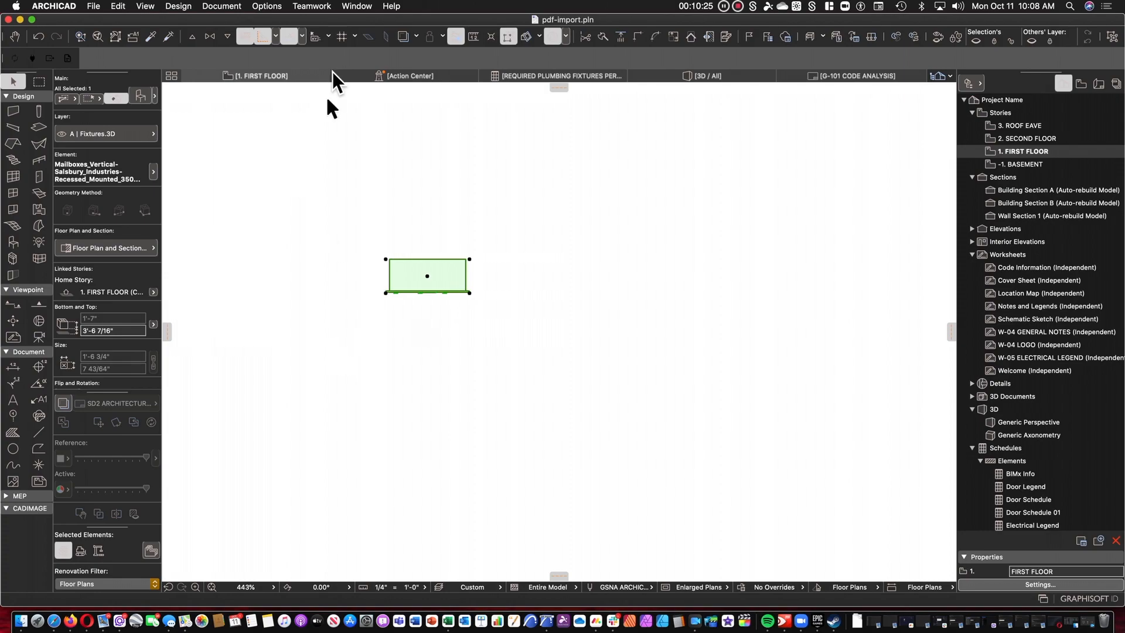
pyautogui.doubleClick(1030, 422)
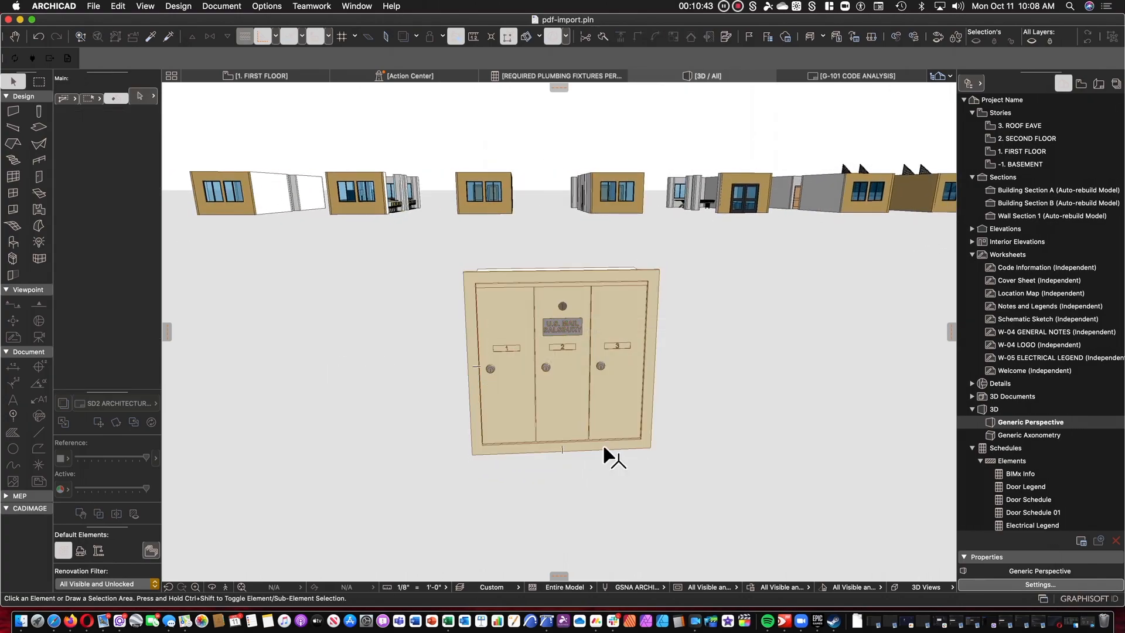
pyautogui.click(260, 76)
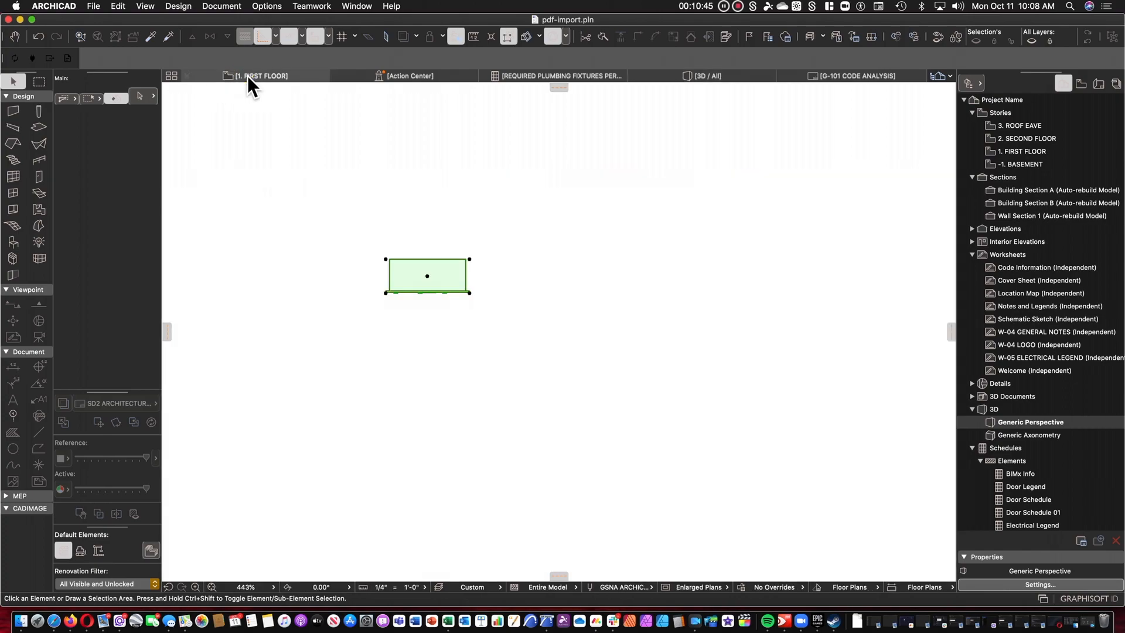
pyautogui.doubleClick(1022, 151)
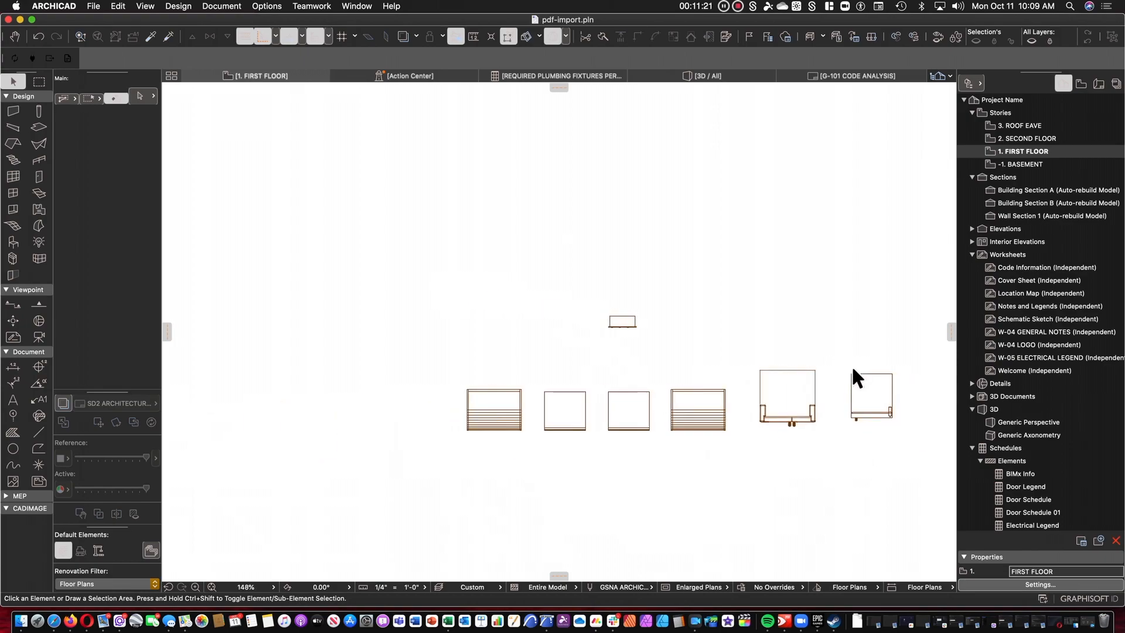
pyautogui.scroll(-3)
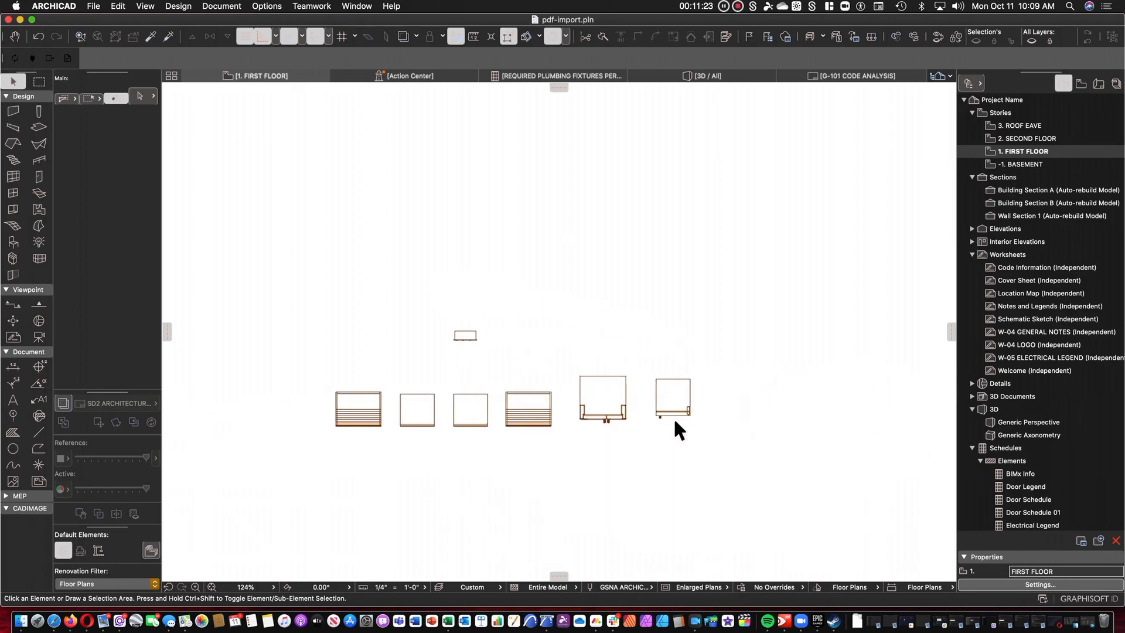
pyautogui.moveTo(429, 425)
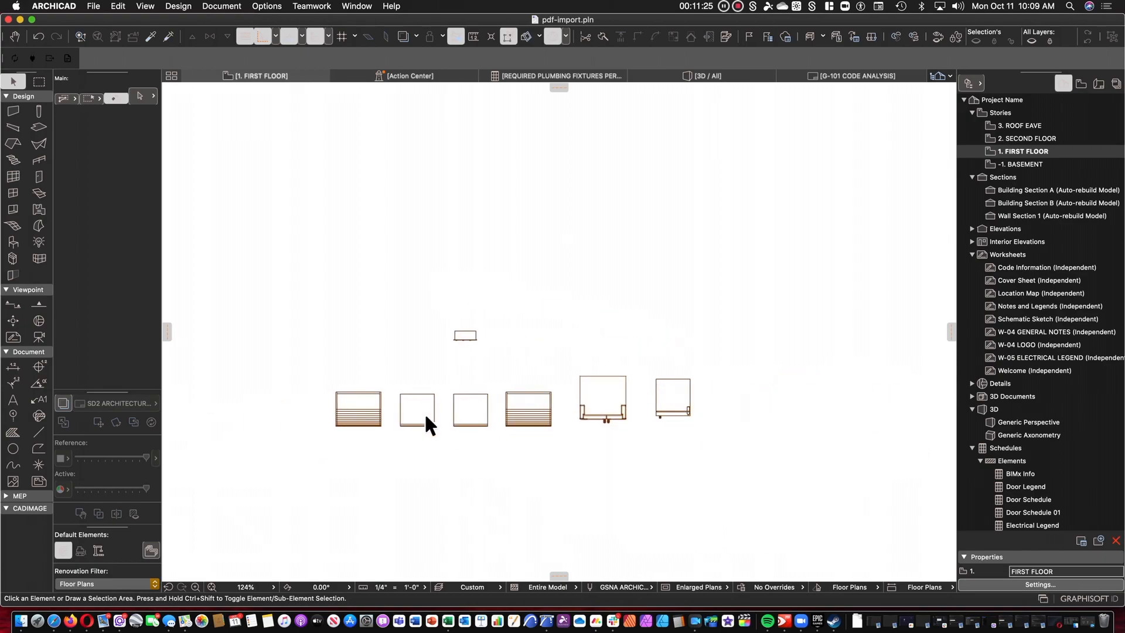
pyautogui.moveTo(470, 409)
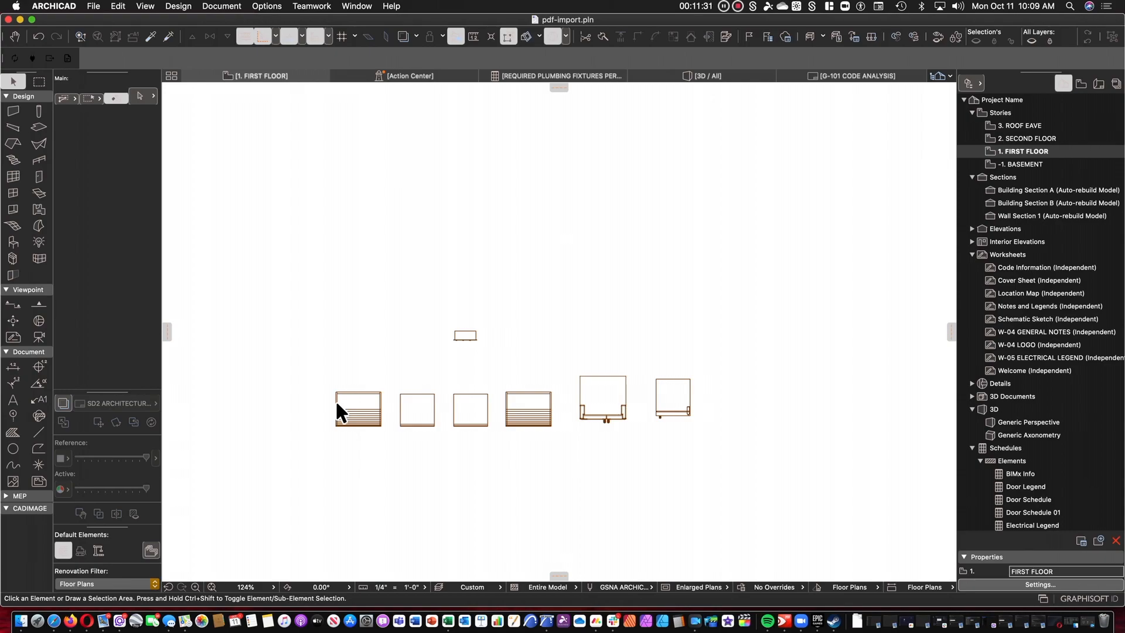
pyautogui.moveTo(343, 424)
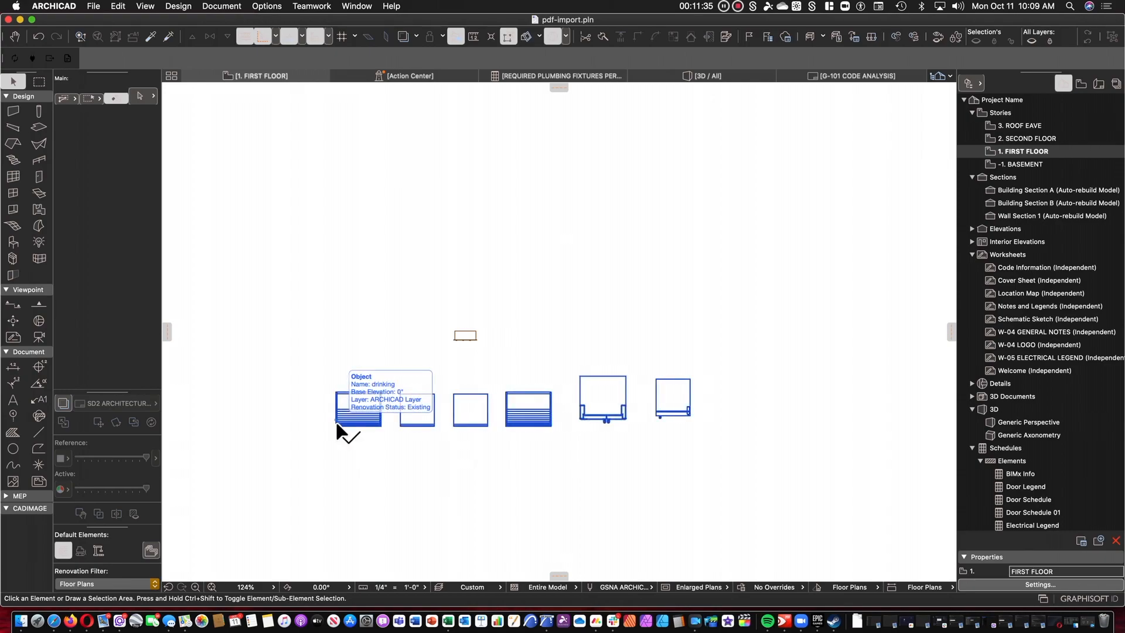
pyautogui.click(398, 416)
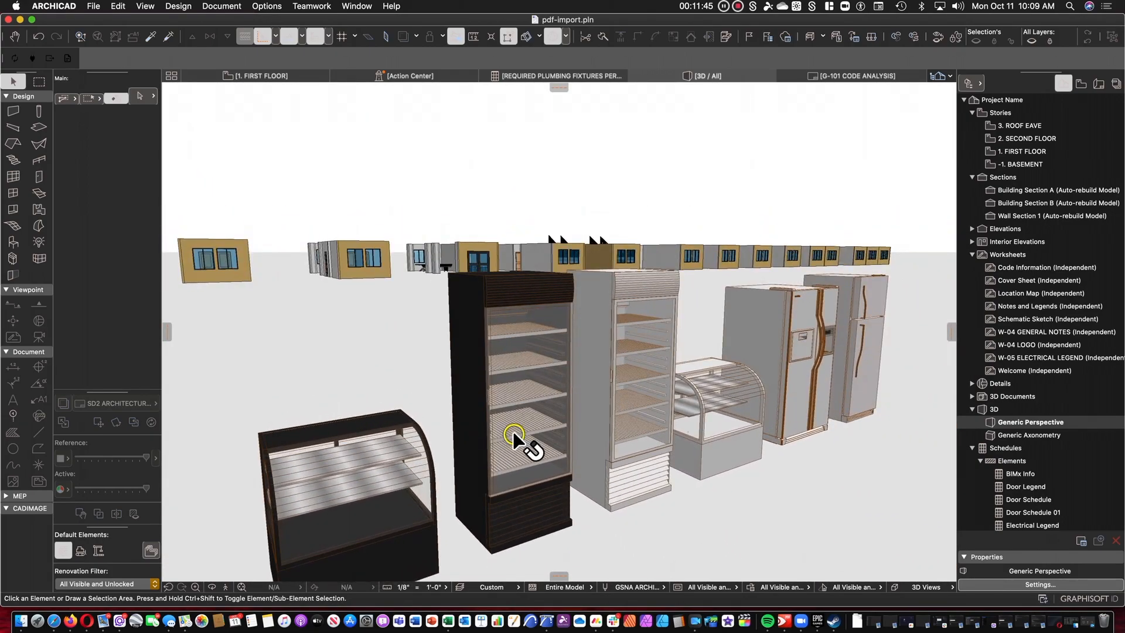
pyautogui.click(517, 438)
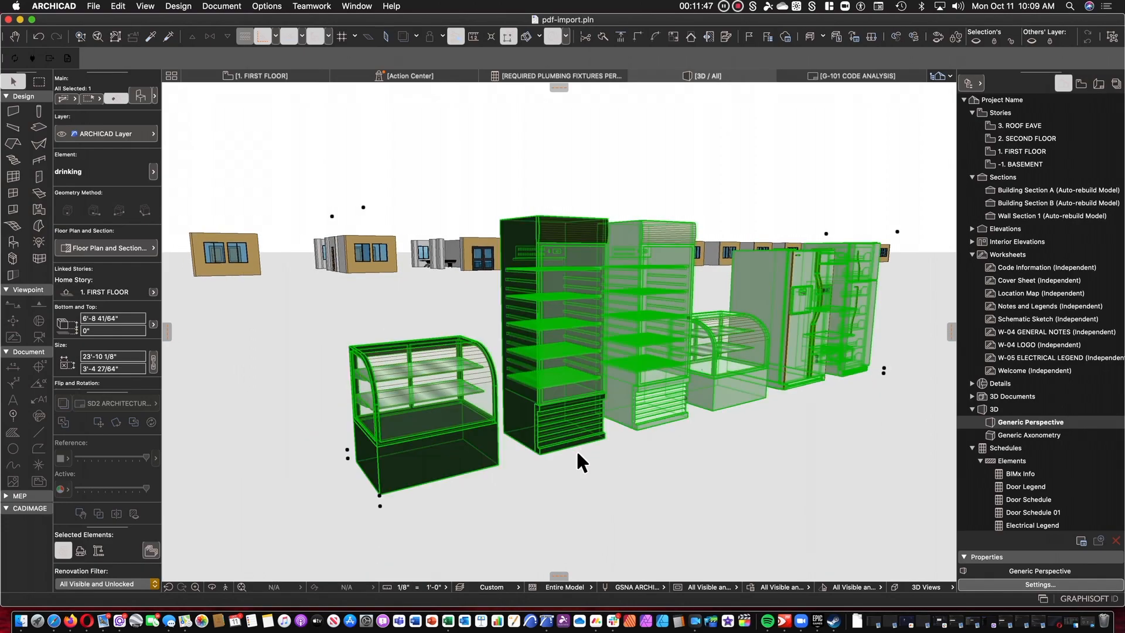
pyautogui.moveTo(560, 492)
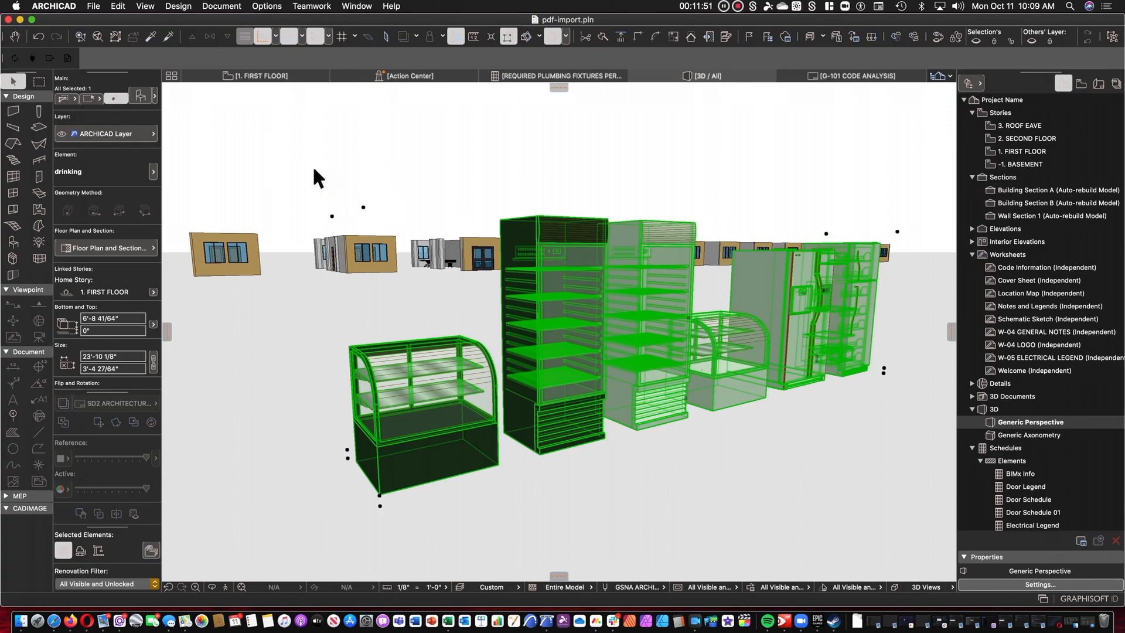
pyautogui.doubleClick(1022, 151)
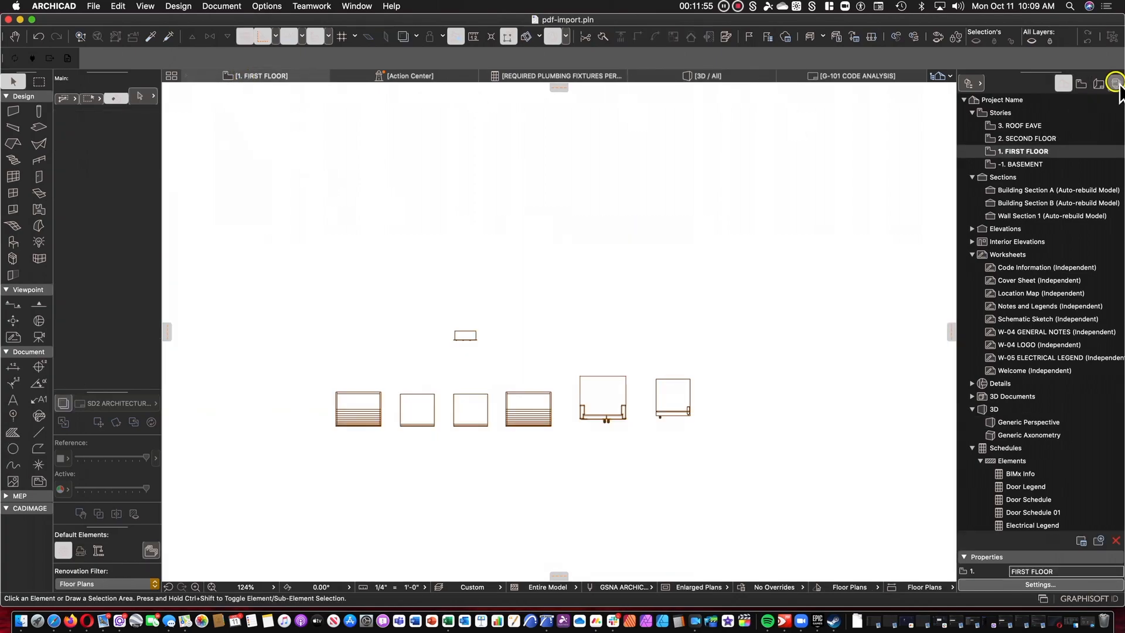
# Open S-001 Layout from the S - STRUCTURAL subset in the Navigator's Layout Book
pyautogui.click(1116, 84)
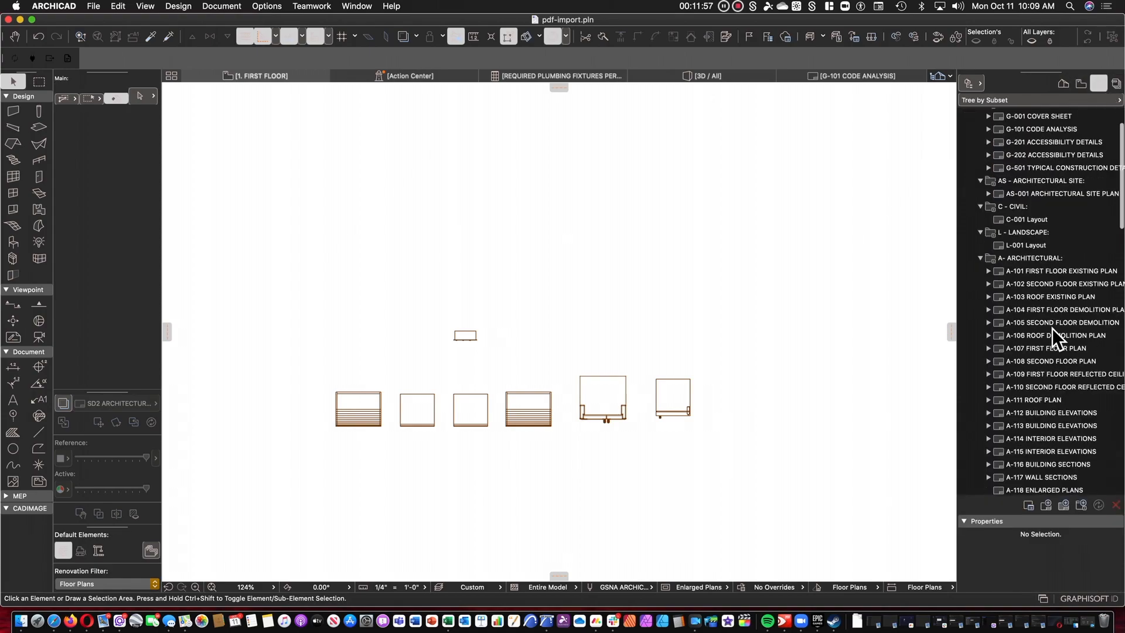
pyautogui.click(1025, 381)
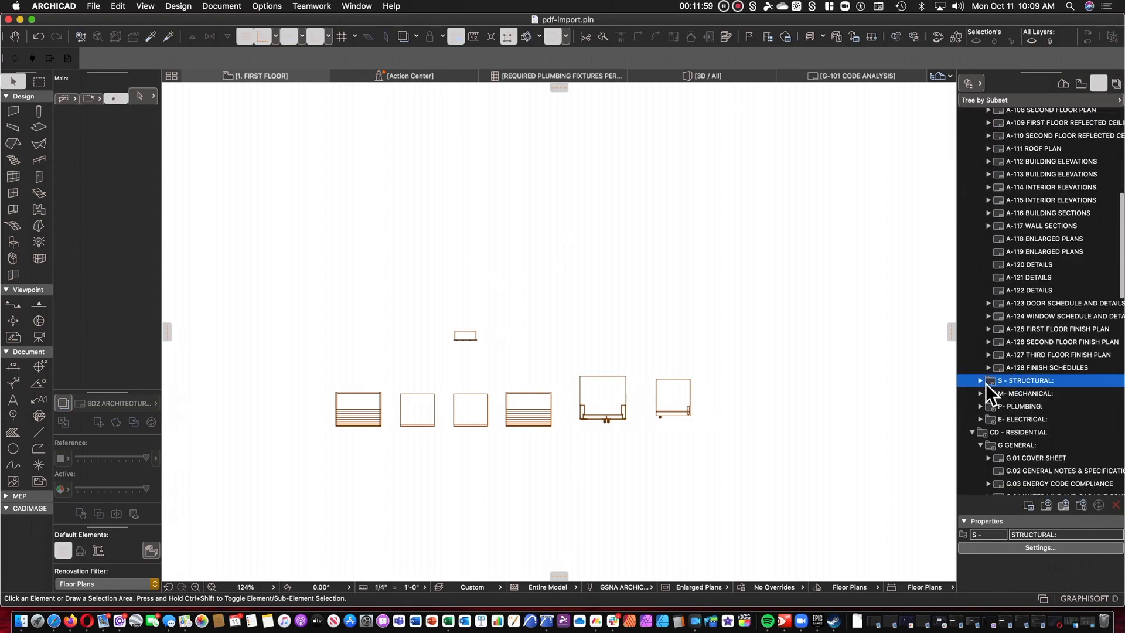
pyautogui.doubleClick(1027, 393)
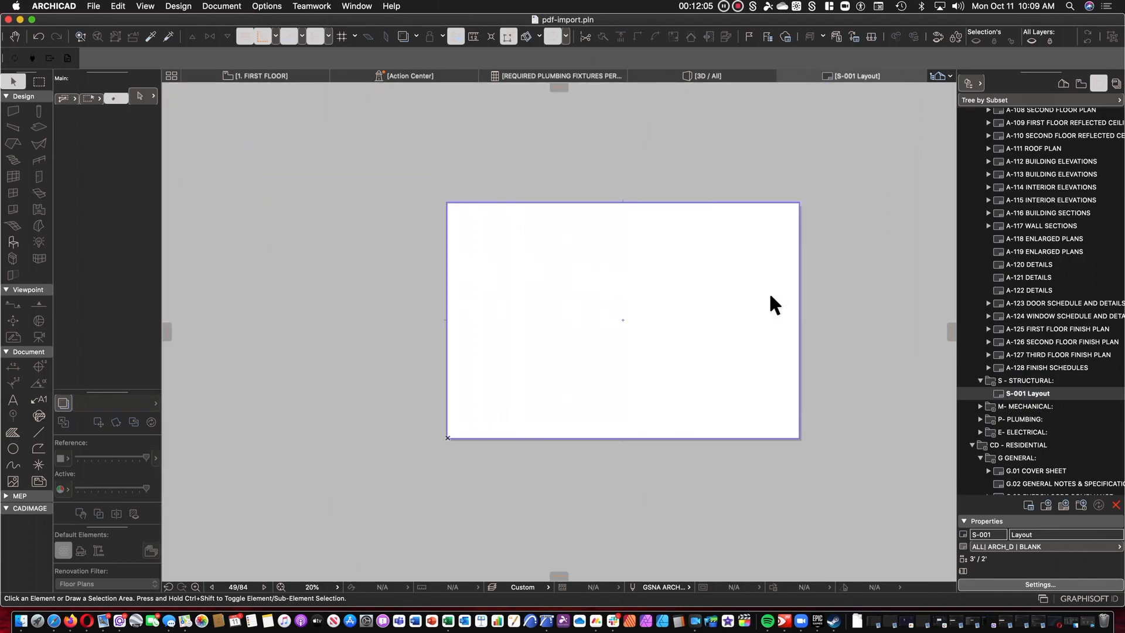
pyautogui.moveTo(829, 502)
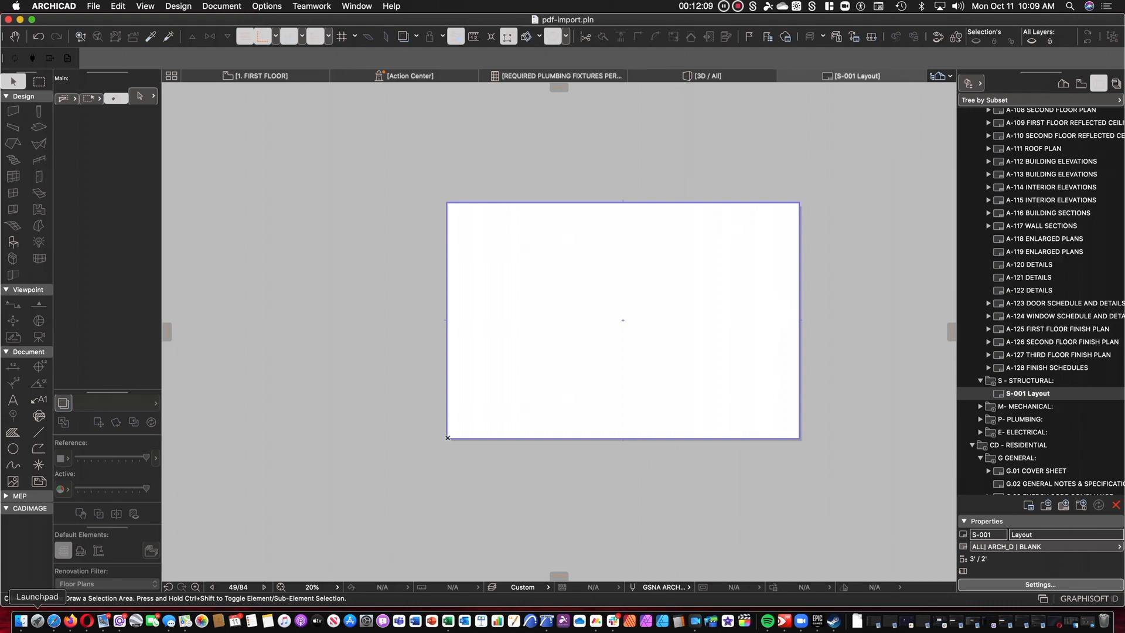
# Select 19-15009-Clearfield-SURVEY.pdf in Finder and bring it onto the layout
pyautogui.click(26, 620)
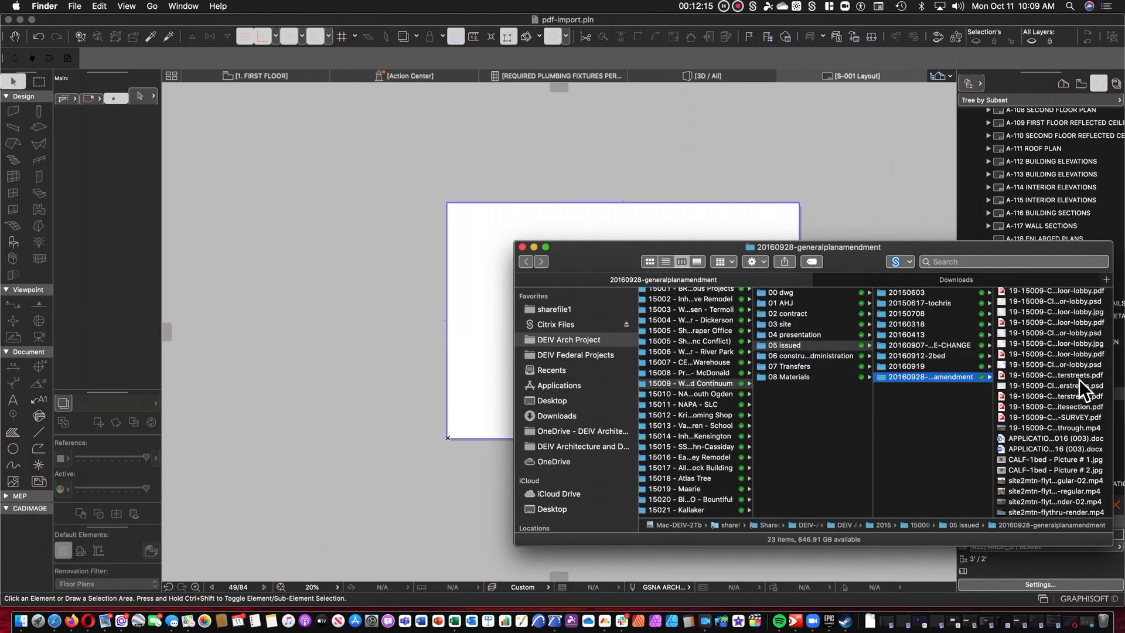
pyautogui.click(911, 417)
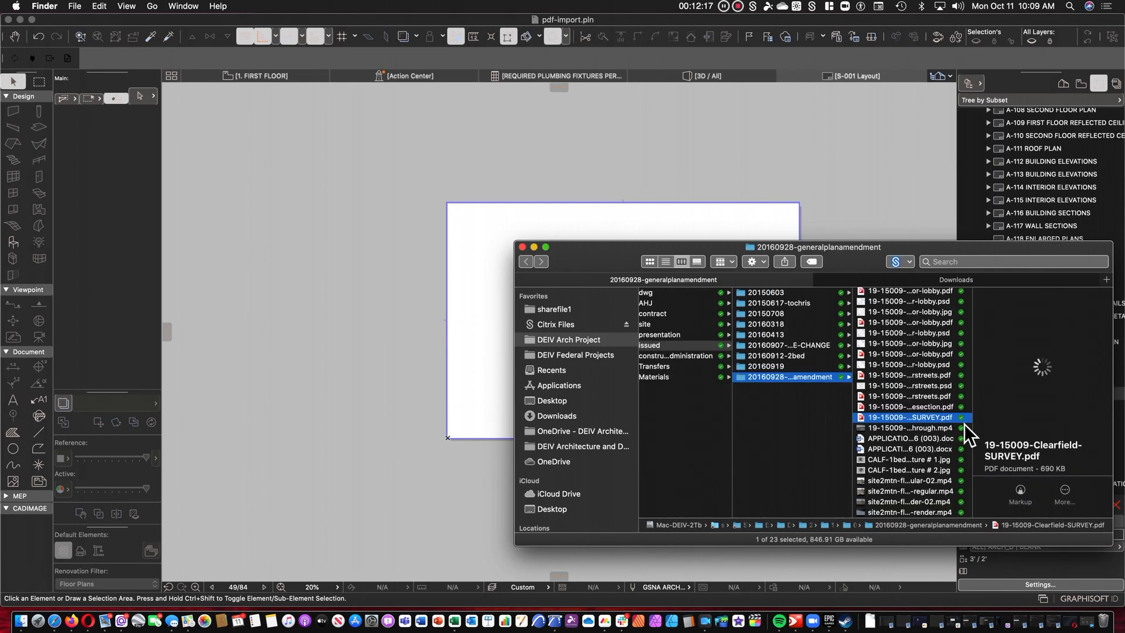
pyautogui.moveTo(583, 206)
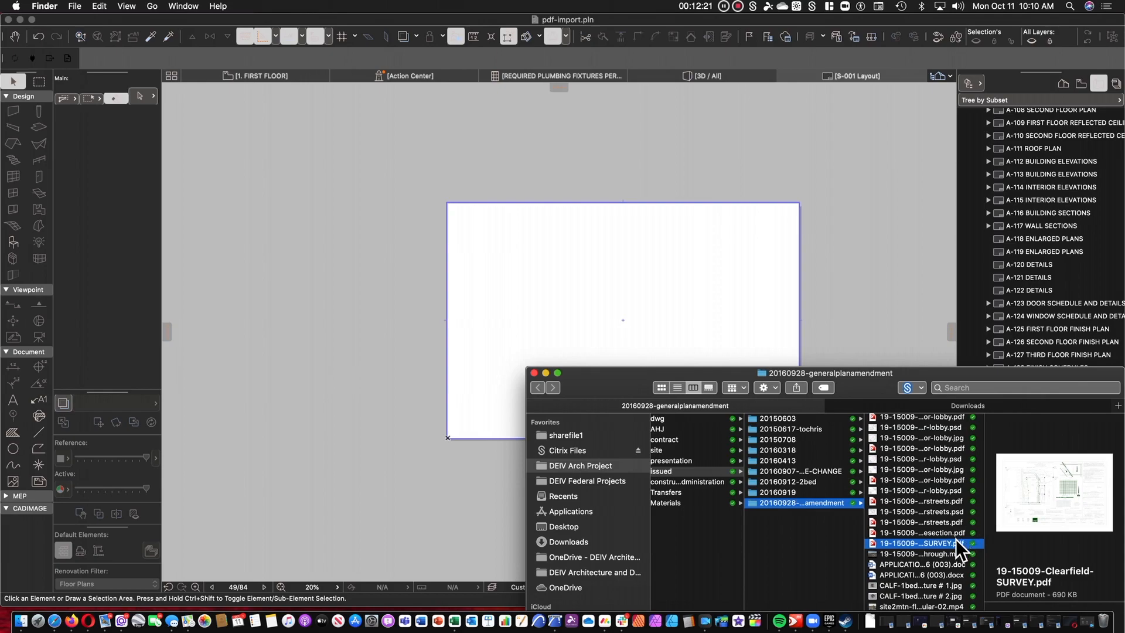
pyautogui.click(922, 543)
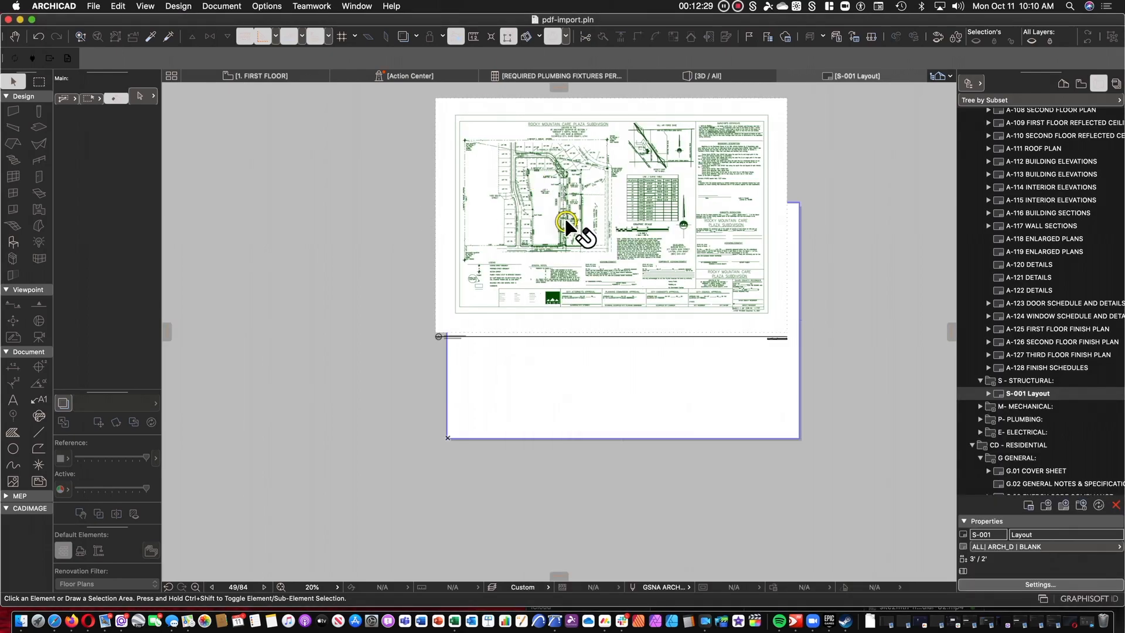
# Set the placed Clearfield survey drawing's Title Type to No Title
pyautogui.click(567, 223)
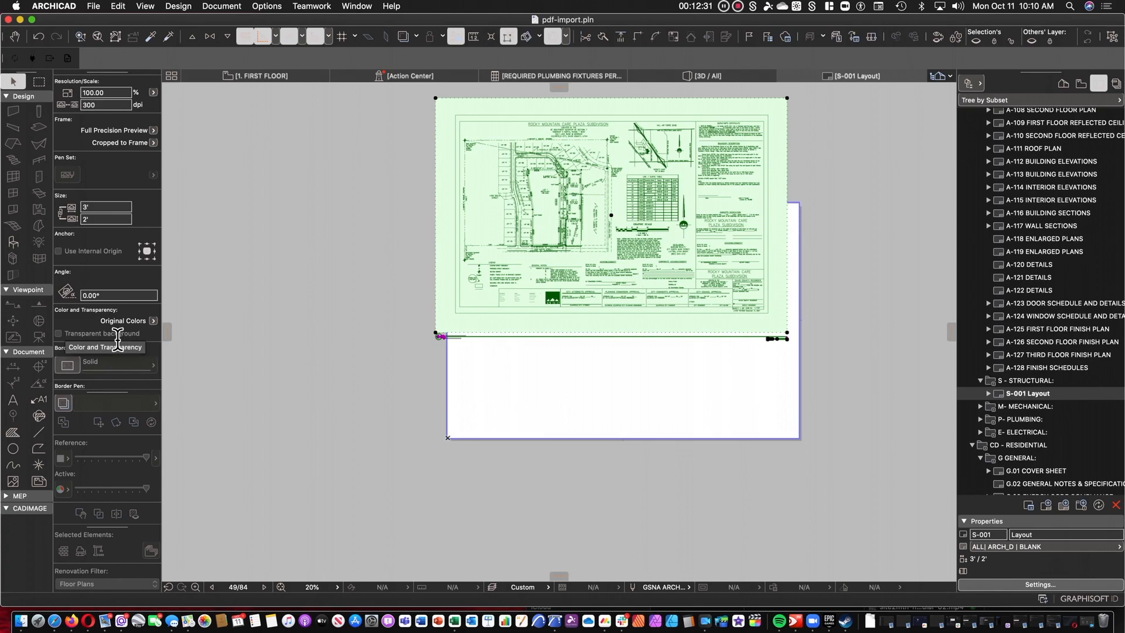
pyautogui.click(147, 261)
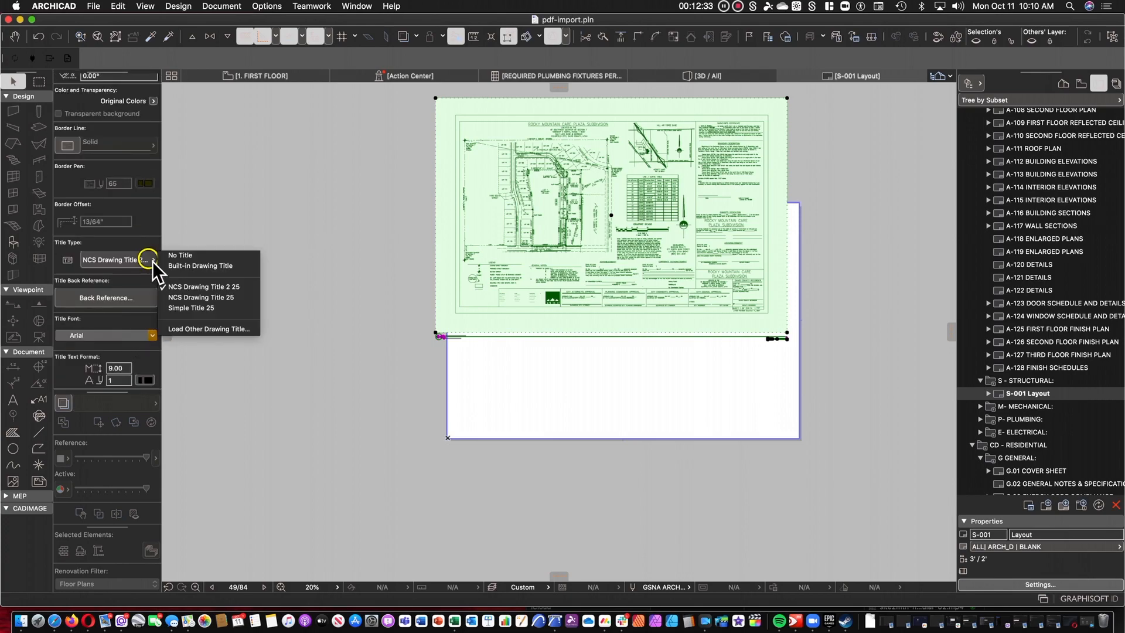
pyautogui.click(180, 255)
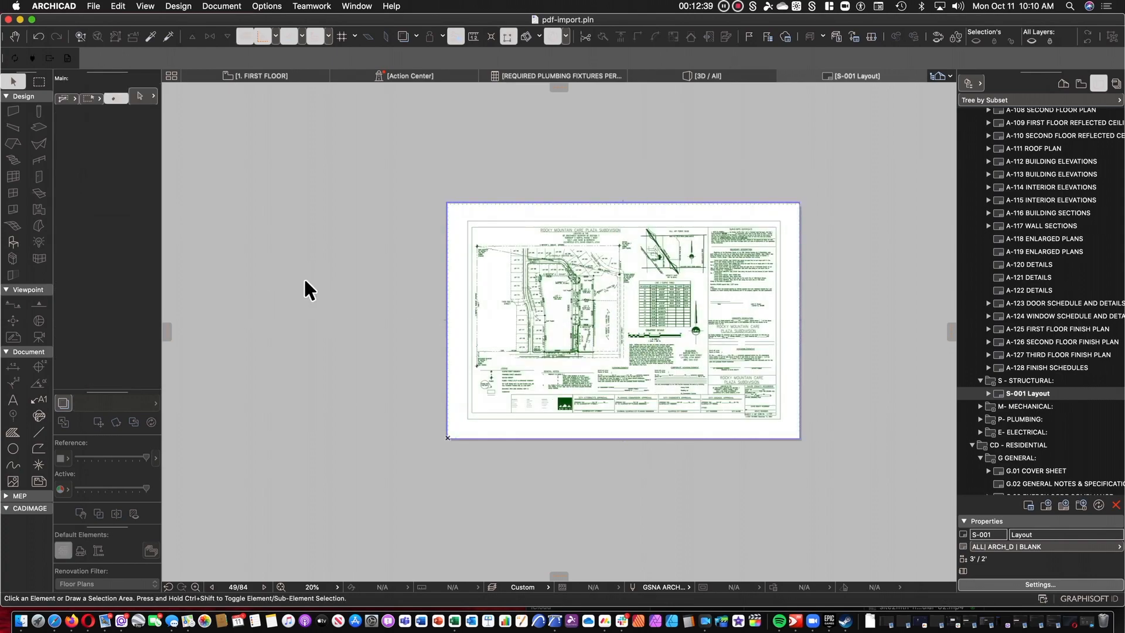
pyautogui.moveTo(300, 289)
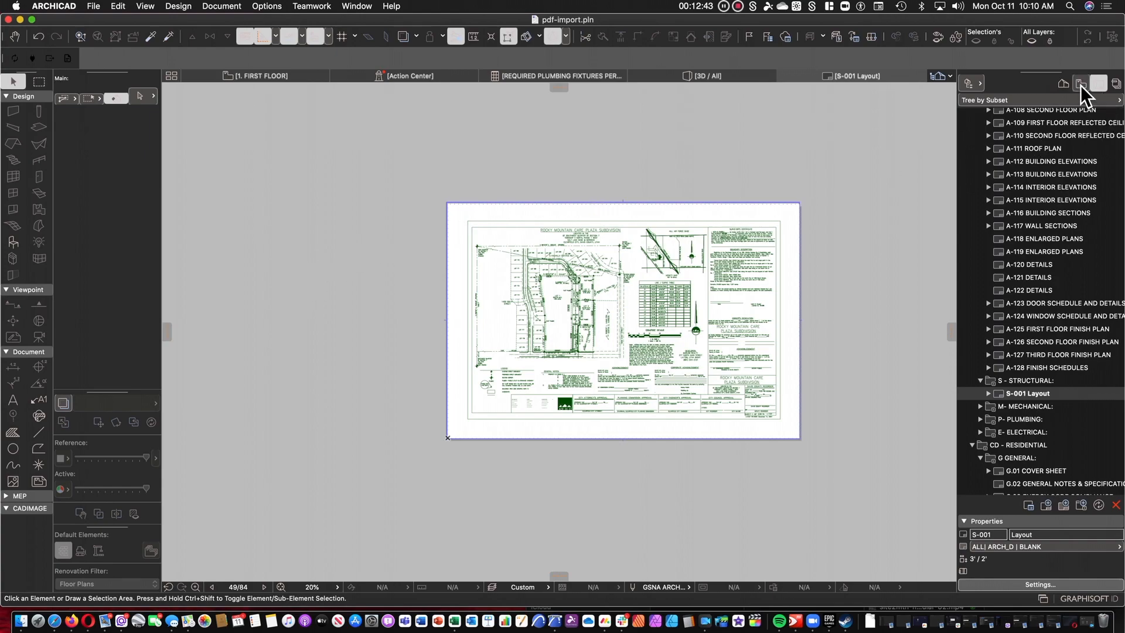
pyautogui.click(1064, 83)
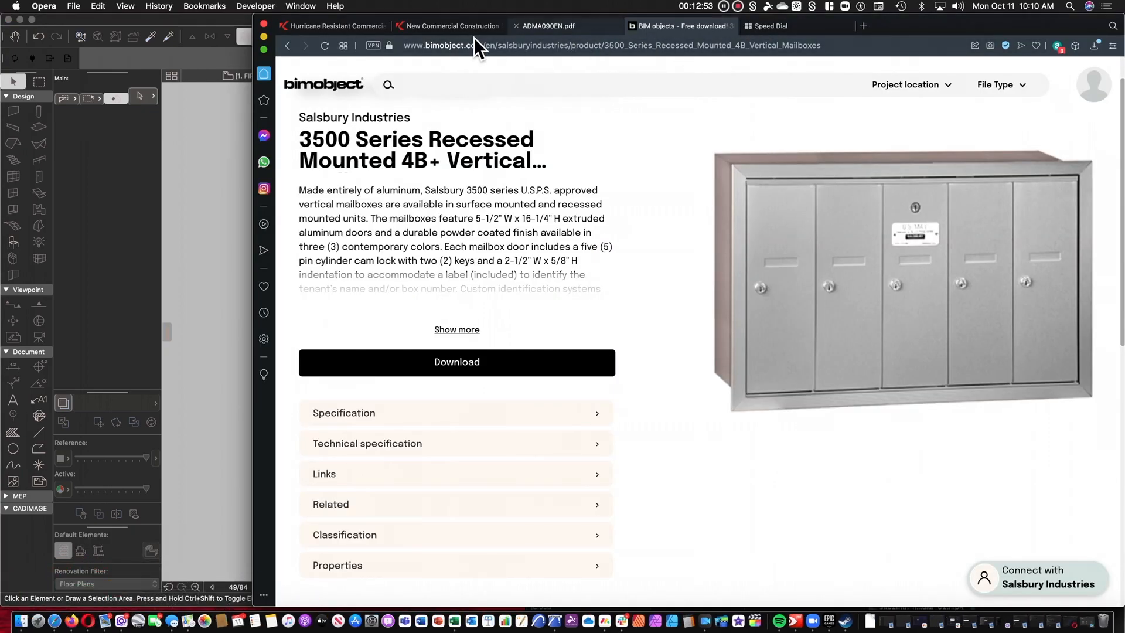
# Open the Kawneer ADMA090EN thermal entrances PDF and scroll through its page 7 details
pyautogui.click(449, 26)
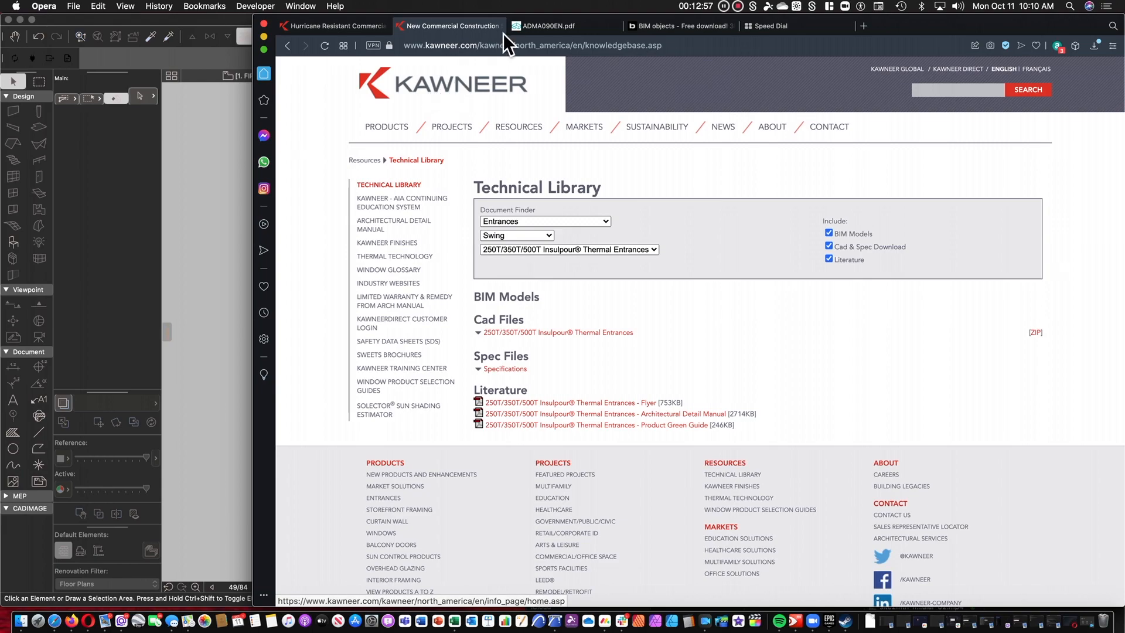
pyautogui.moveTo(551, 26)
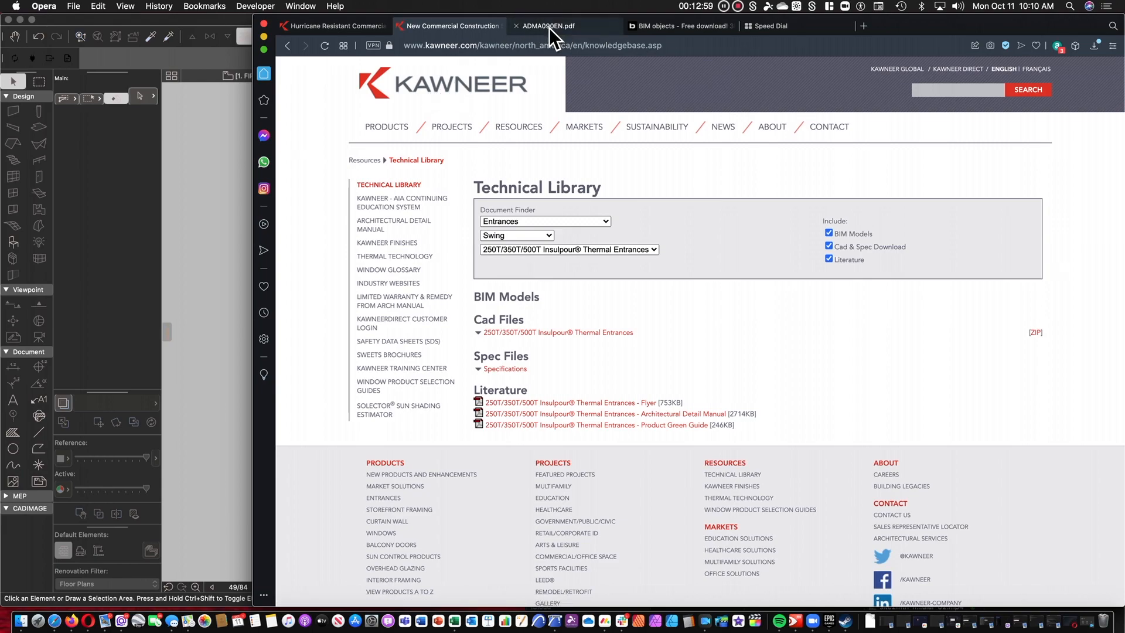
pyautogui.click(549, 26)
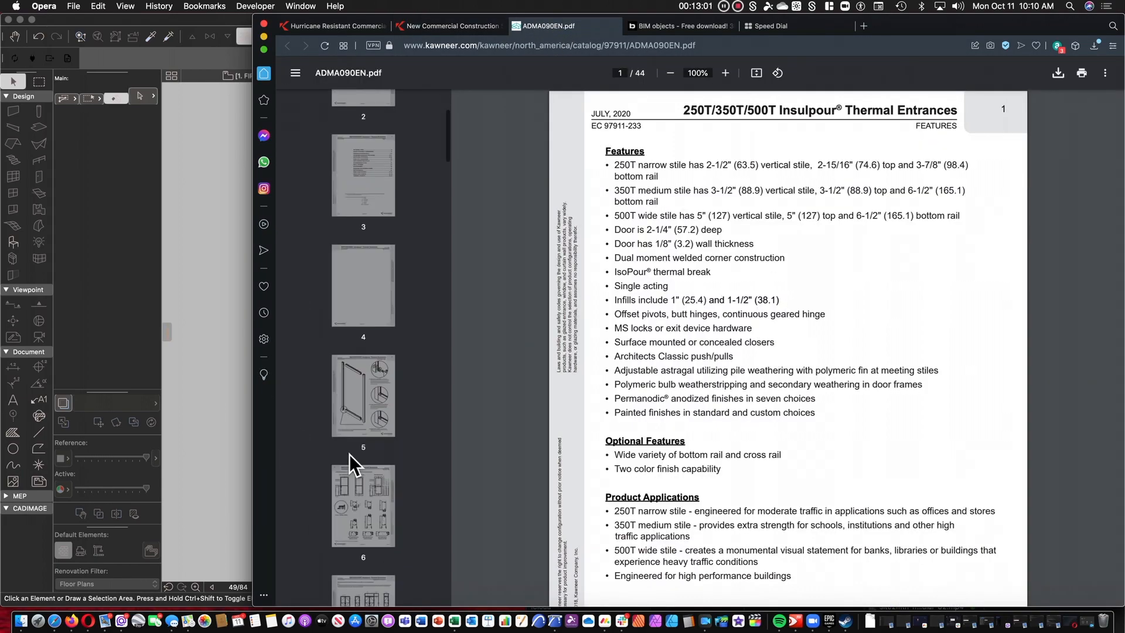
pyautogui.click(362, 284)
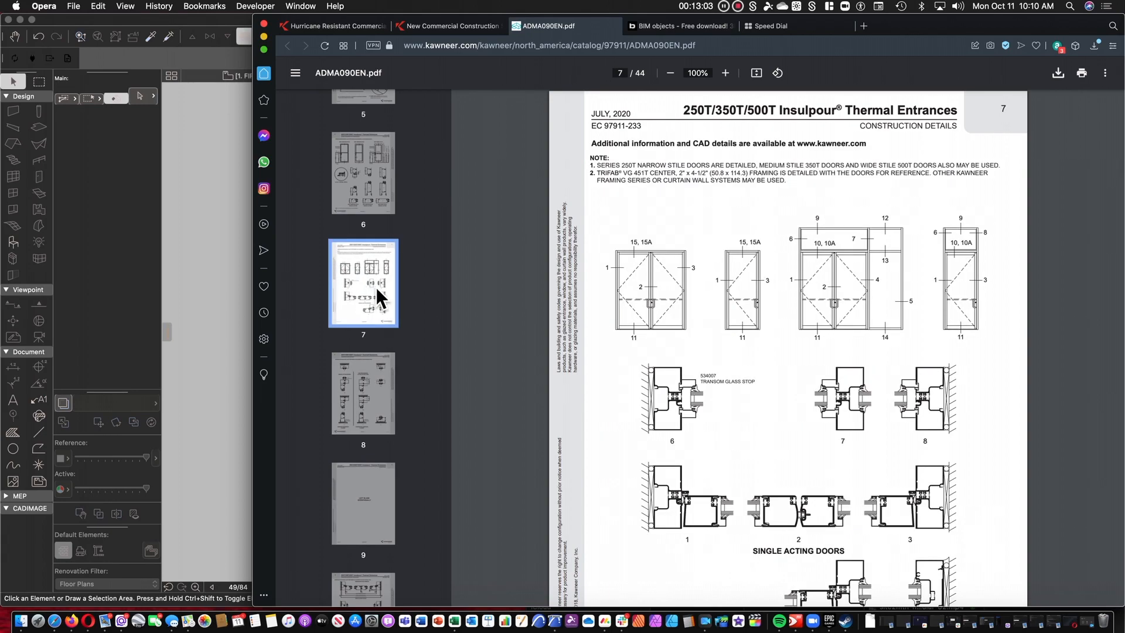
pyautogui.scroll(-3)
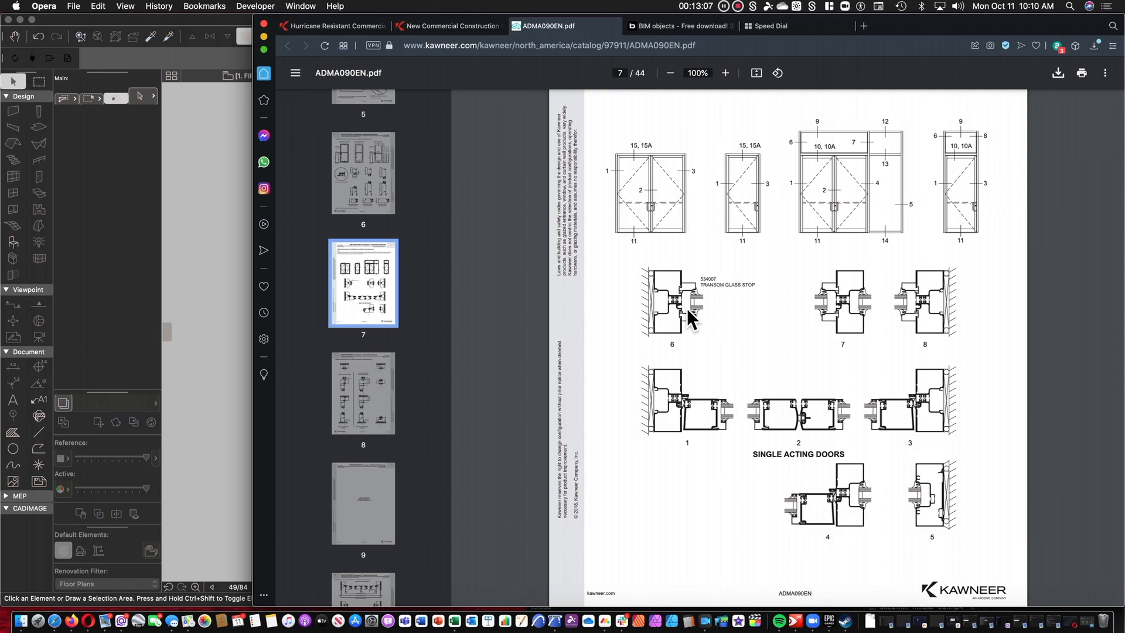
pyautogui.moveTo(256, 38)
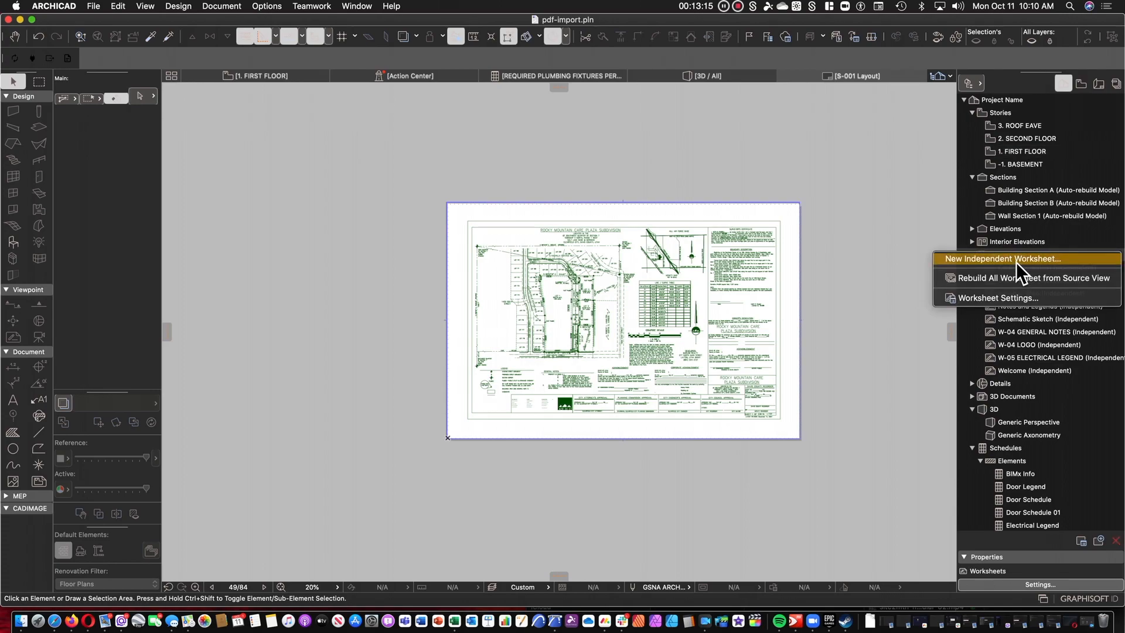
# Create independent worksheet W-06 named 'curtain wall details'
pyautogui.click(1006, 258)
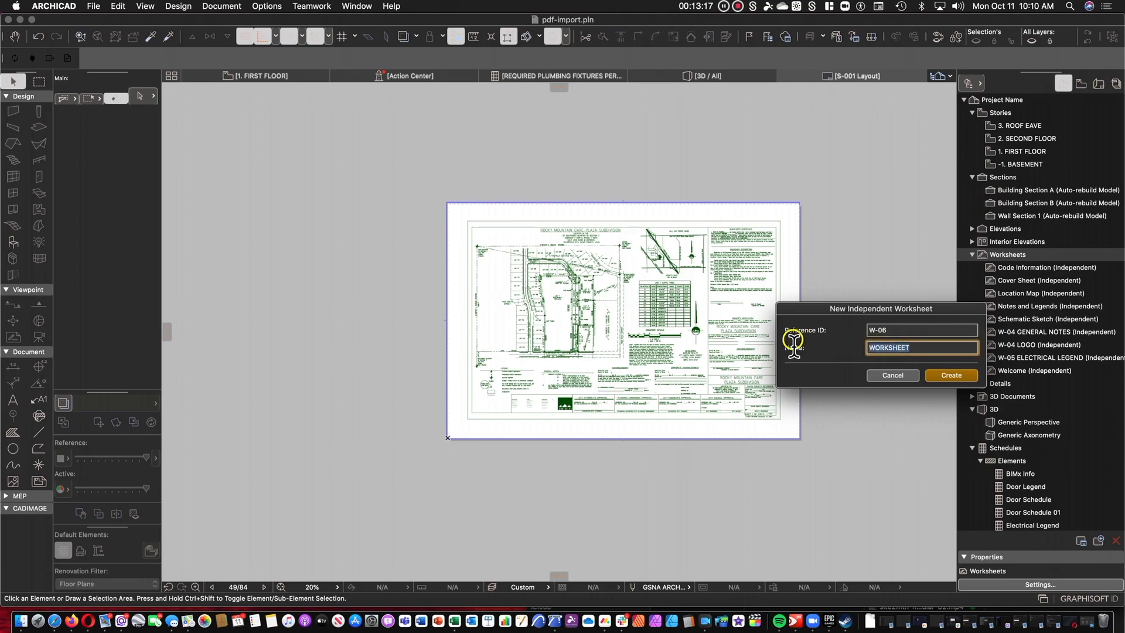
pyautogui.write('curtai')
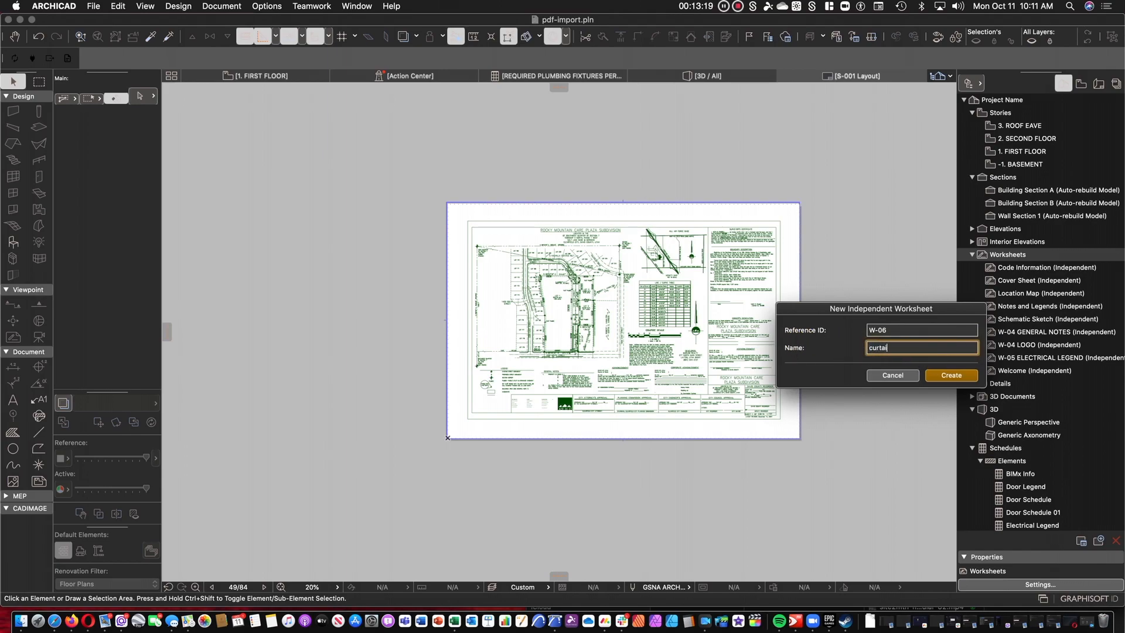
pyautogui.write('n wall details')
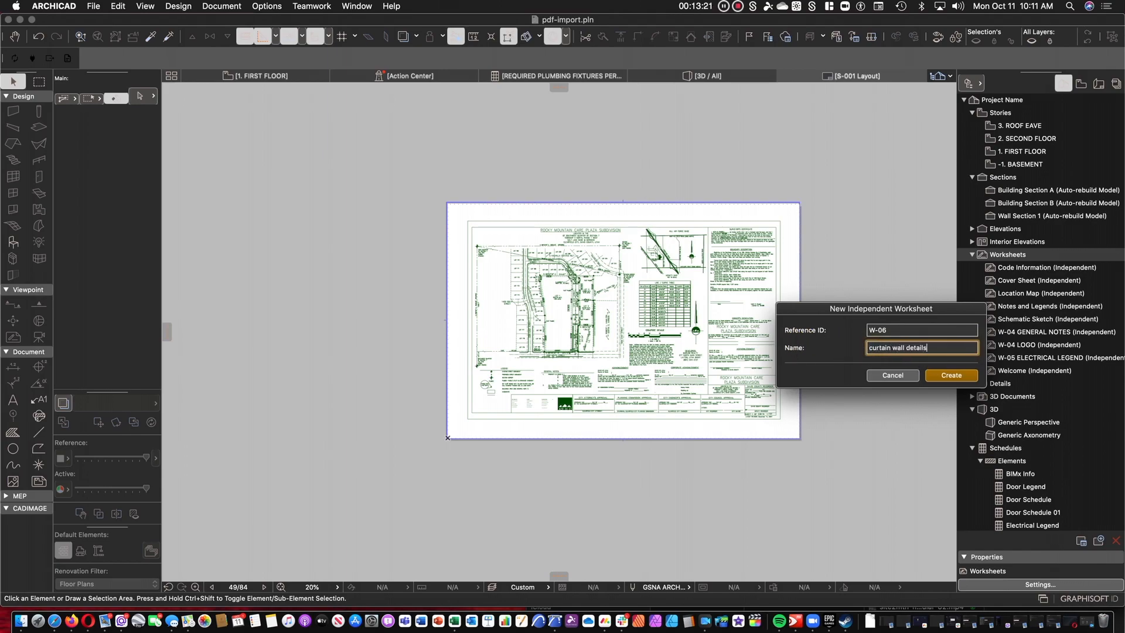
pyautogui.click(950, 377)
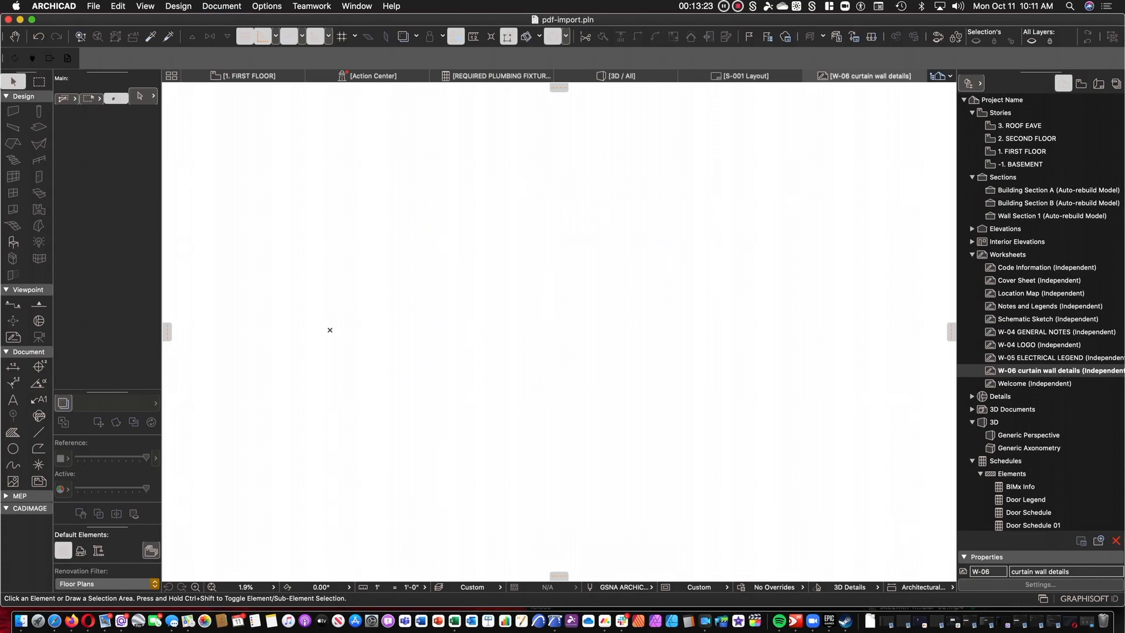
pyautogui.moveTo(788, 350)
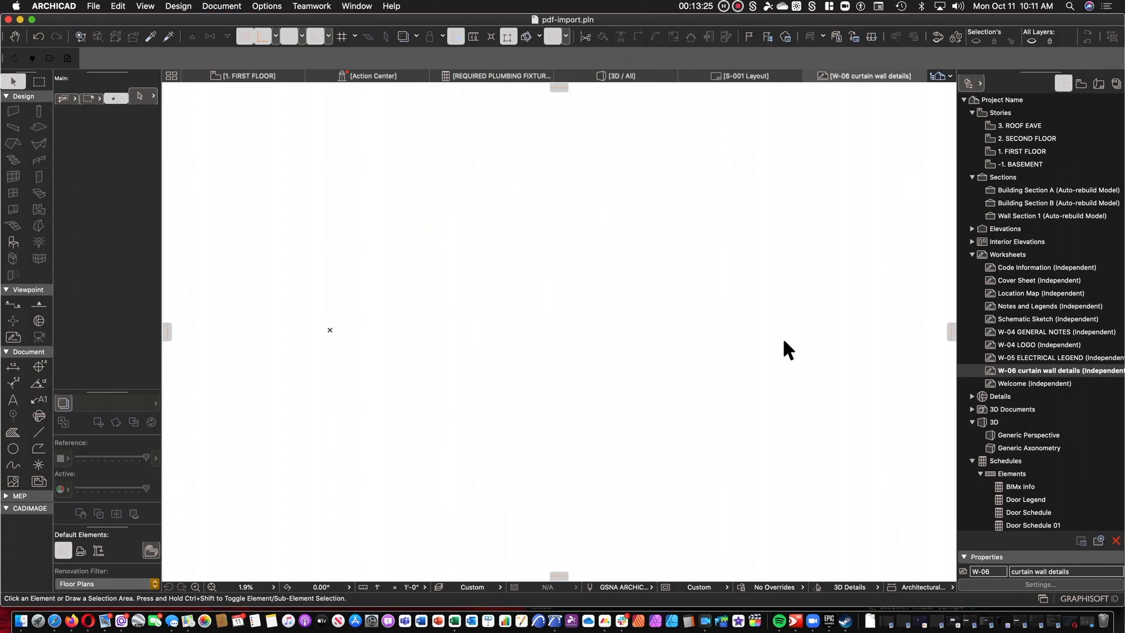
pyautogui.moveTo(778, 319)
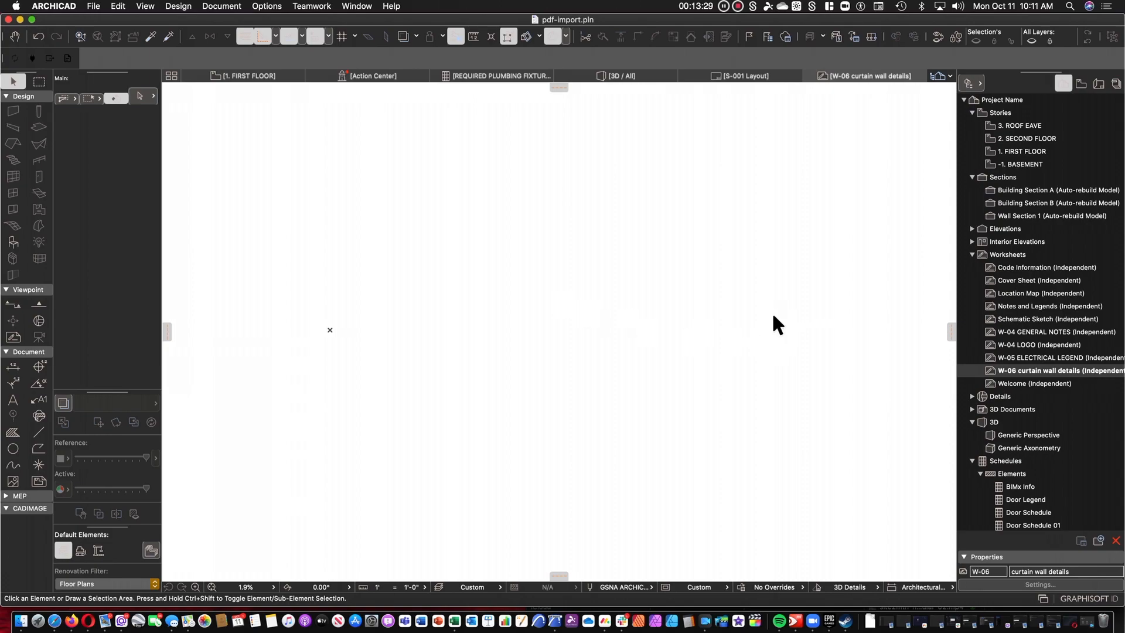
pyautogui.moveTo(563, 375)
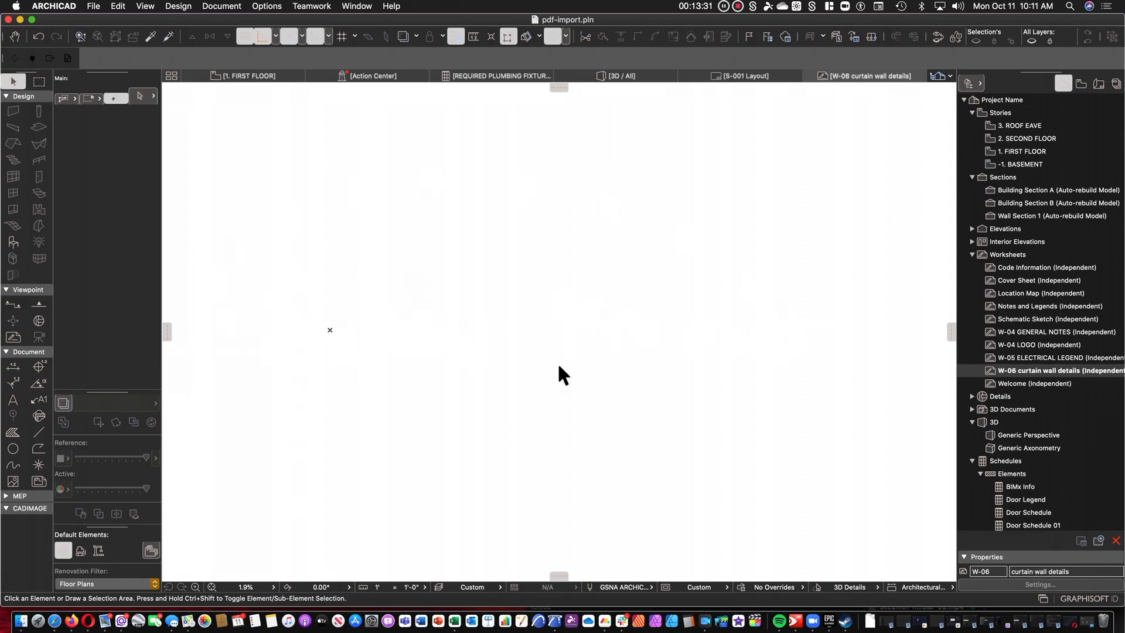
pyautogui.moveTo(440, 281)
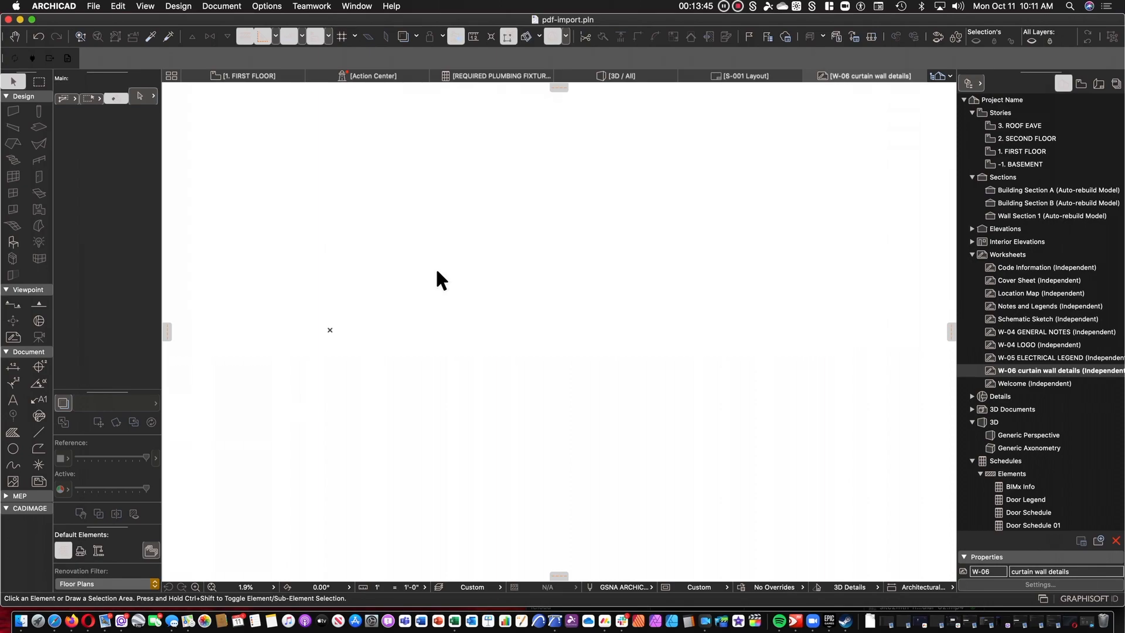
pyautogui.moveTo(458, 260)
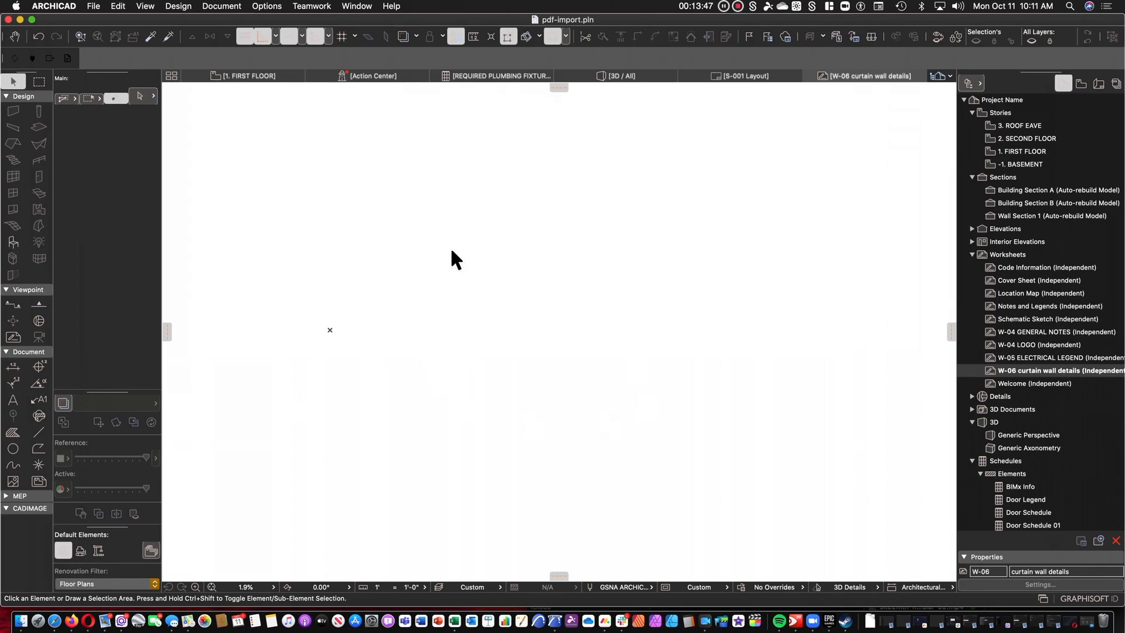
pyautogui.moveTo(422, 295)
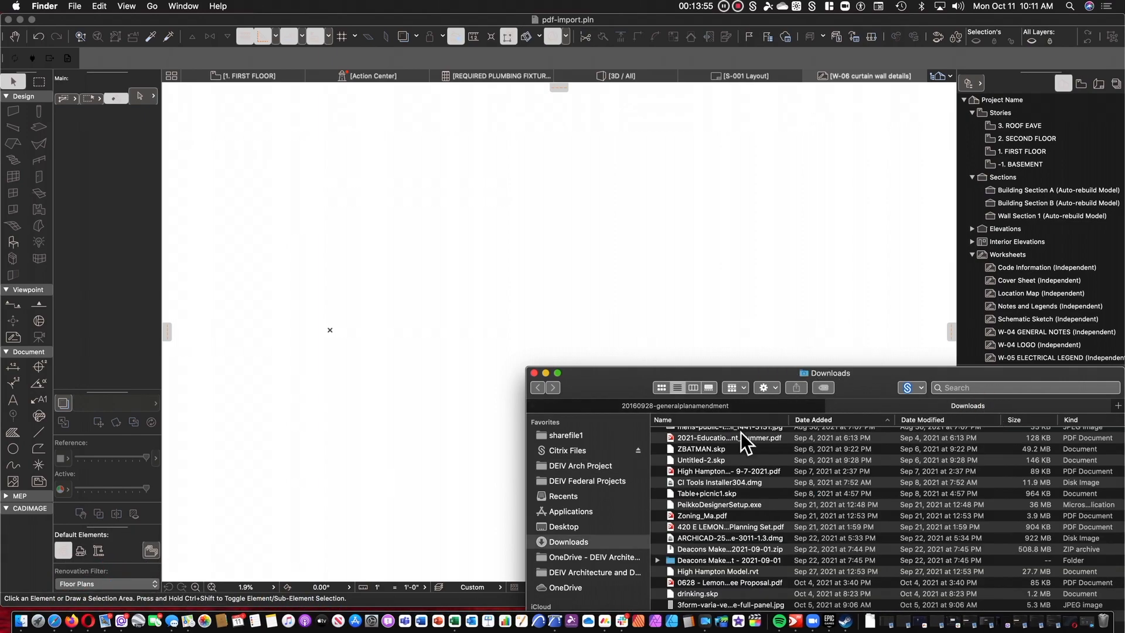
# Scroll Finder's Downloads list to today's ADMA090EN.pdf and KCDA0900117.dwg files
pyautogui.scroll(3)
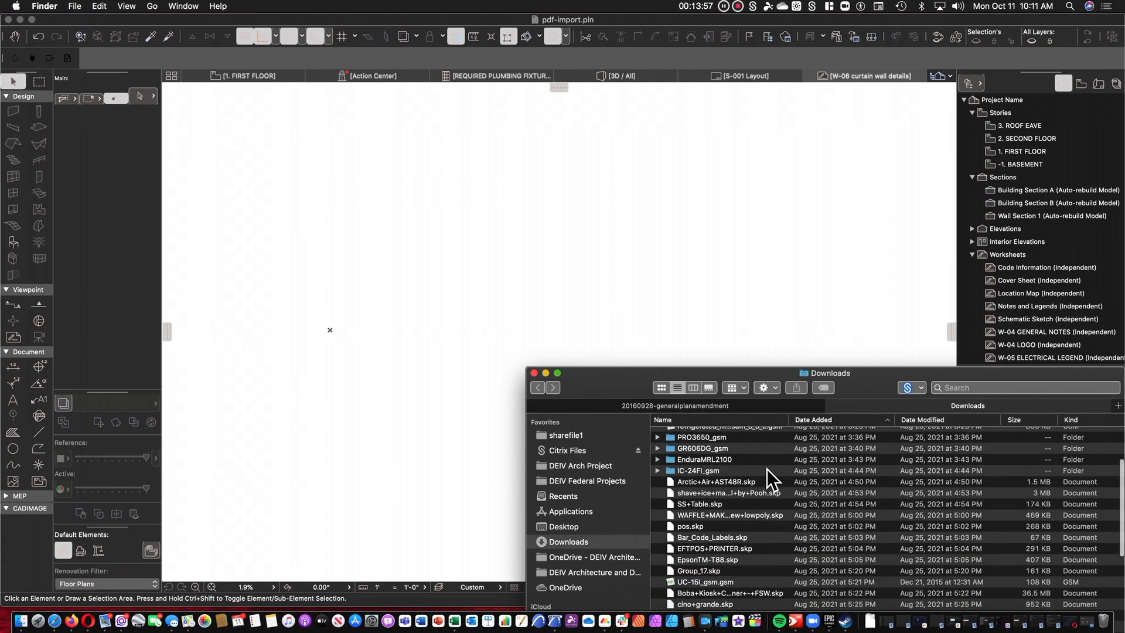
pyautogui.scroll(3)
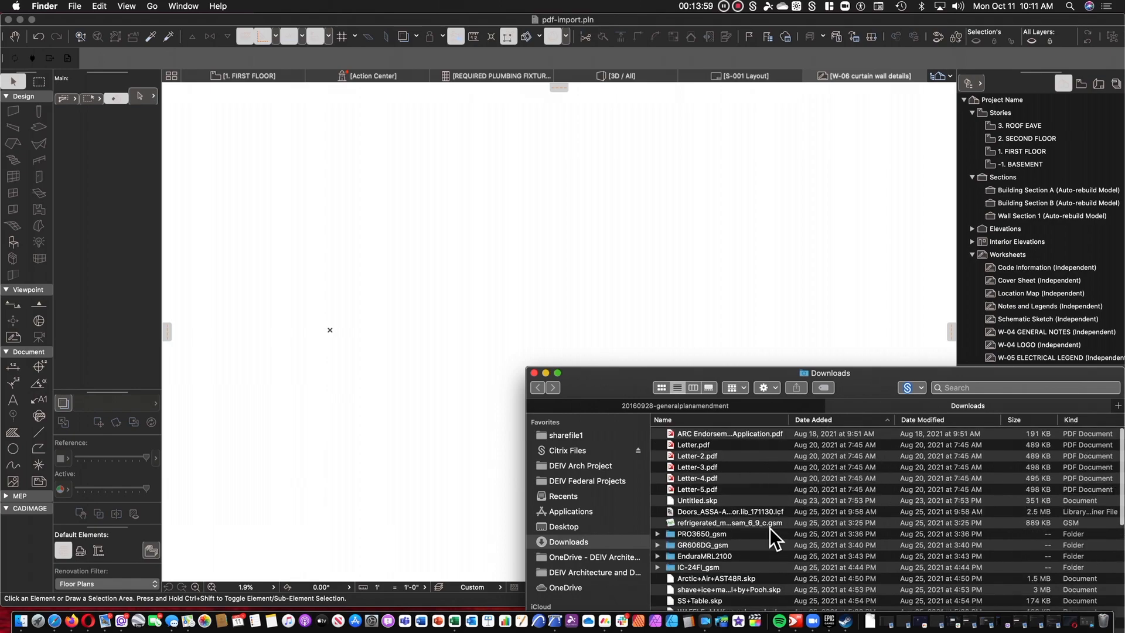
pyautogui.scroll(-3)
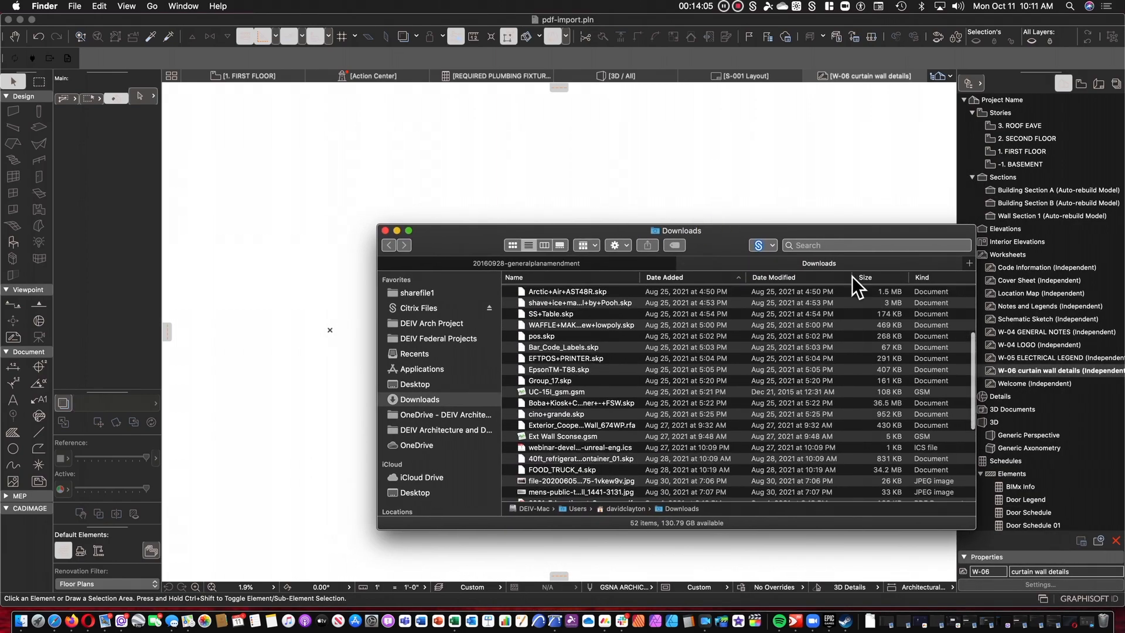
pyautogui.scroll(3)
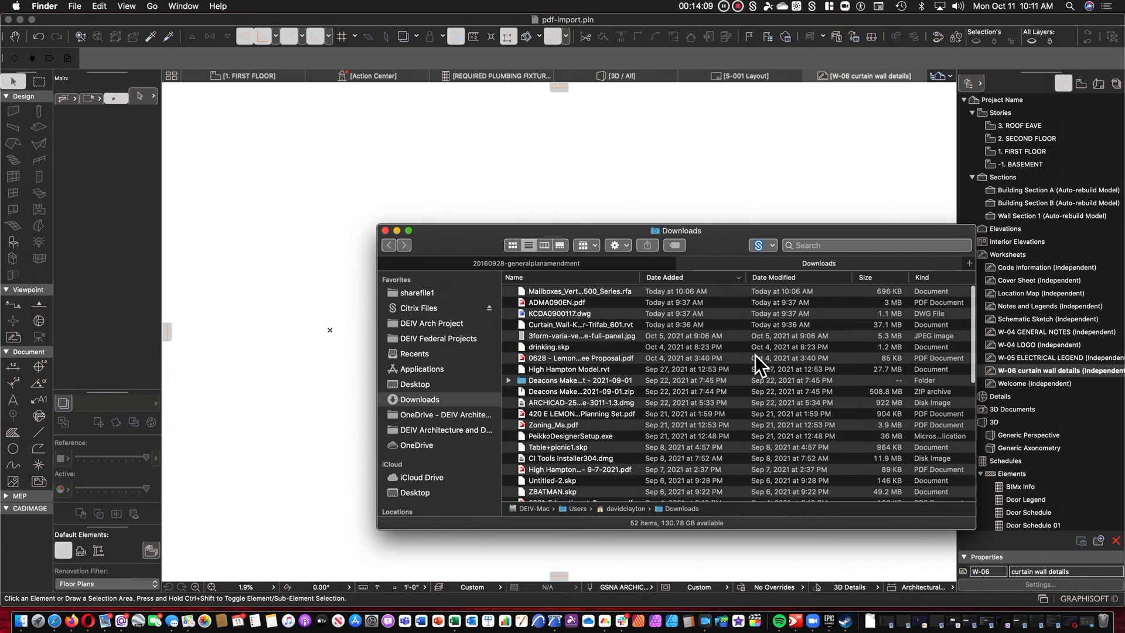
pyautogui.moveTo(558, 316)
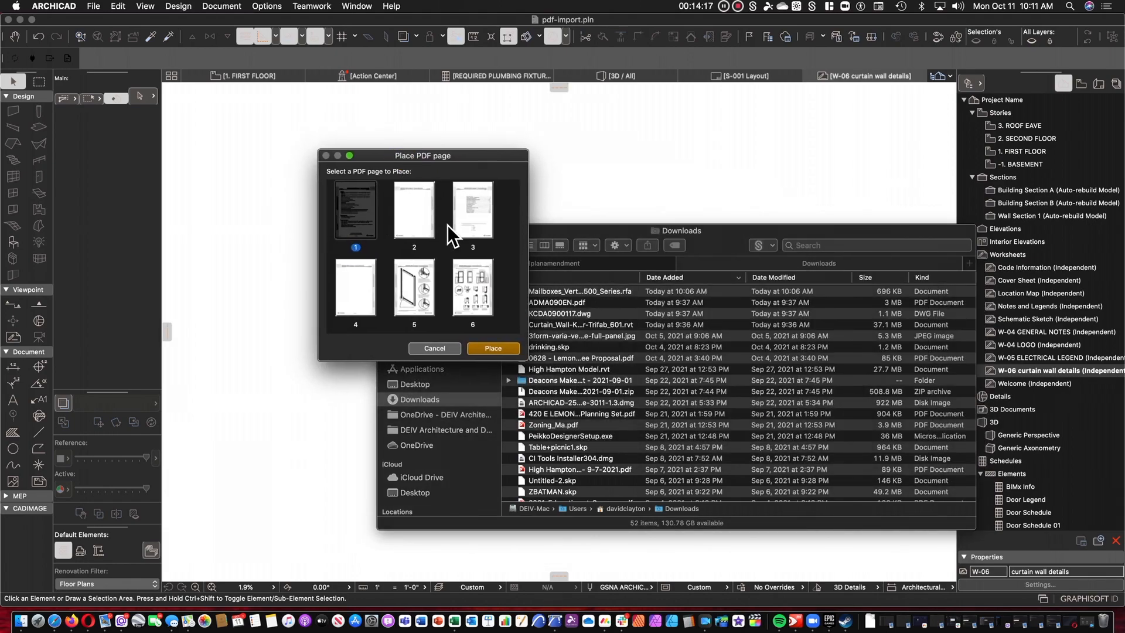
# Select page 6 of ADMA090EN.pdf in the Place PDF page dialog and place it
pyautogui.click(472, 288)
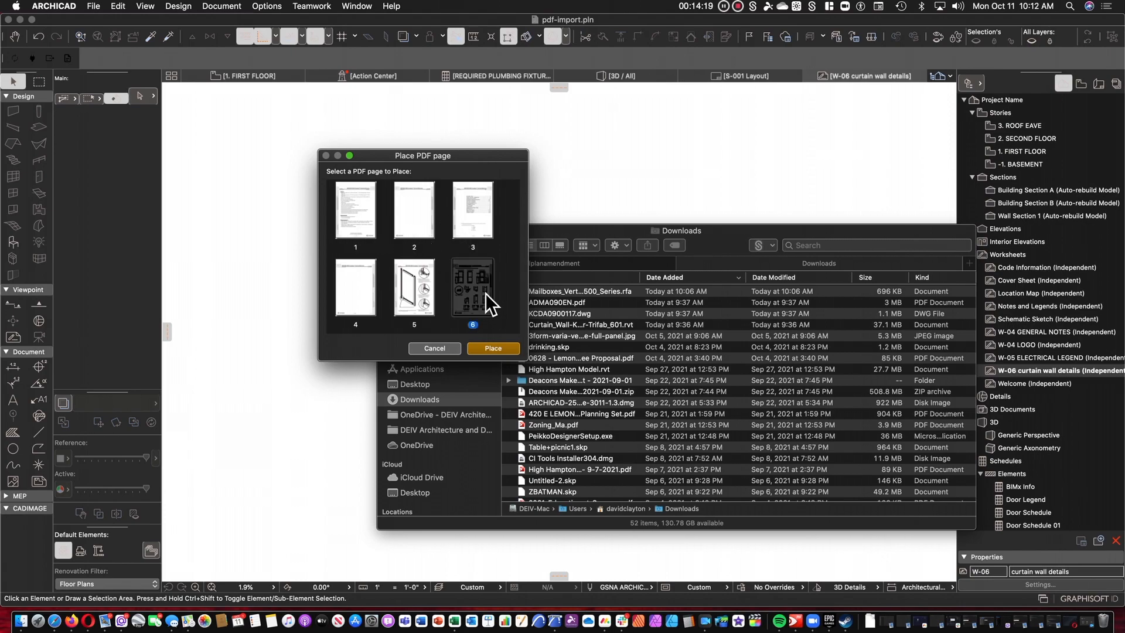
pyautogui.moveTo(480, 236)
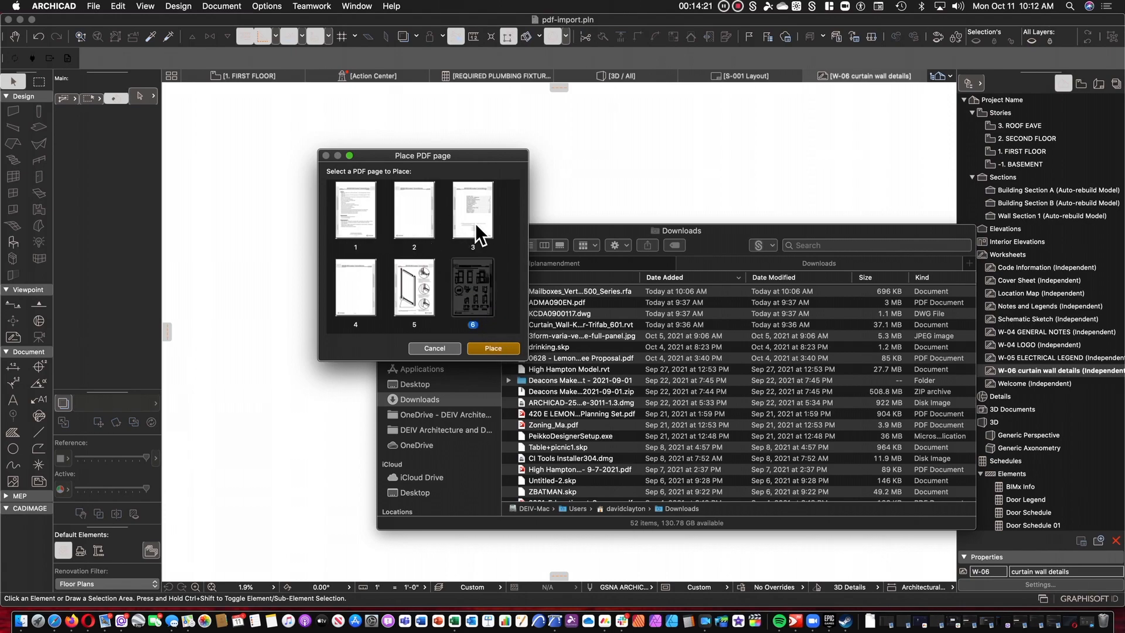
pyautogui.click(493, 349)
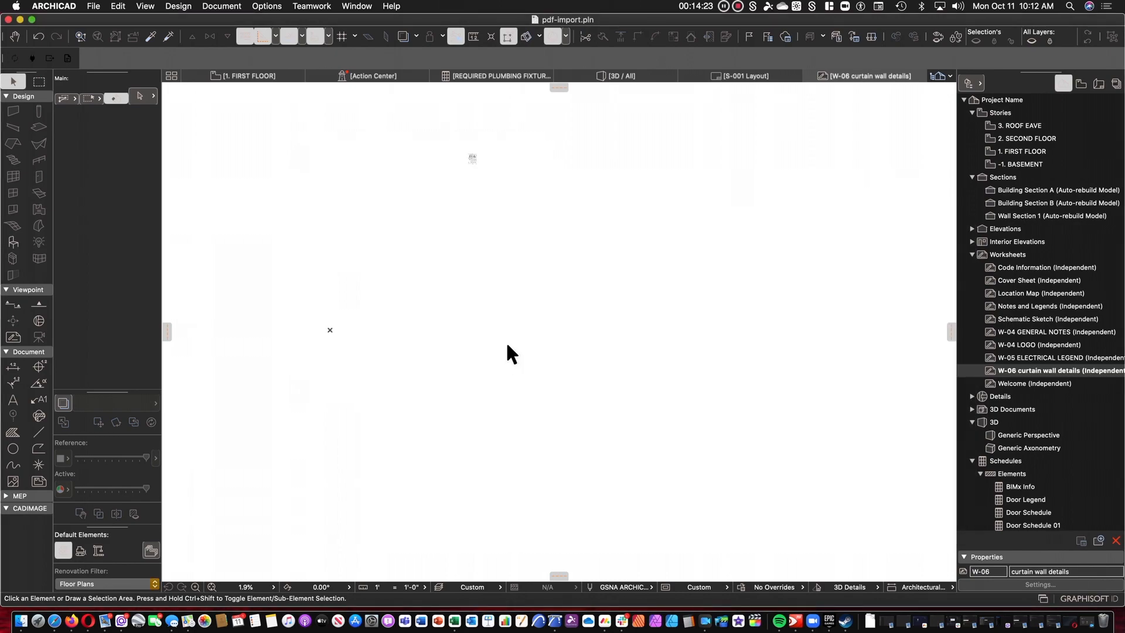
# Place the Kawneer page 6 drawing on W-06, zoom in to inspect, and select it
pyautogui.click(470, 164)
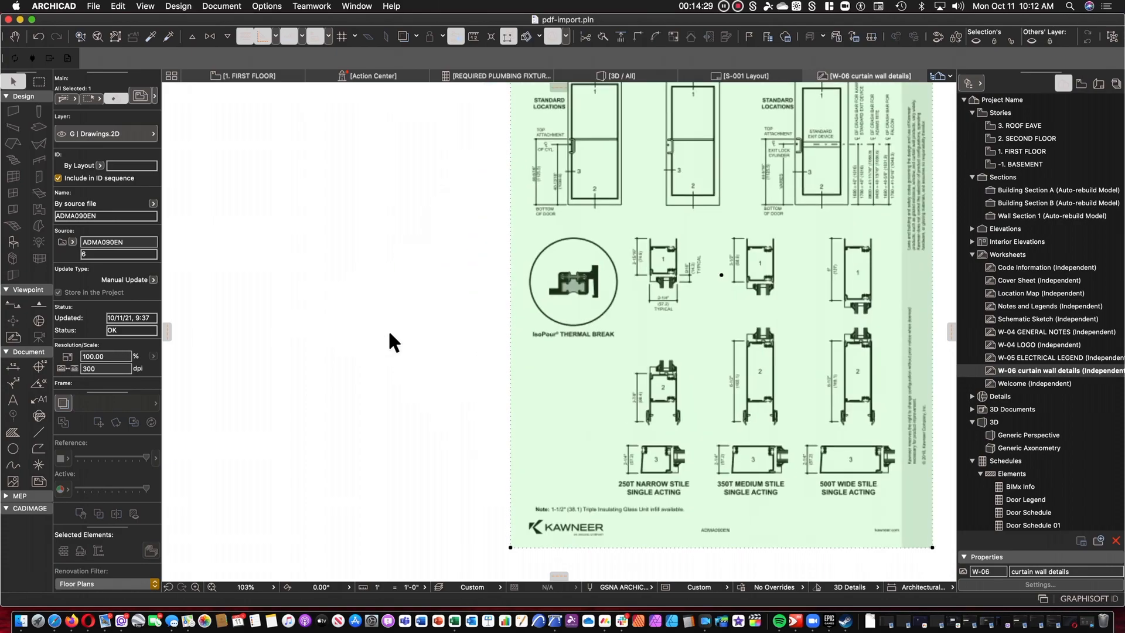
pyautogui.scroll(-3)
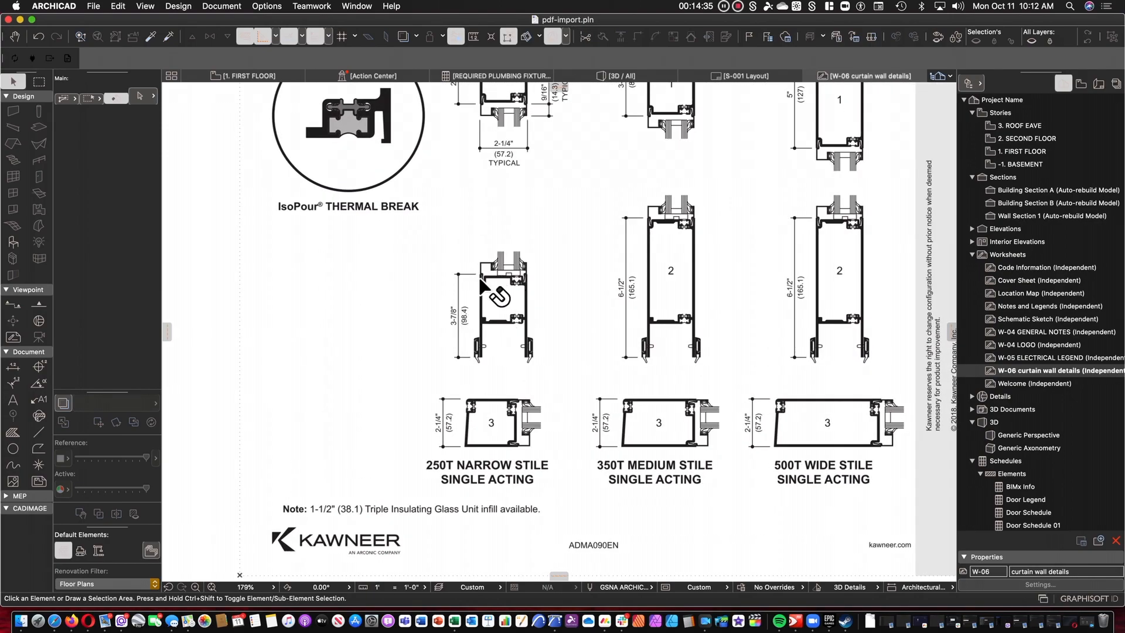
pyautogui.moveTo(549, 309)
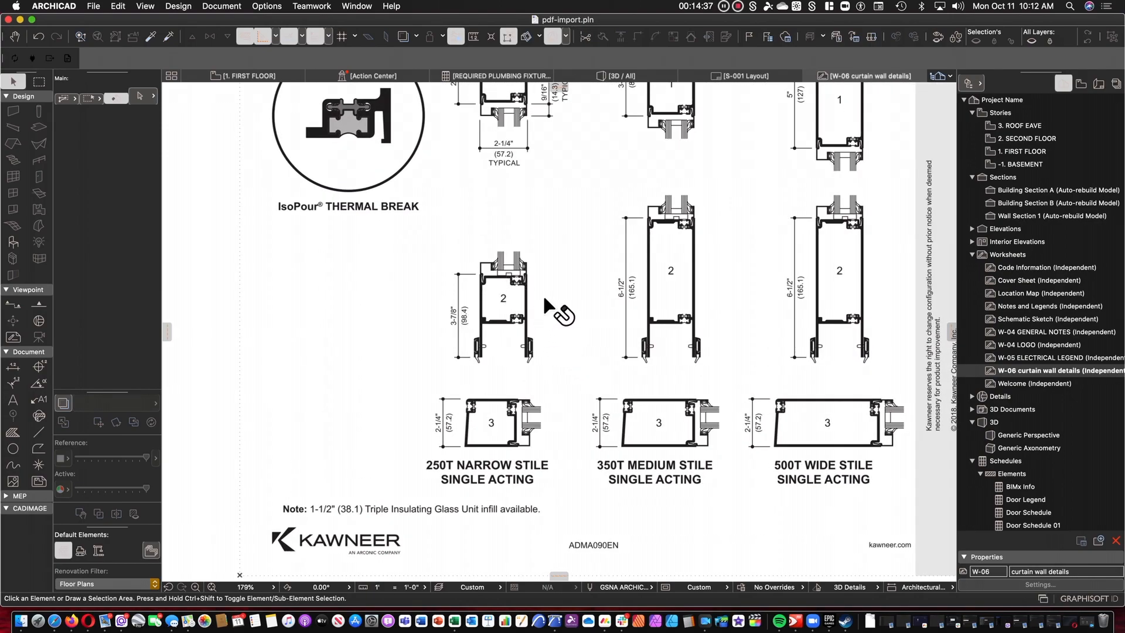
pyautogui.scroll(-3)
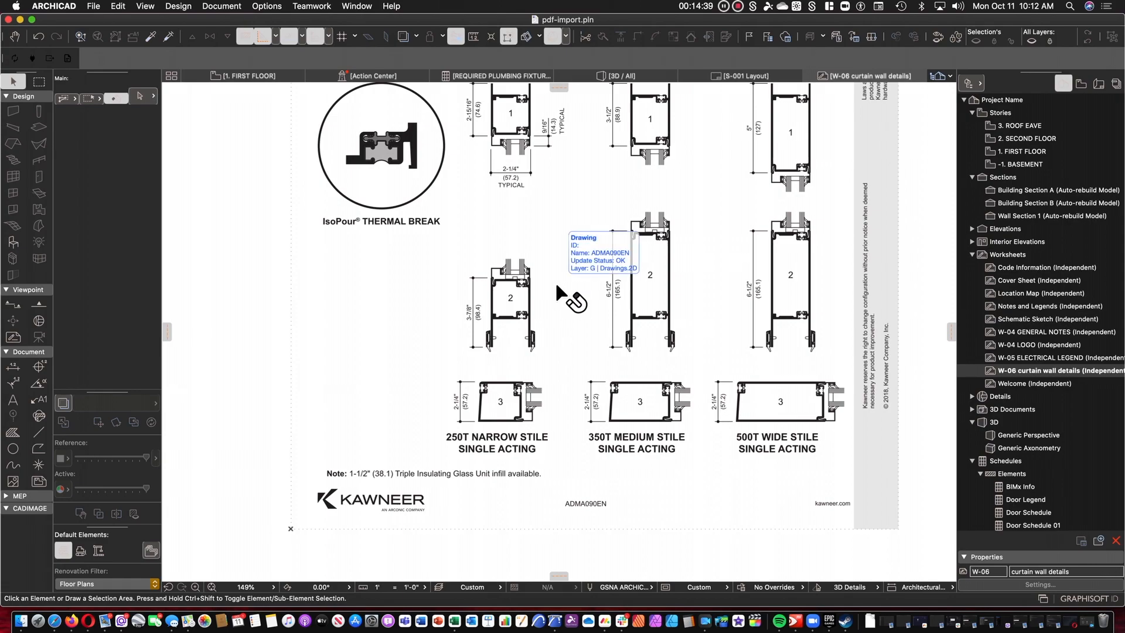
pyautogui.click(575, 301)
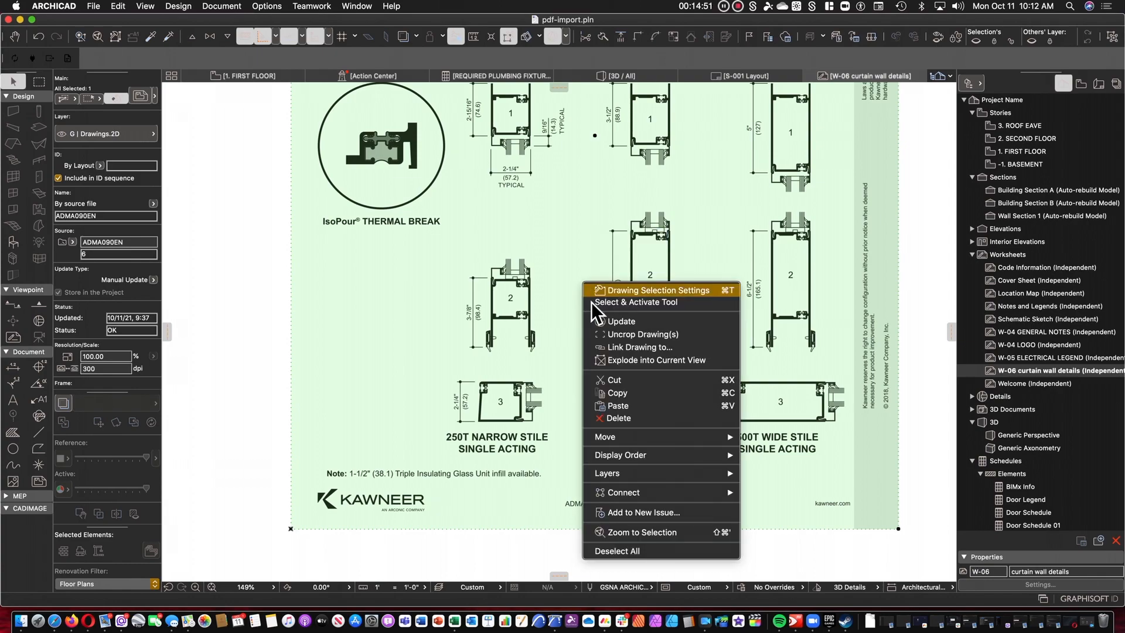
pyautogui.moveTo(644, 370)
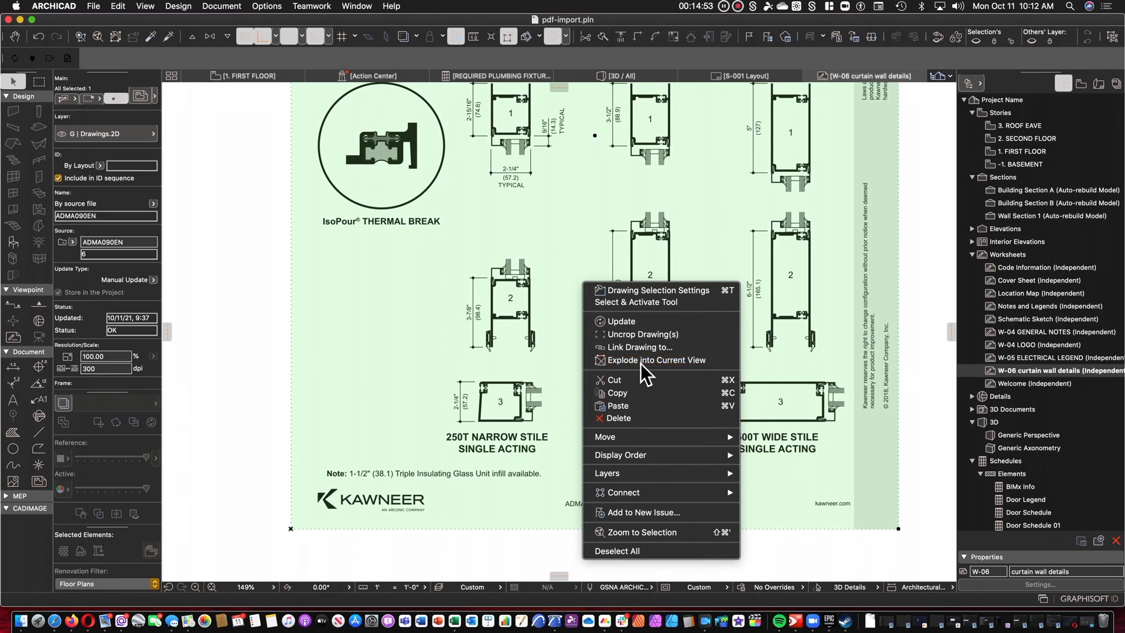
# Start exploding the ADMA090EN PDF drawing, with keeping original elements unticked
pyautogui.click(656, 359)
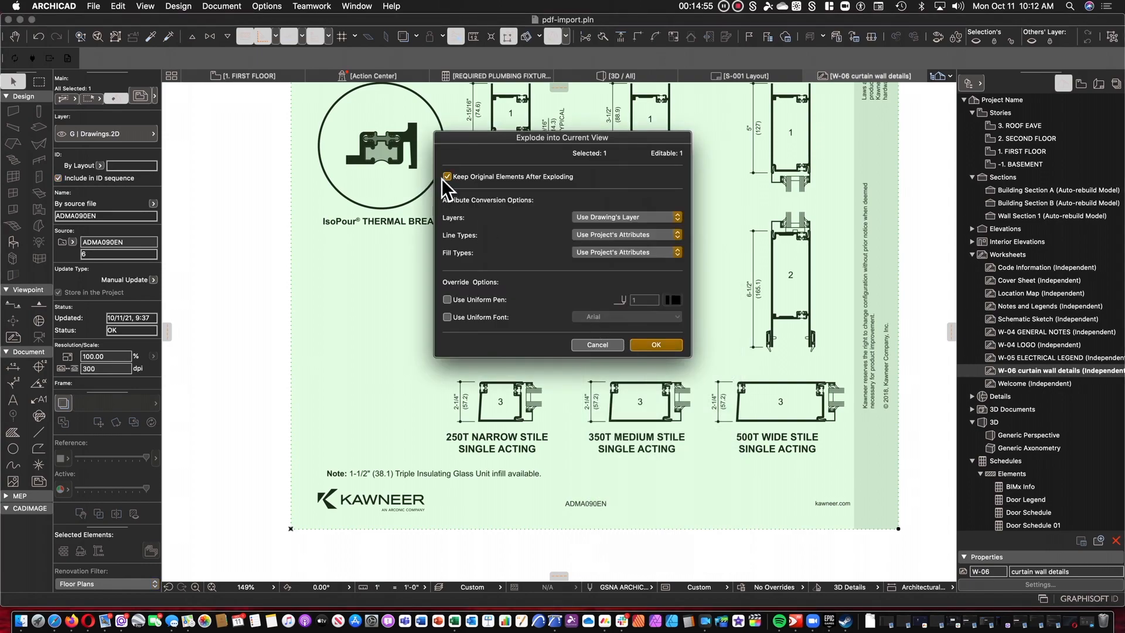
pyautogui.click(447, 177)
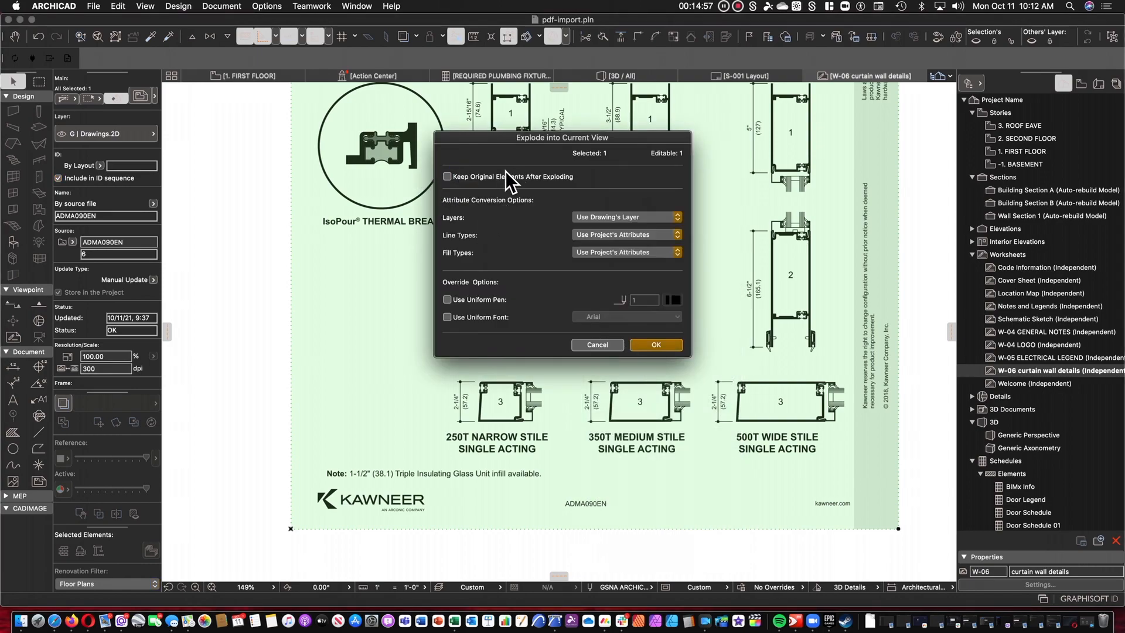
pyautogui.moveTo(528, 183)
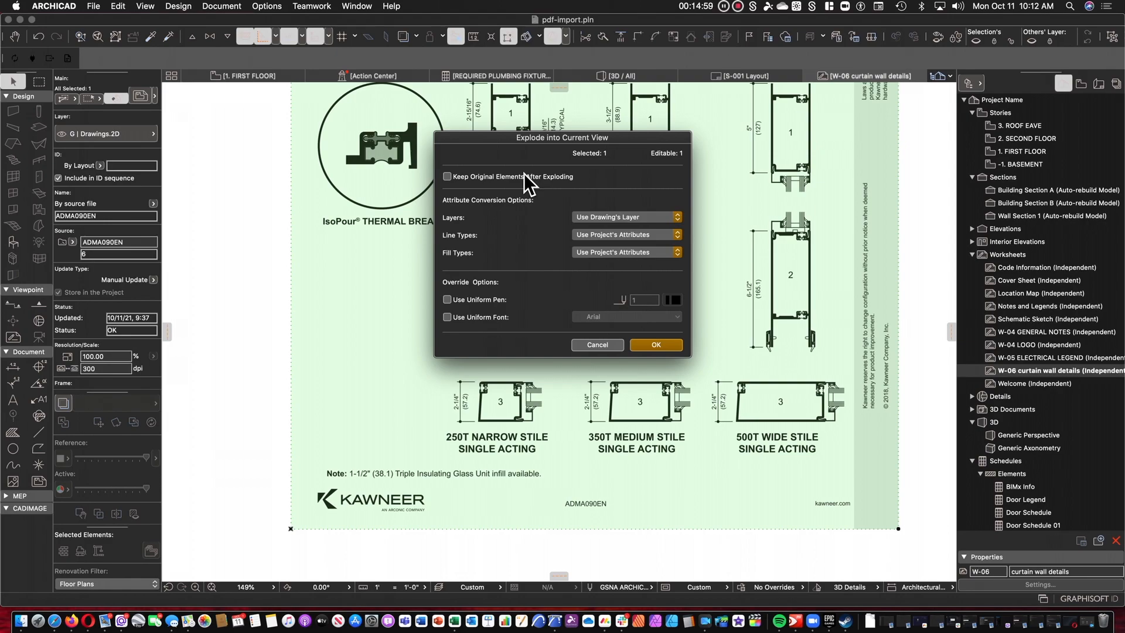
pyautogui.moveTo(639, 240)
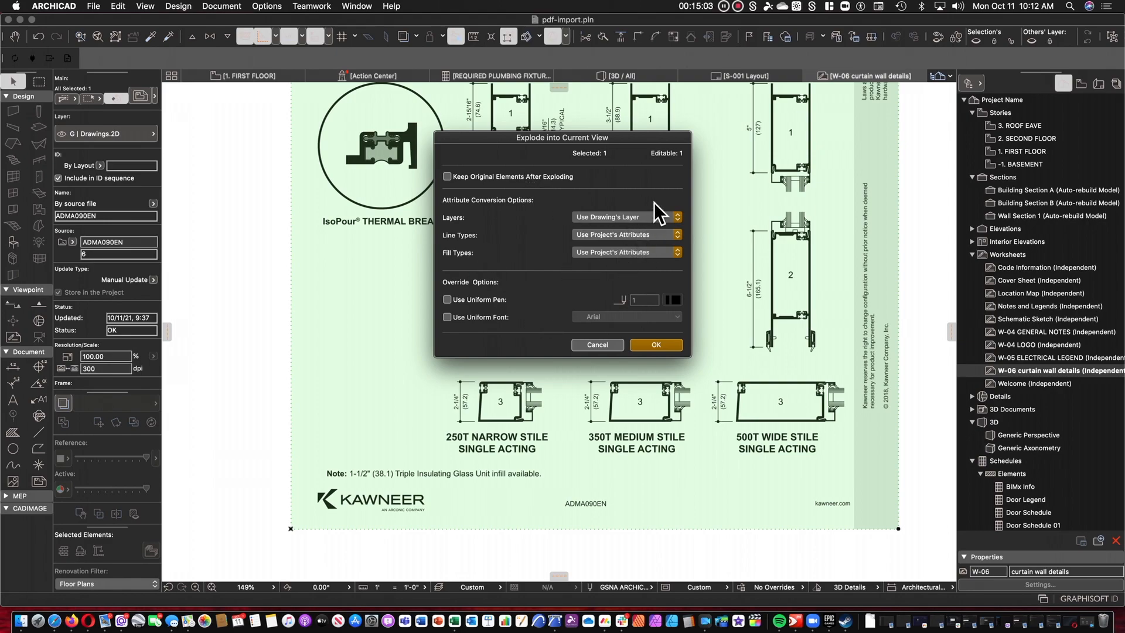
pyautogui.moveTo(652, 251)
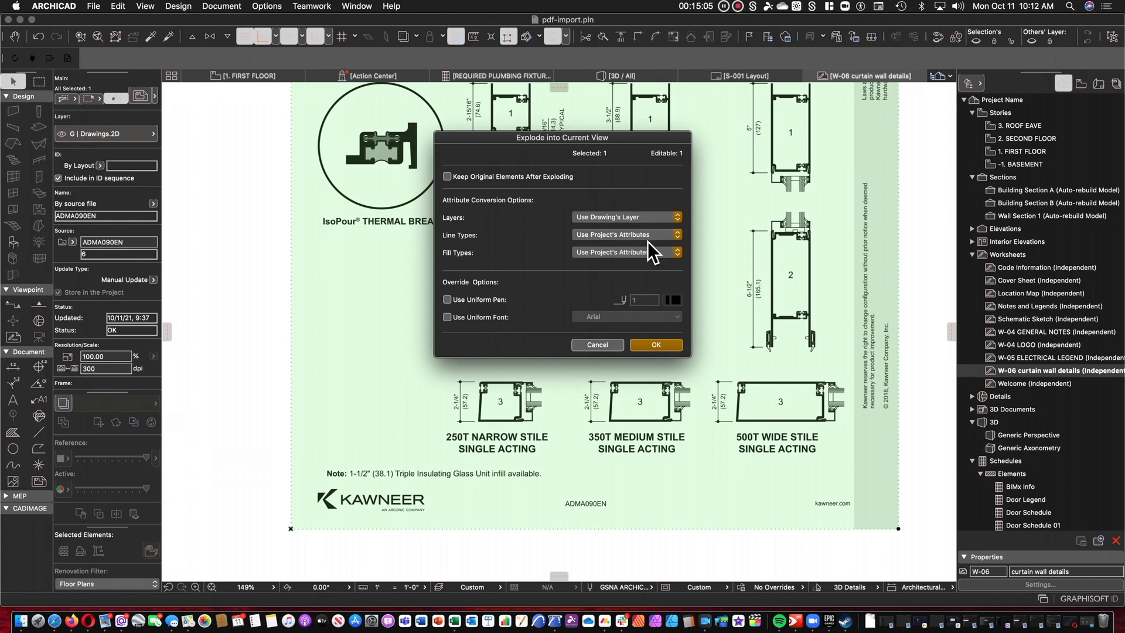
pyautogui.moveTo(599, 355)
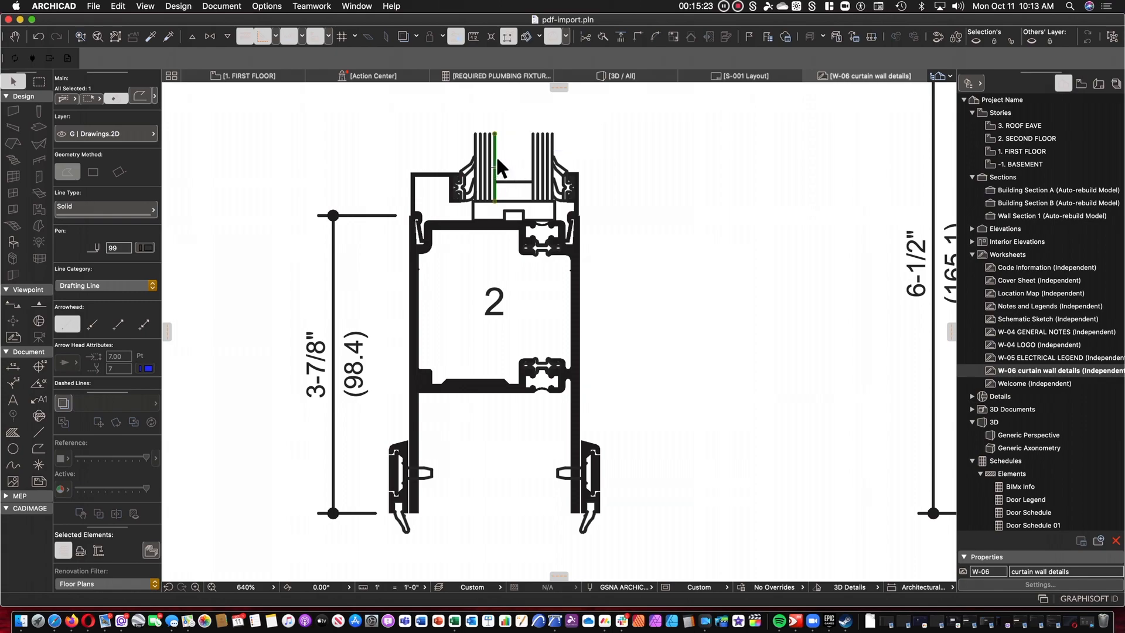
pyautogui.moveTo(498, 169)
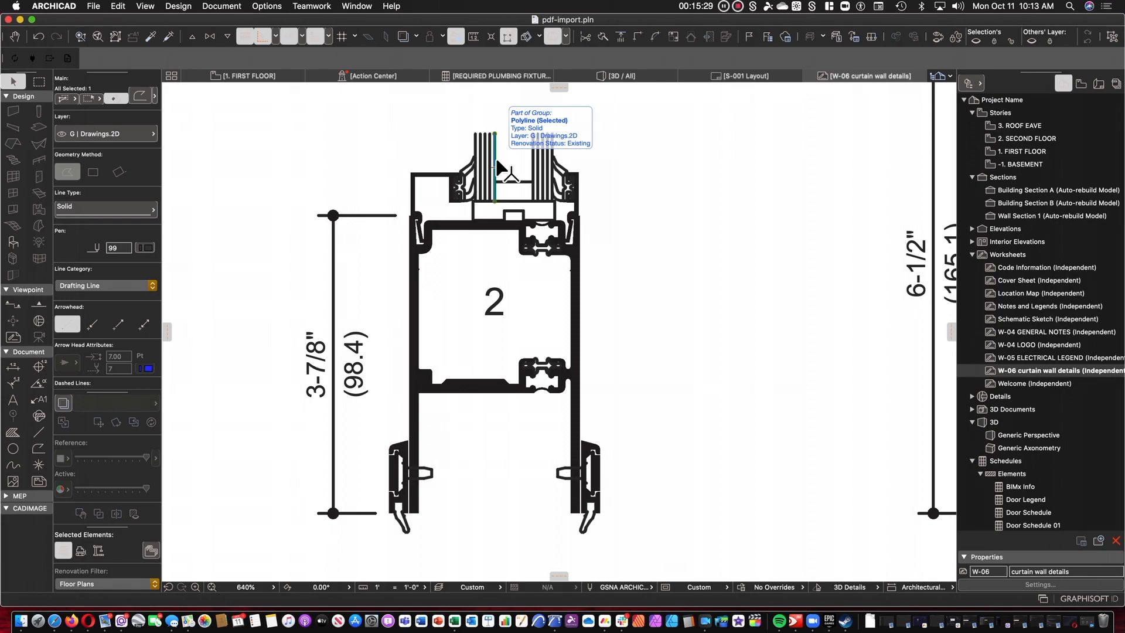
pyautogui.moveTo(771, 143)
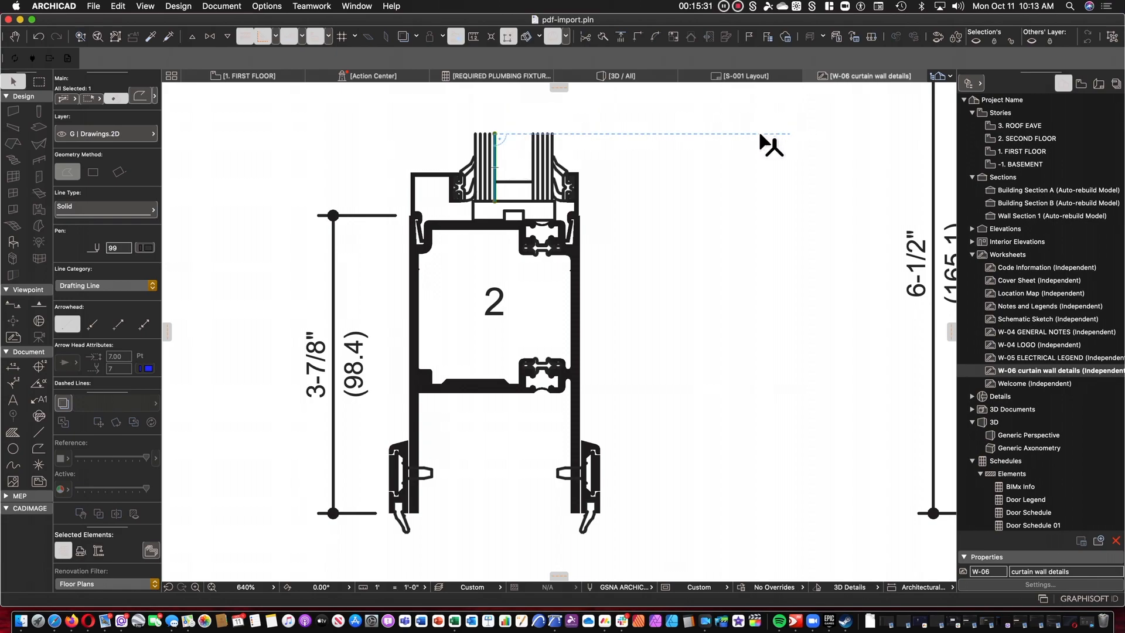
pyautogui.click(739, 179)
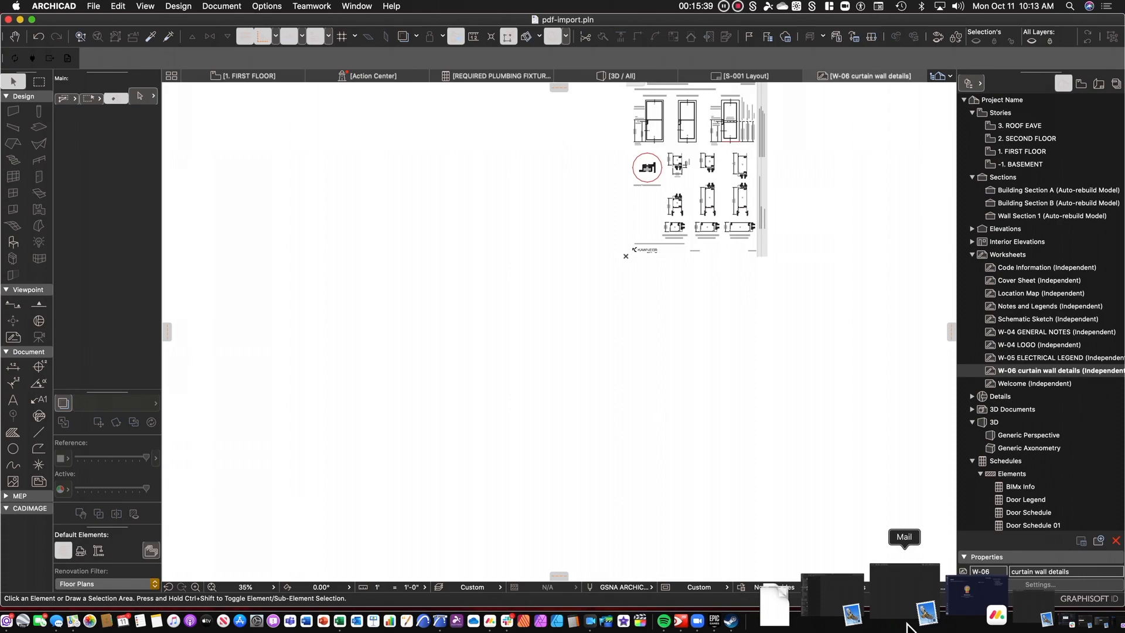
pyautogui.moveTo(157, 589)
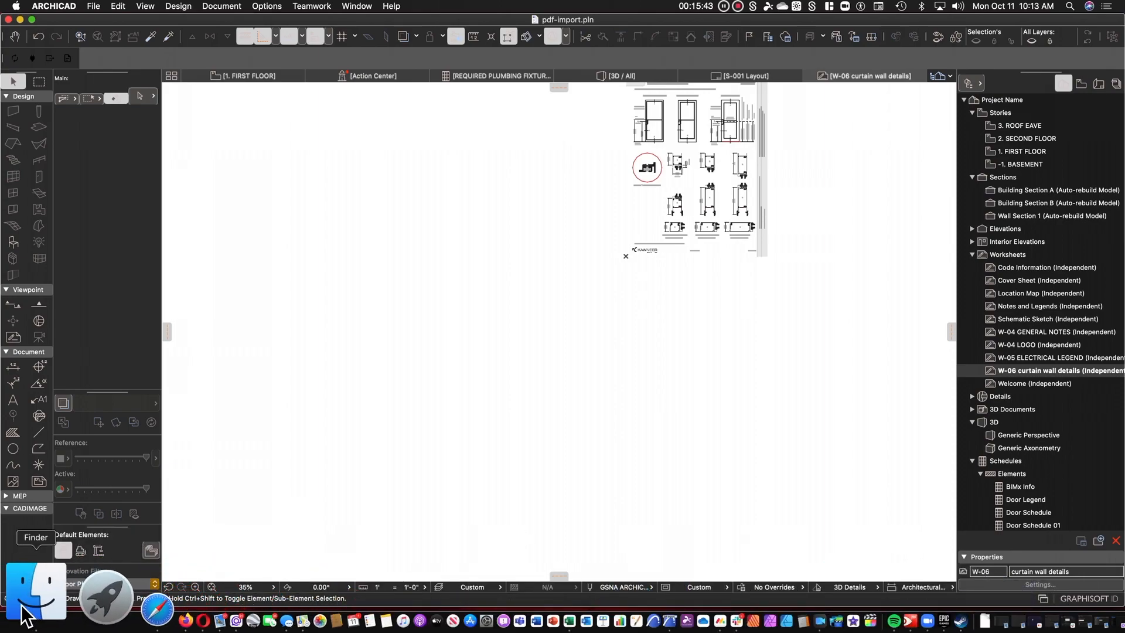
# Open a Finder window from the Dock to reach the Downloads folder
pyautogui.click(34, 595)
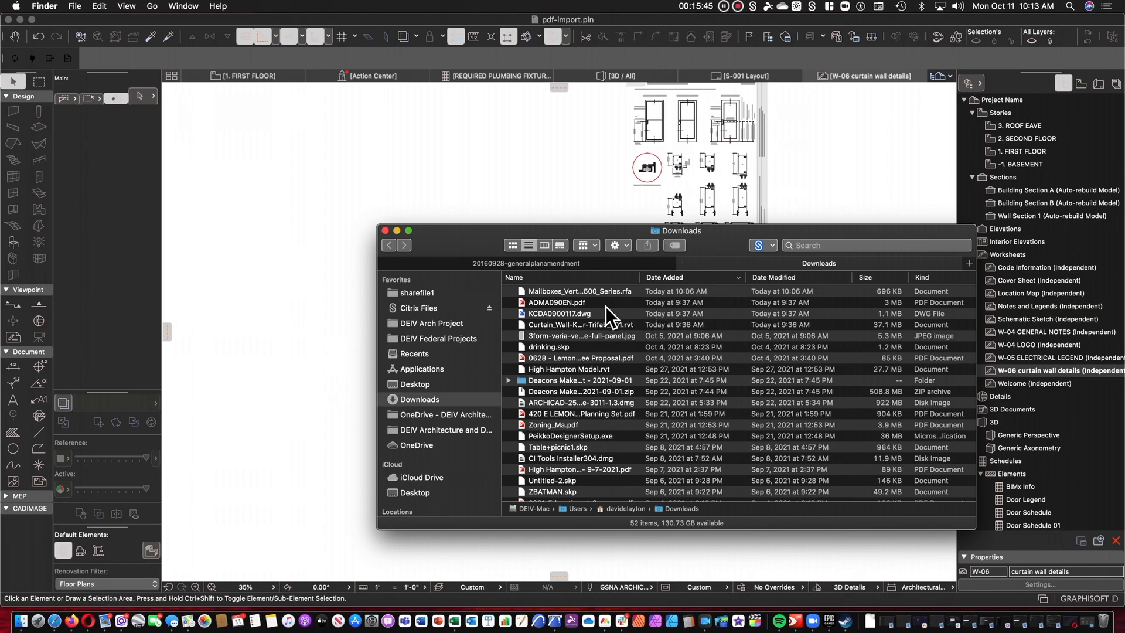
pyautogui.moveTo(560, 328)
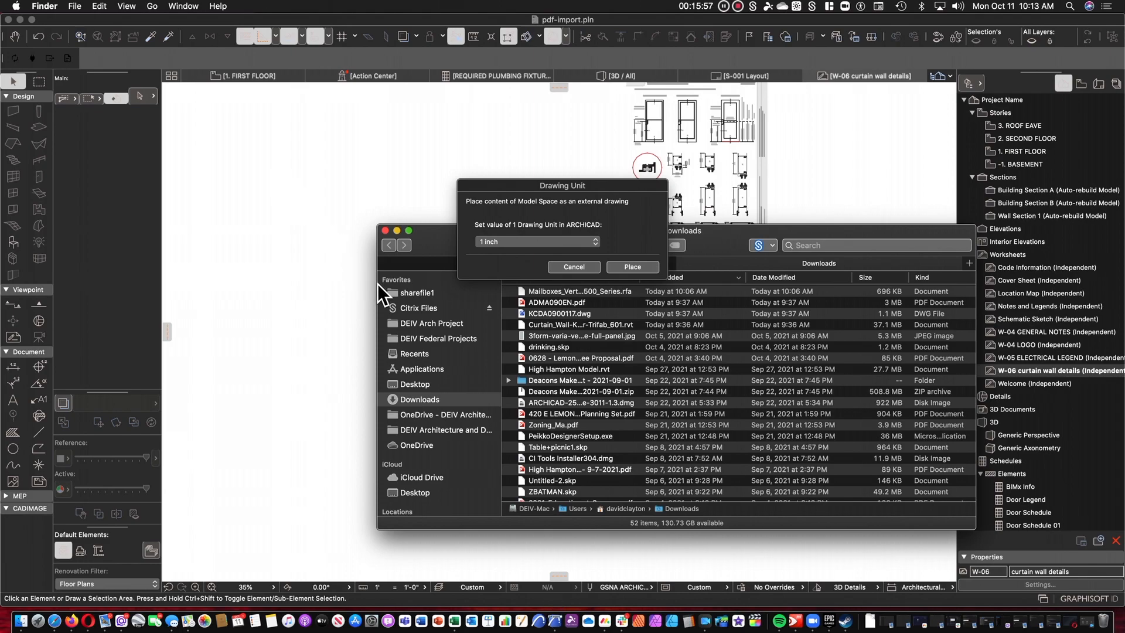
pyautogui.moveTo(502, 259)
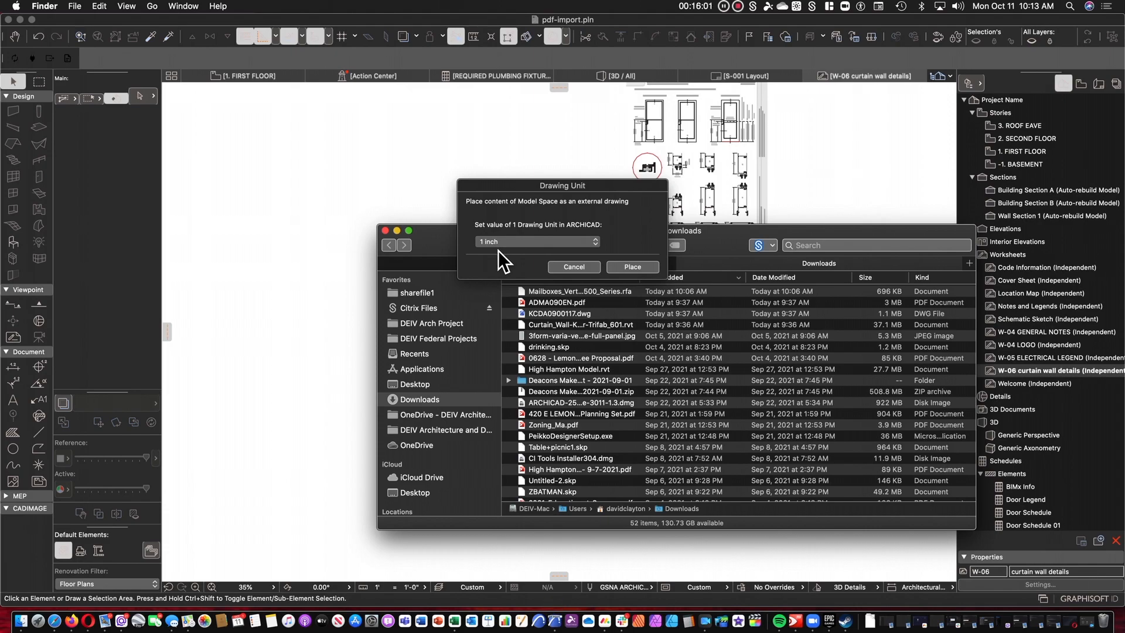
pyautogui.moveTo(513, 256)
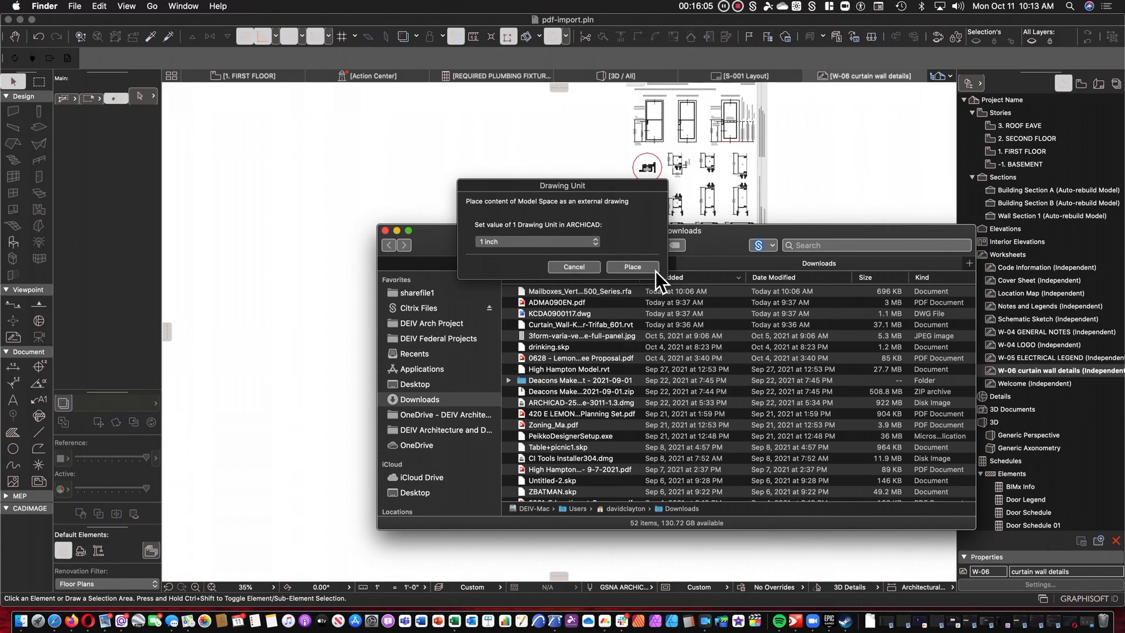
# Place the KCDA0900117.dwg model space keeping 1 inch as the drawing unit
pyautogui.click(631, 267)
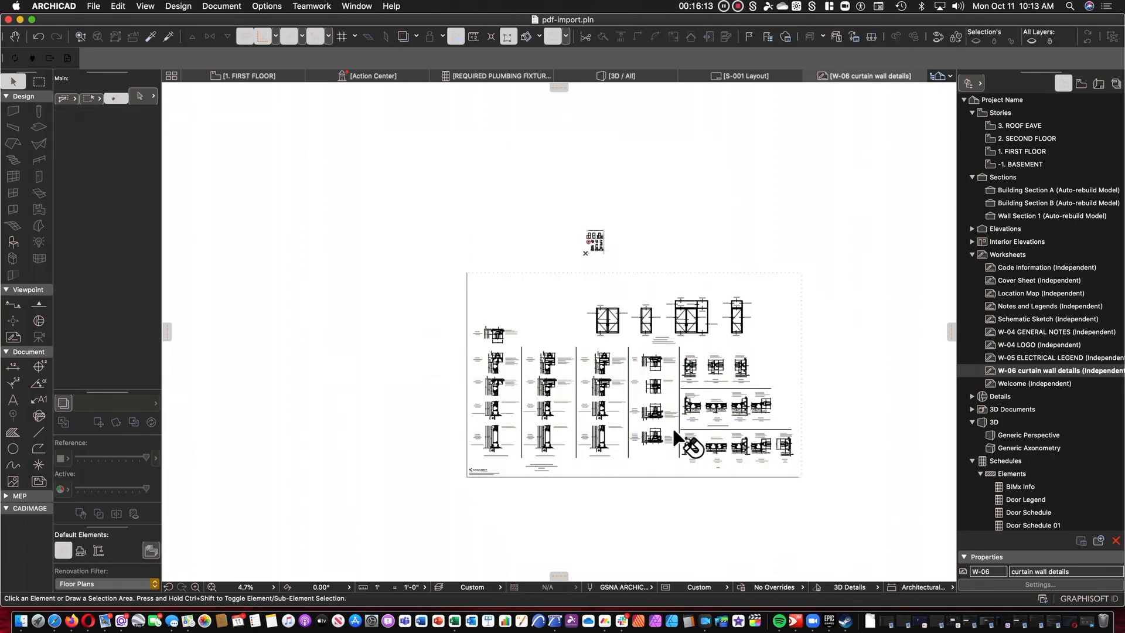
# Select the KCDA0900117 drawing and explode it into the current view, keeping the drawing's layer
pyautogui.scroll(3)
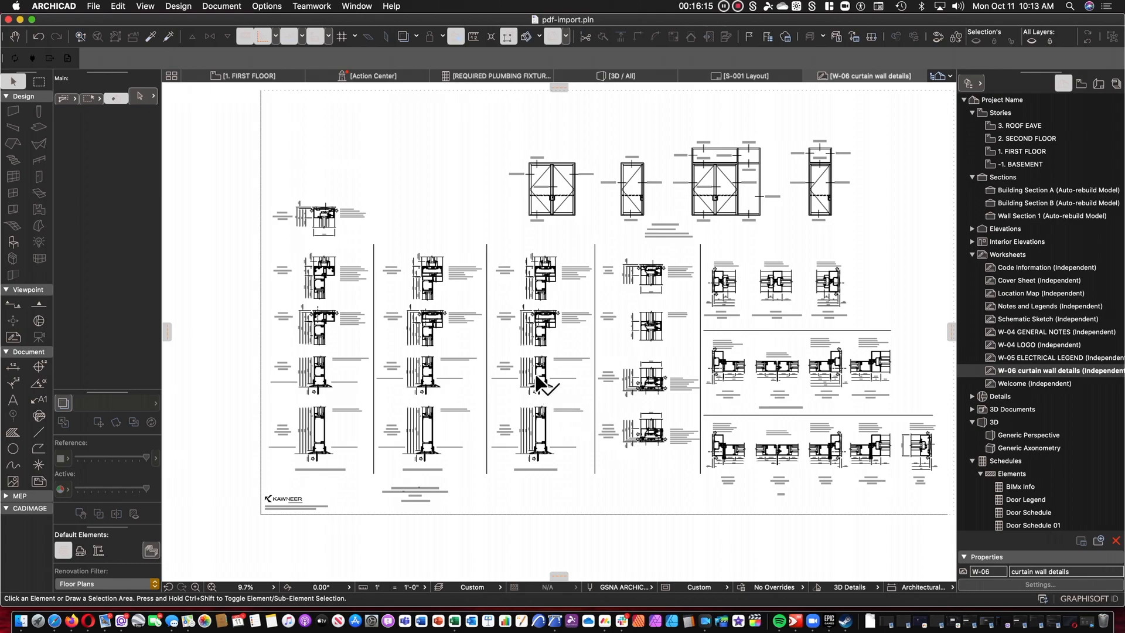
pyautogui.moveTo(567, 377)
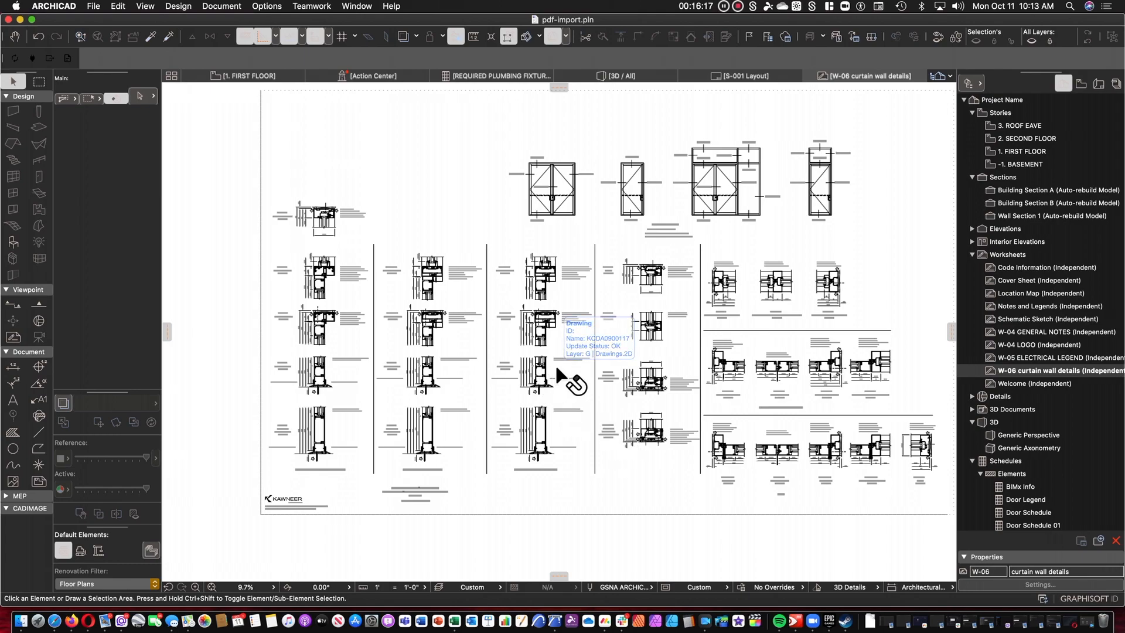
pyautogui.moveTo(638, 370)
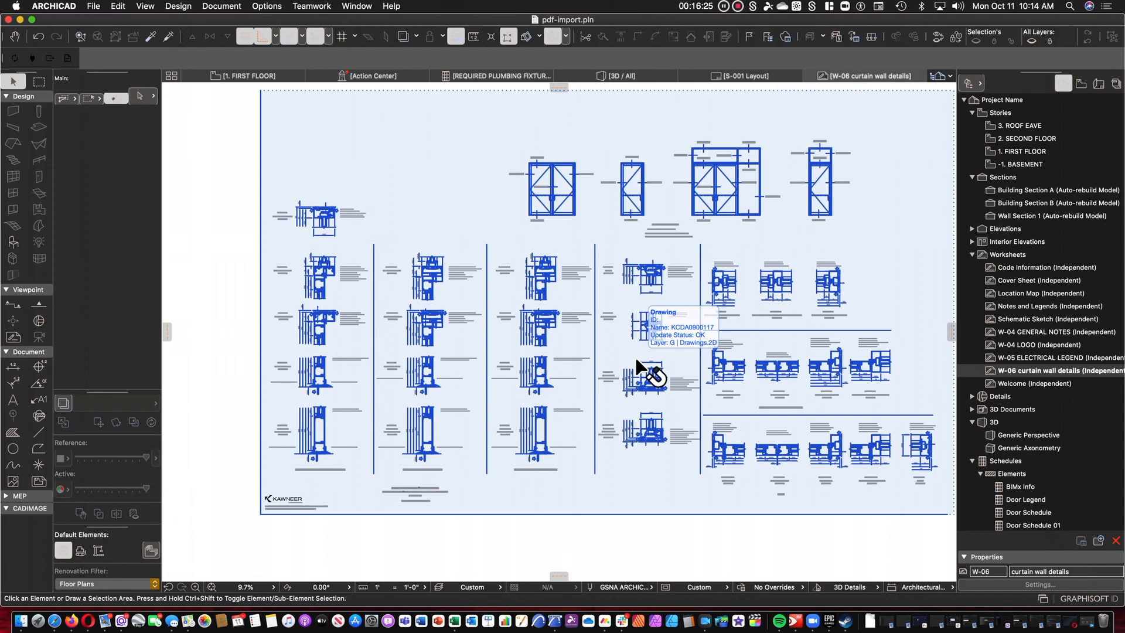
pyautogui.click(642, 378)
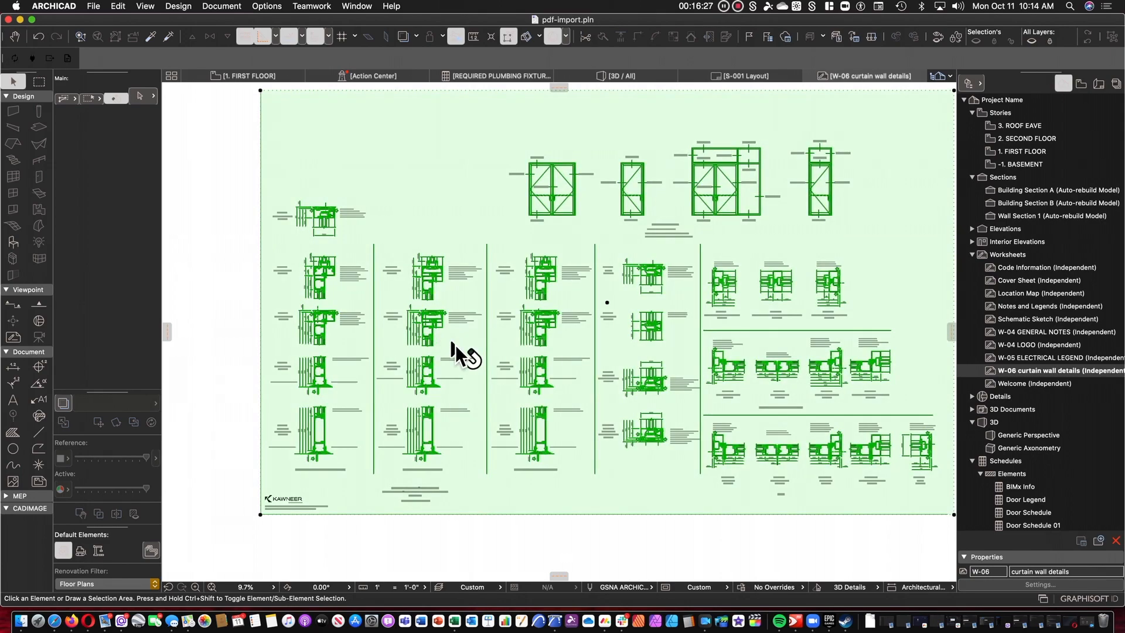
pyautogui.click(431, 287)
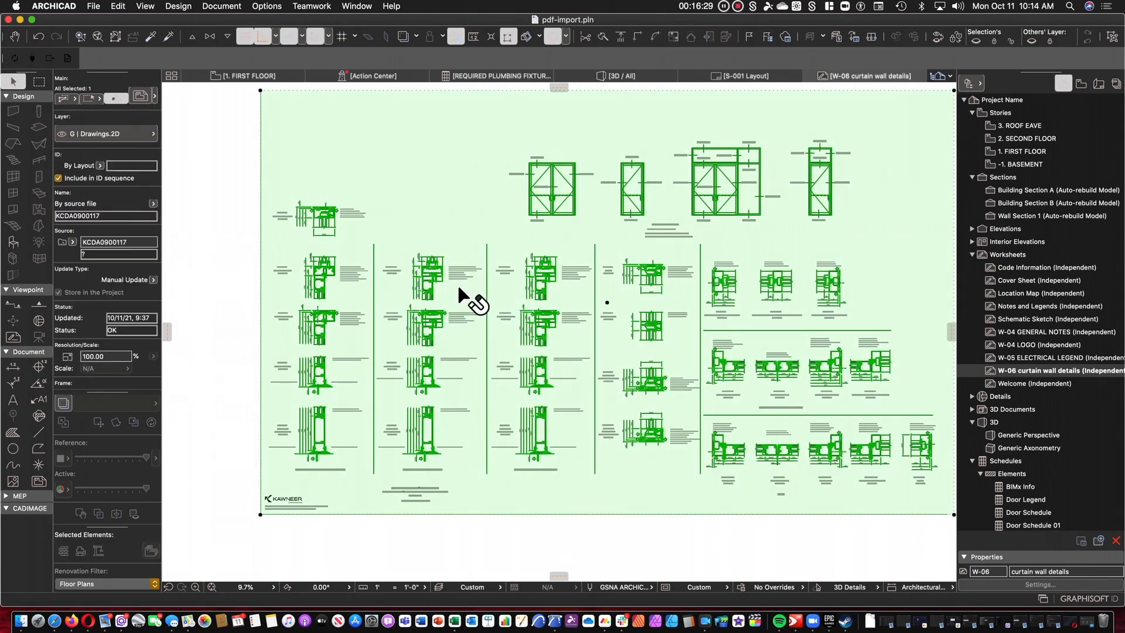
pyautogui.rightClick(463, 298)
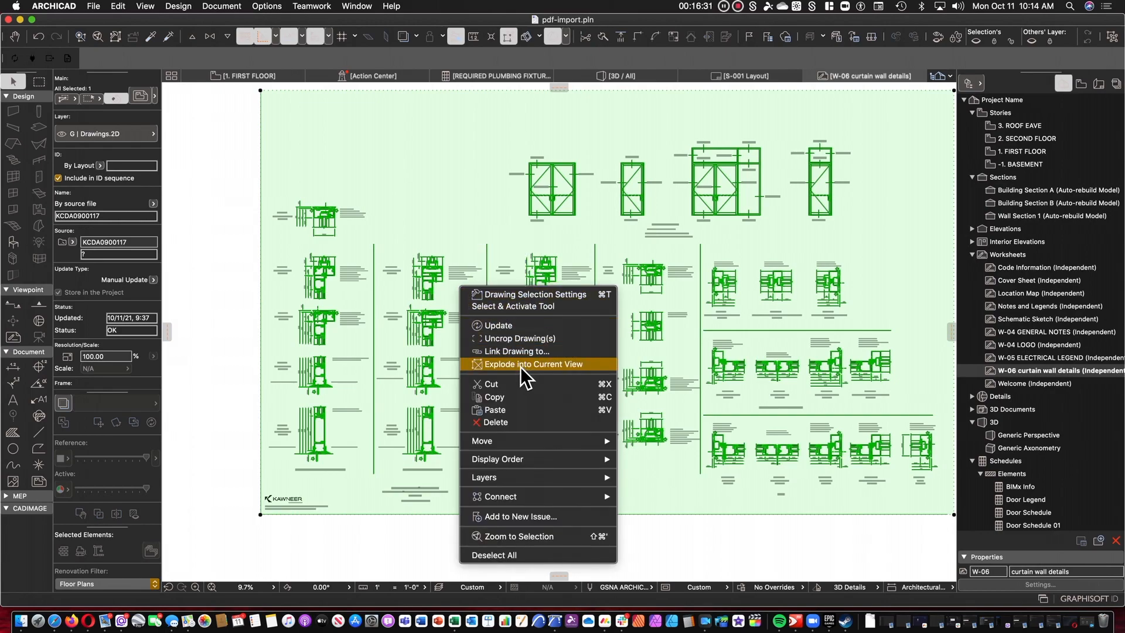
pyautogui.click(533, 364)
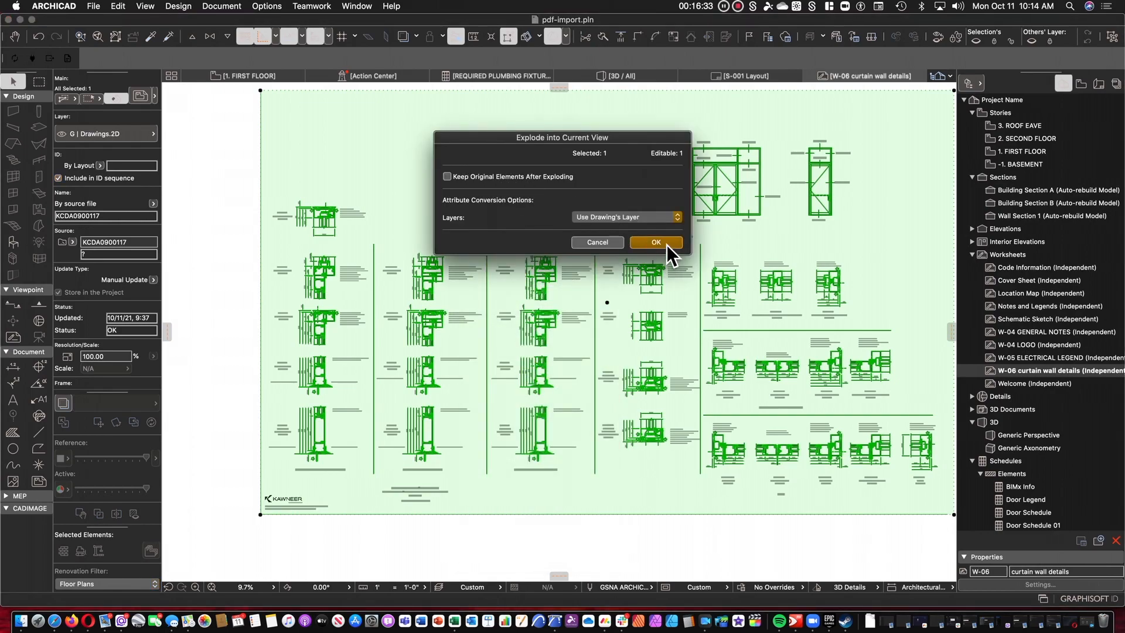
pyautogui.click(654, 242)
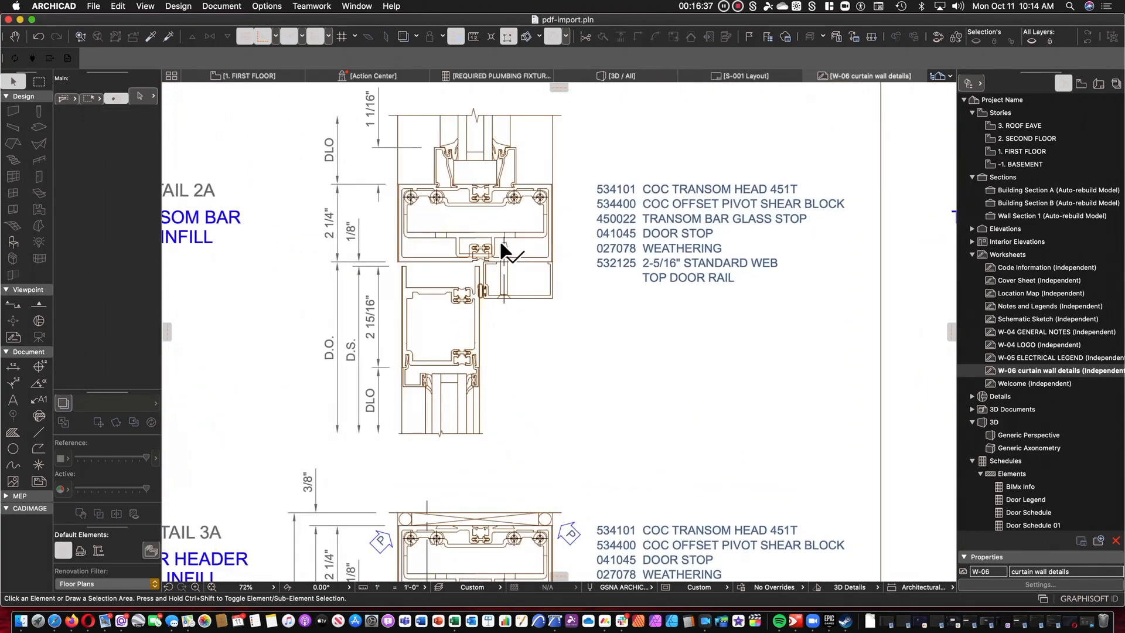
pyautogui.click(474, 215)
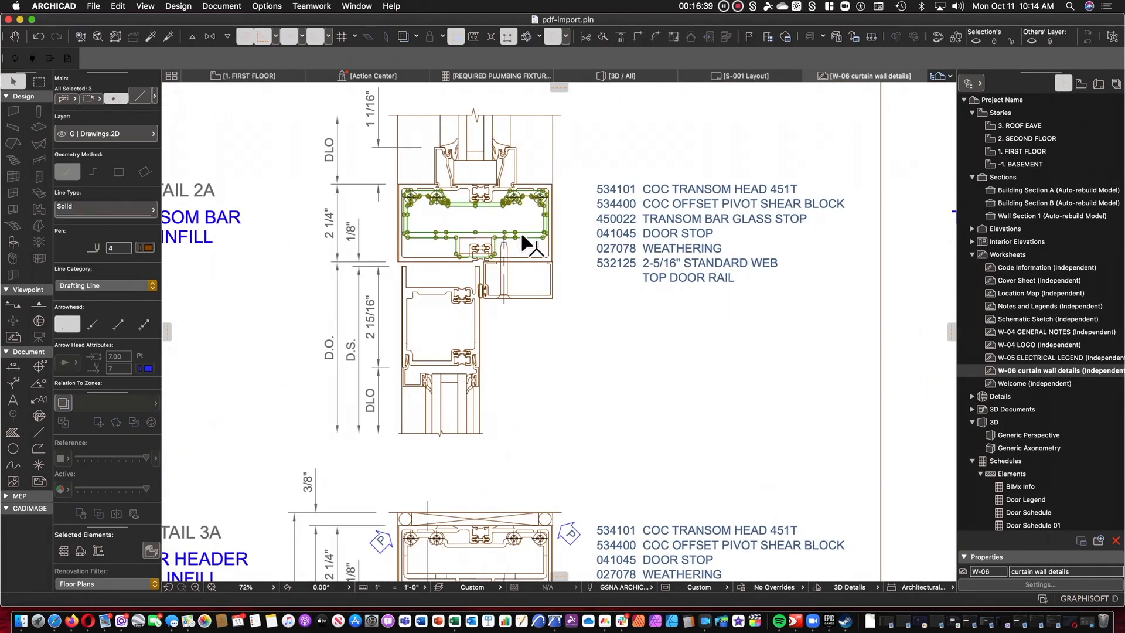
pyautogui.click(685, 263)
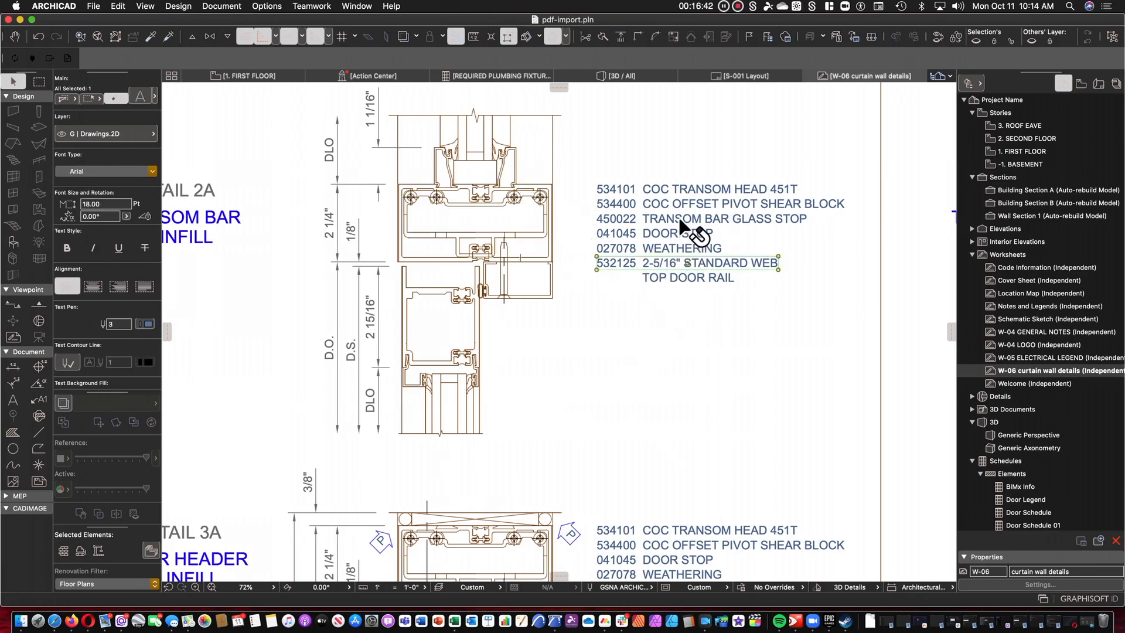
pyautogui.moveTo(685, 215)
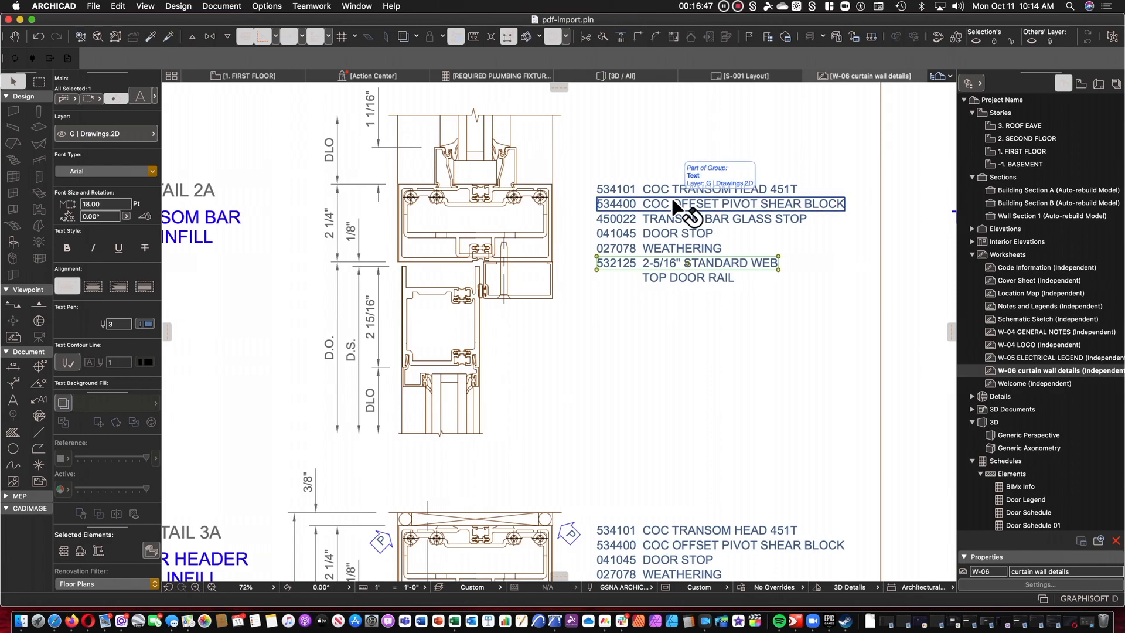
pyautogui.click(653, 321)
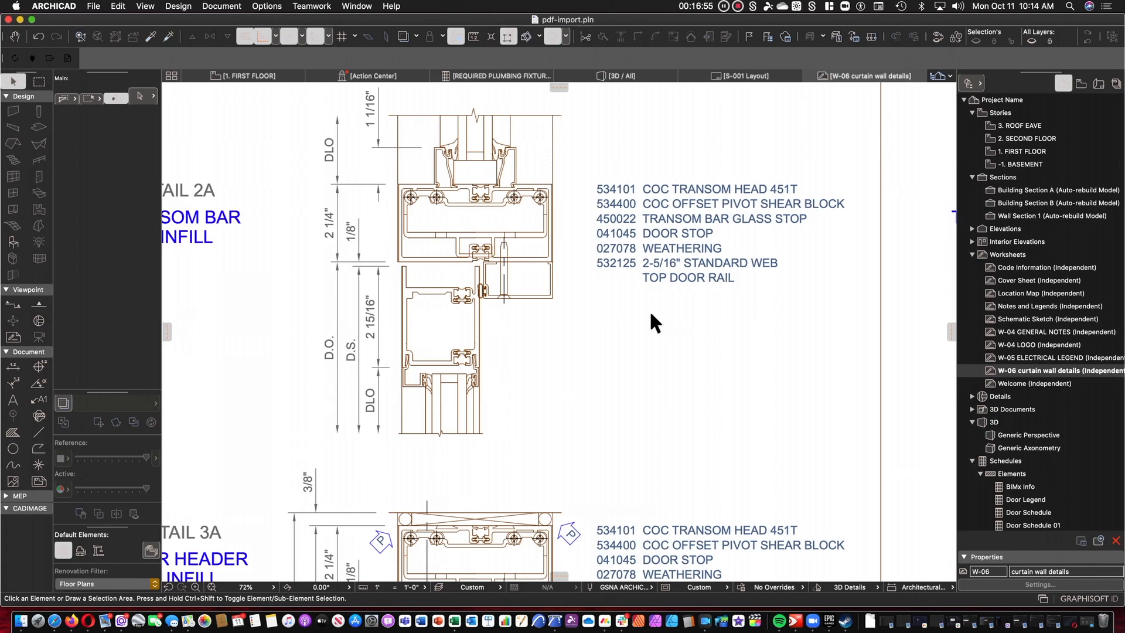
pyautogui.moveTo(650, 329)
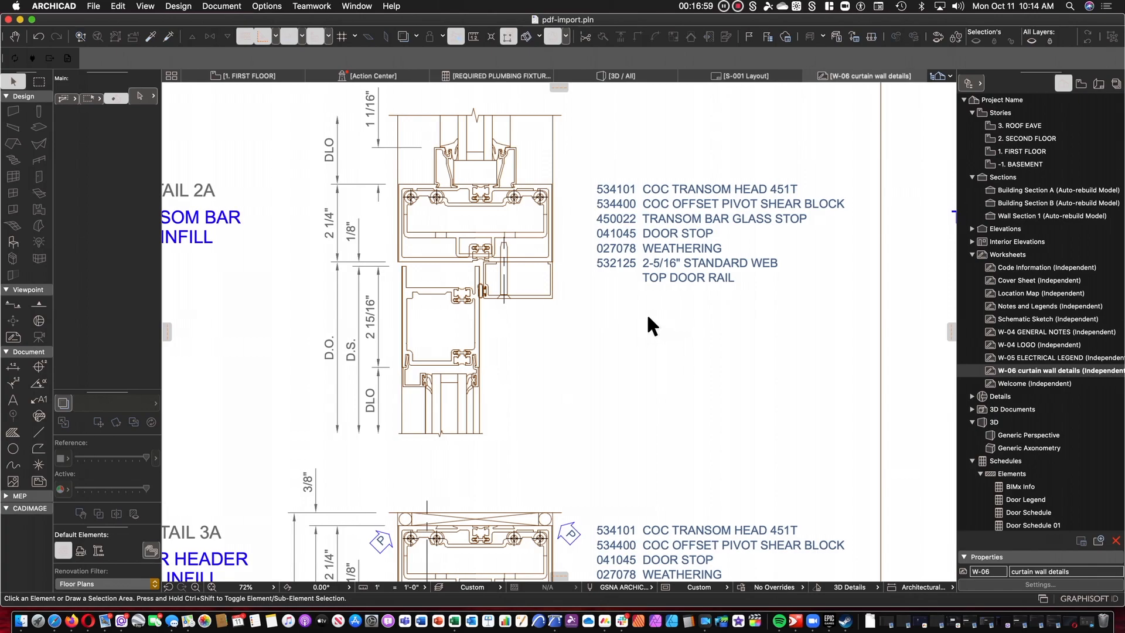
pyautogui.moveTo(742, 293)
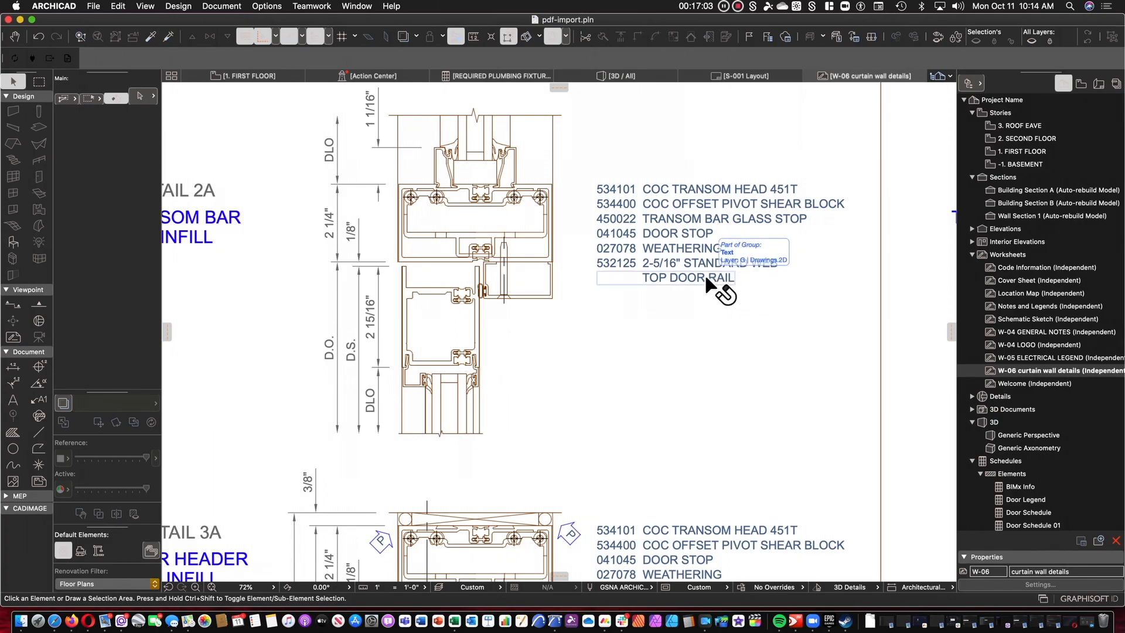
pyautogui.click(664, 277)
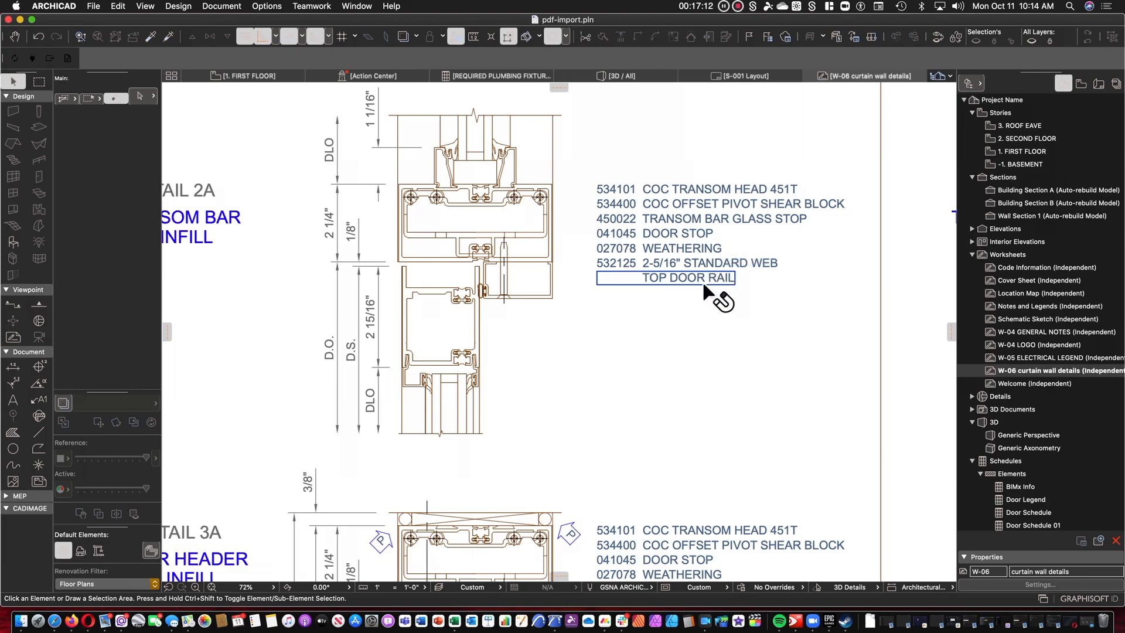
pyautogui.scroll(-3)
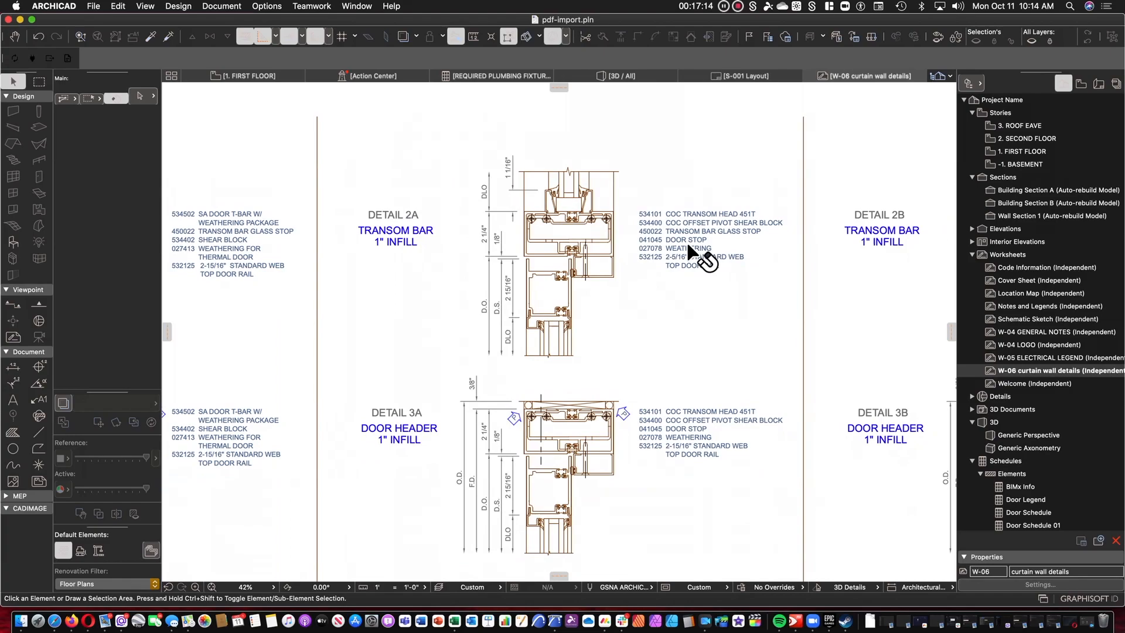
pyautogui.click(674, 249)
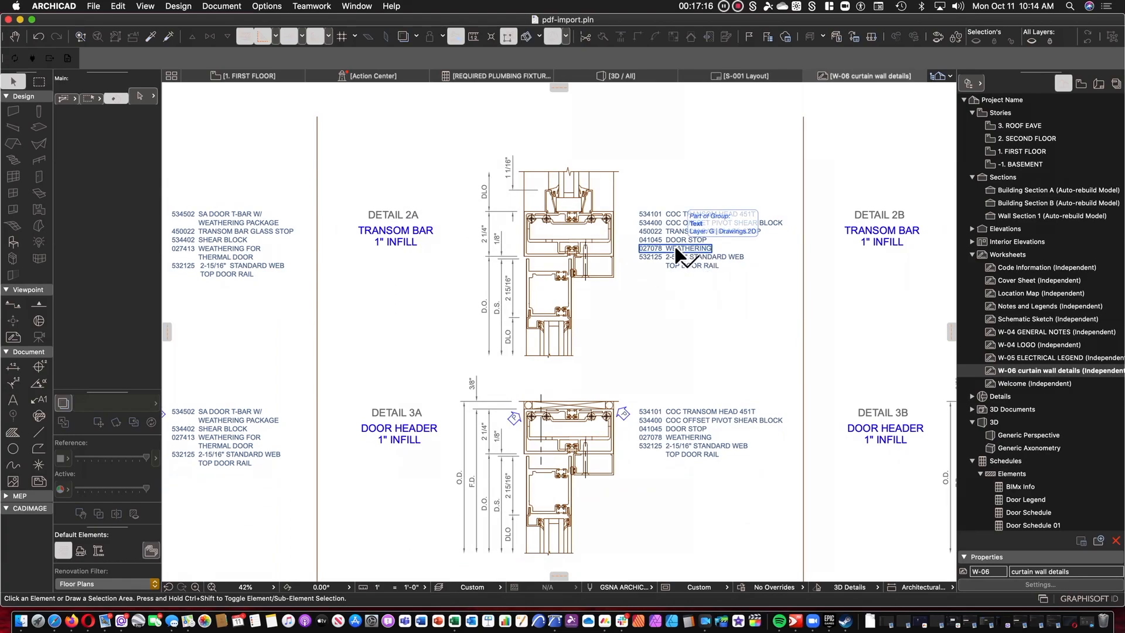